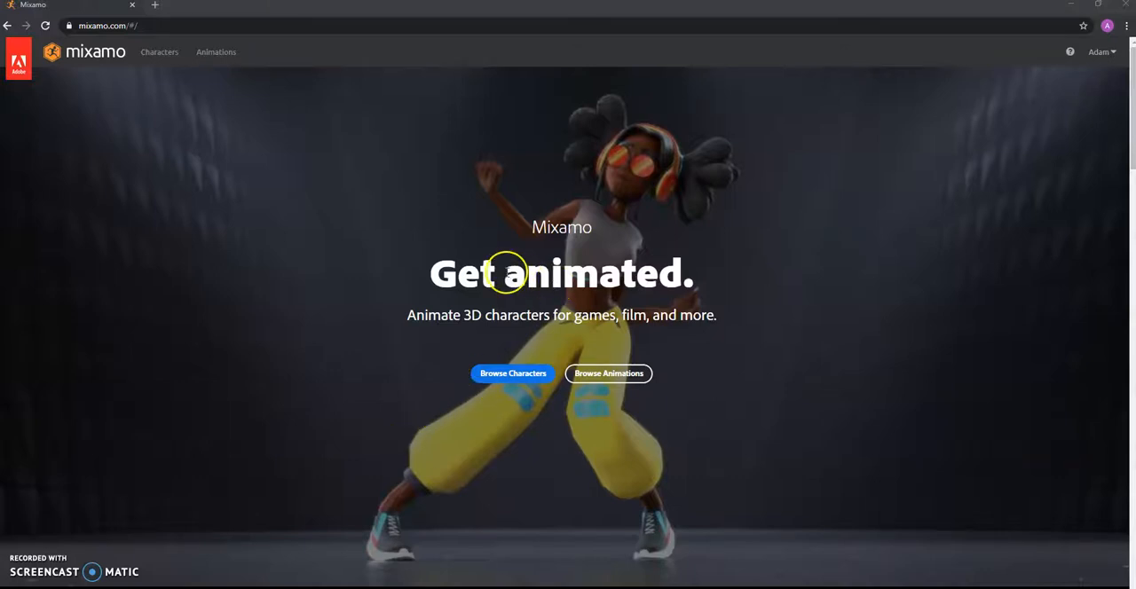
pyautogui.moveTo(637, 170)
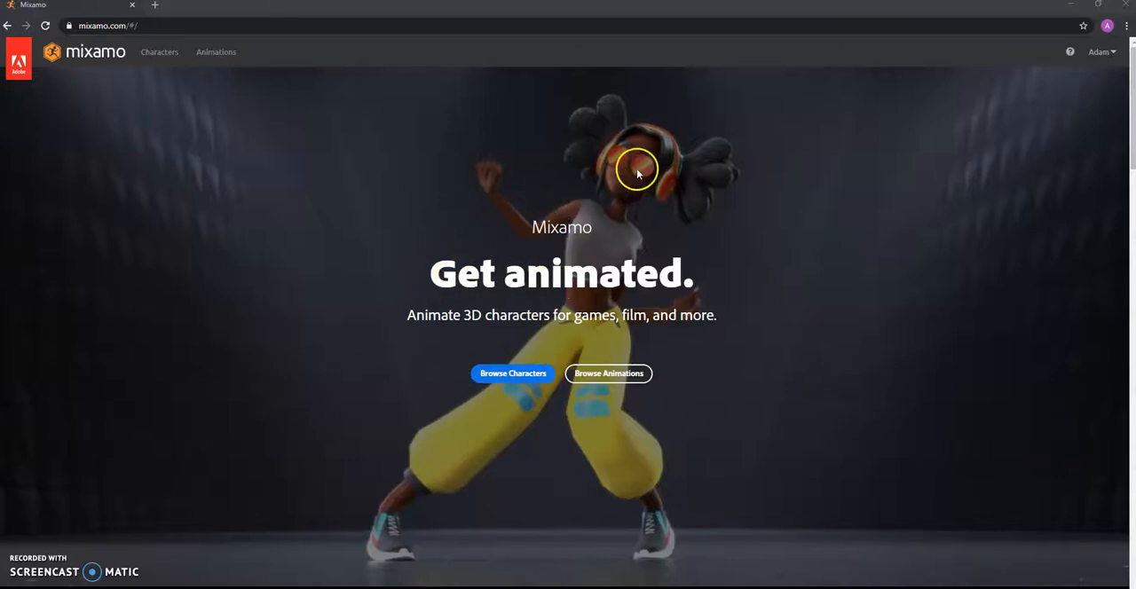
pyautogui.moveTo(497, 223)
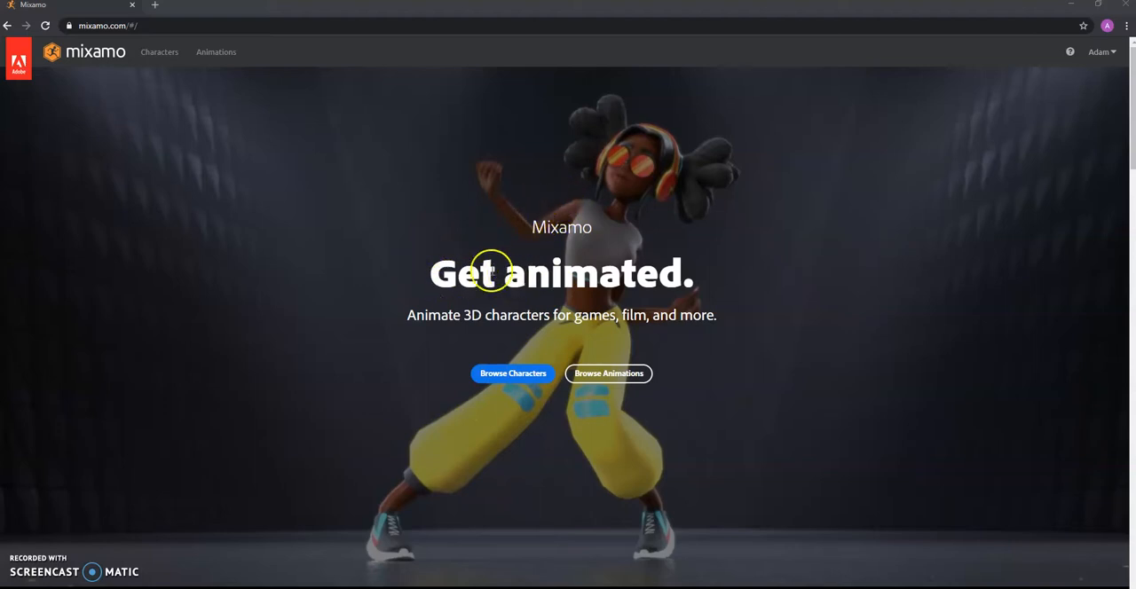
pyautogui.moveTo(561, 222)
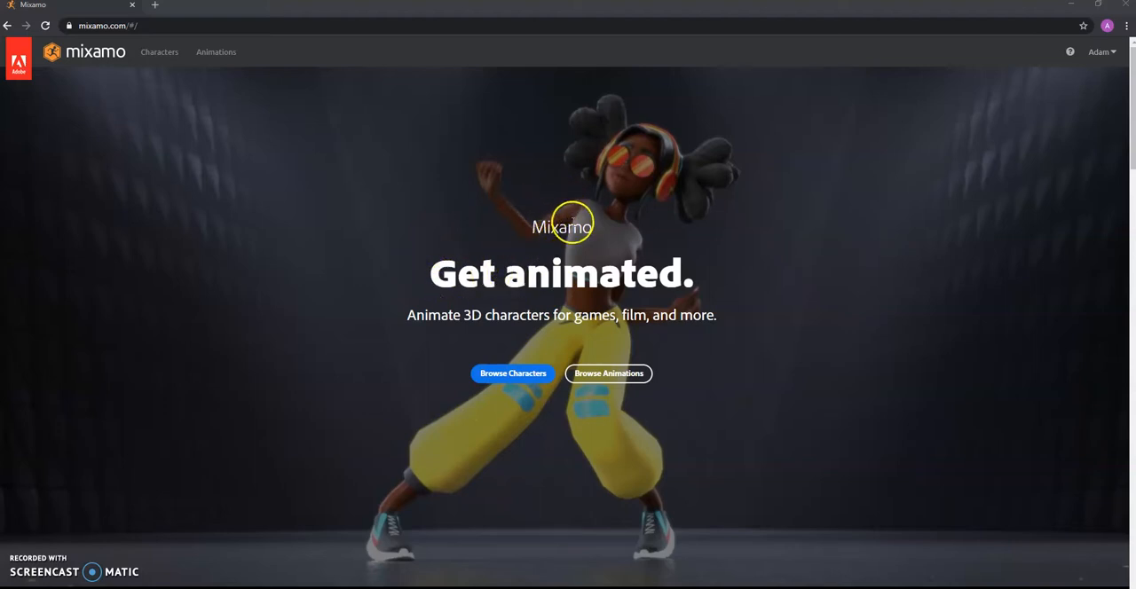
pyautogui.moveTo(550, 203)
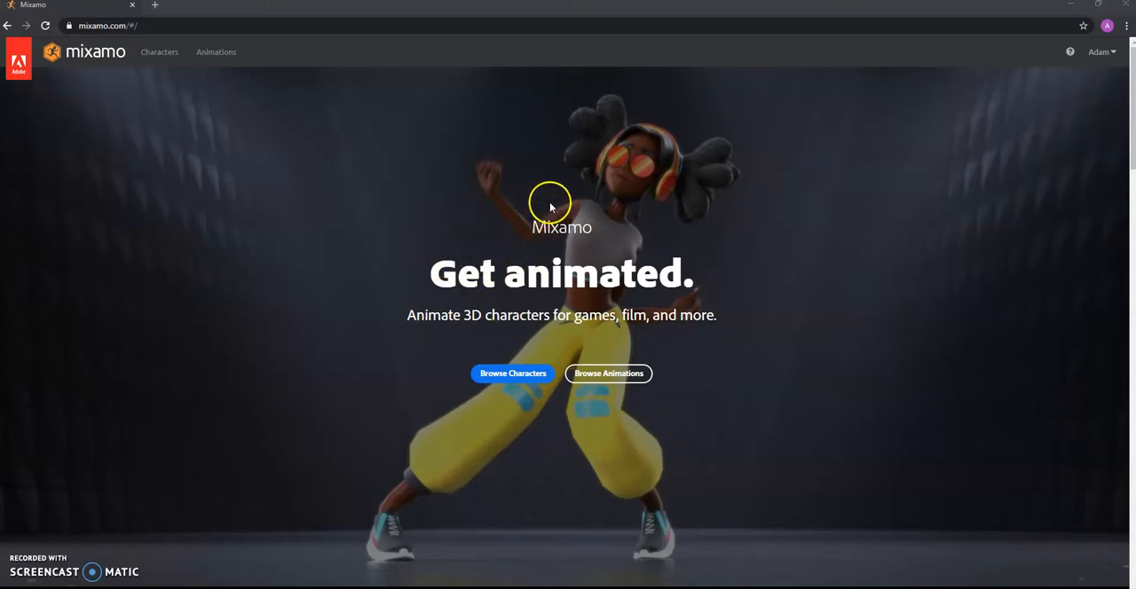
pyautogui.moveTo(536, 227)
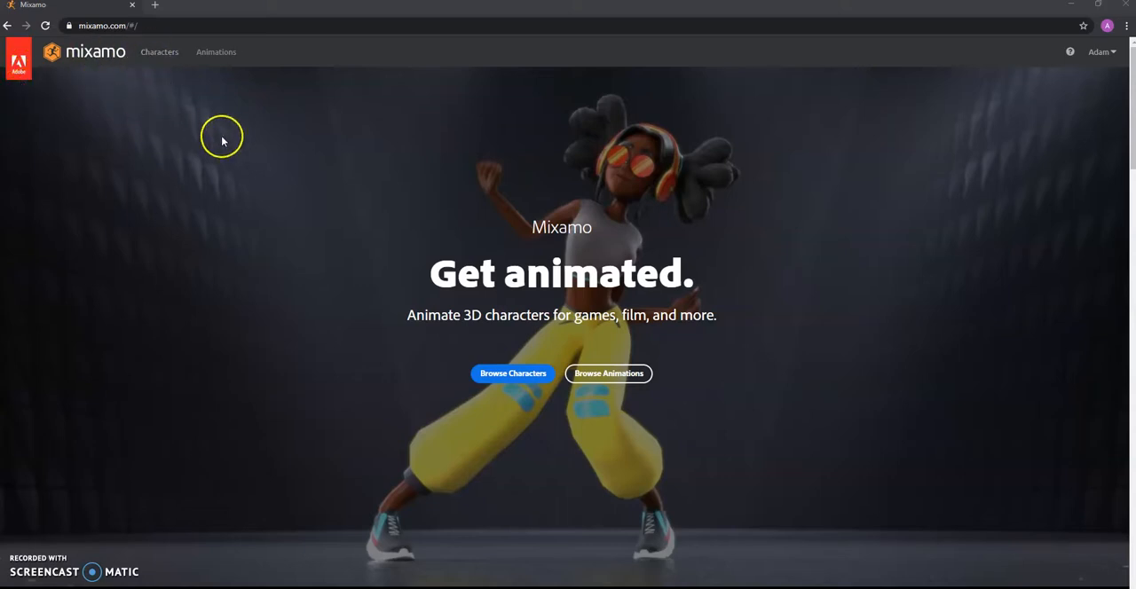
pyautogui.moveTo(163, 64)
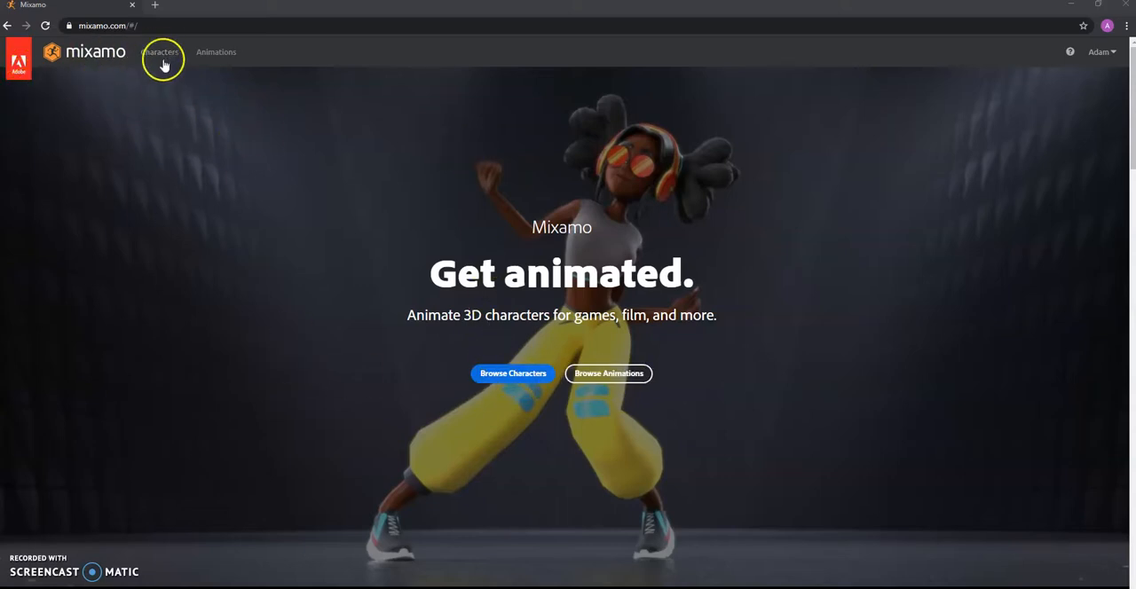
pyautogui.moveTo(815, 60)
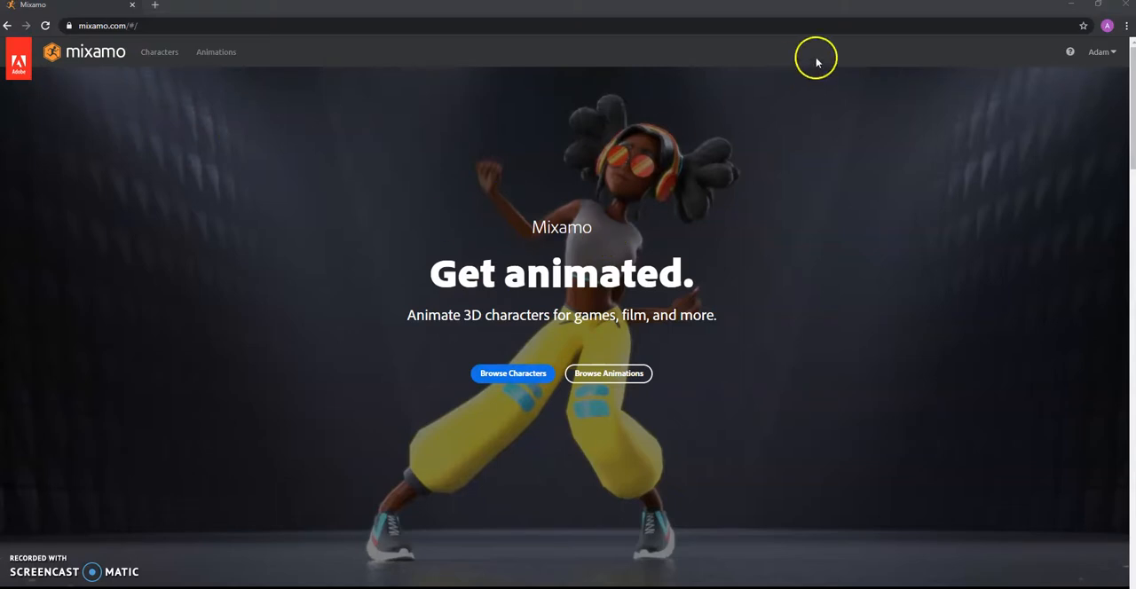
pyautogui.moveTo(504, 362)
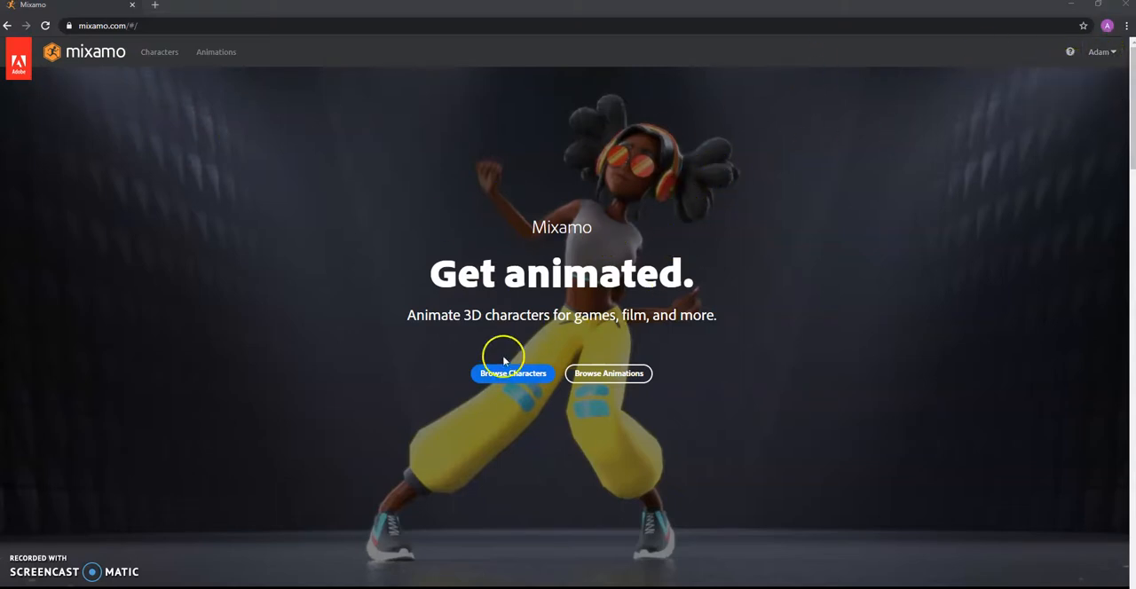
pyautogui.moveTo(621, 227)
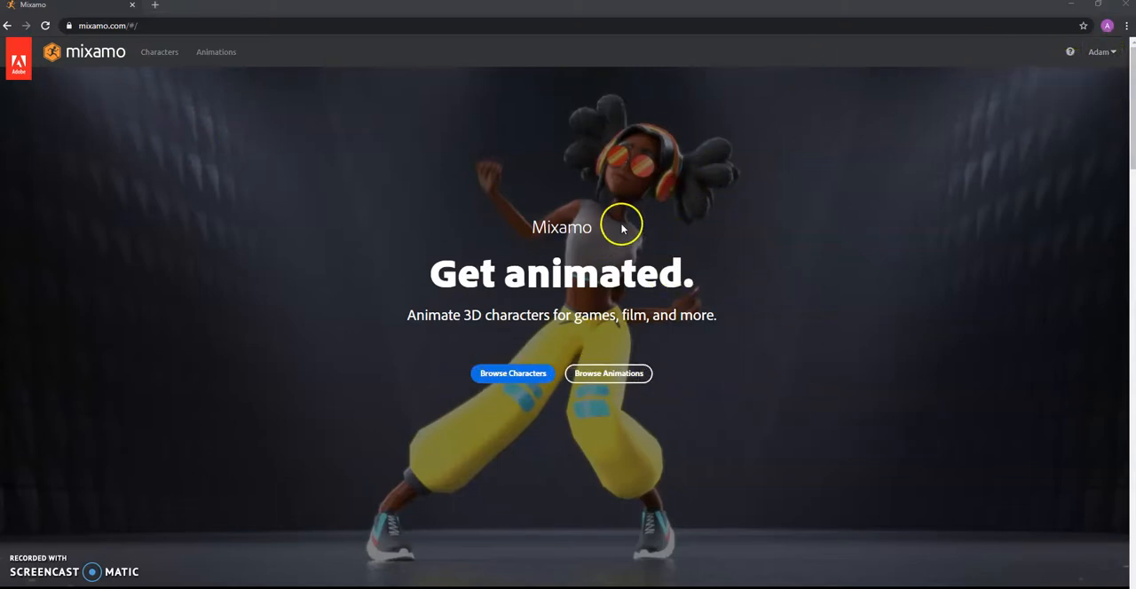
pyautogui.moveTo(68, 115)
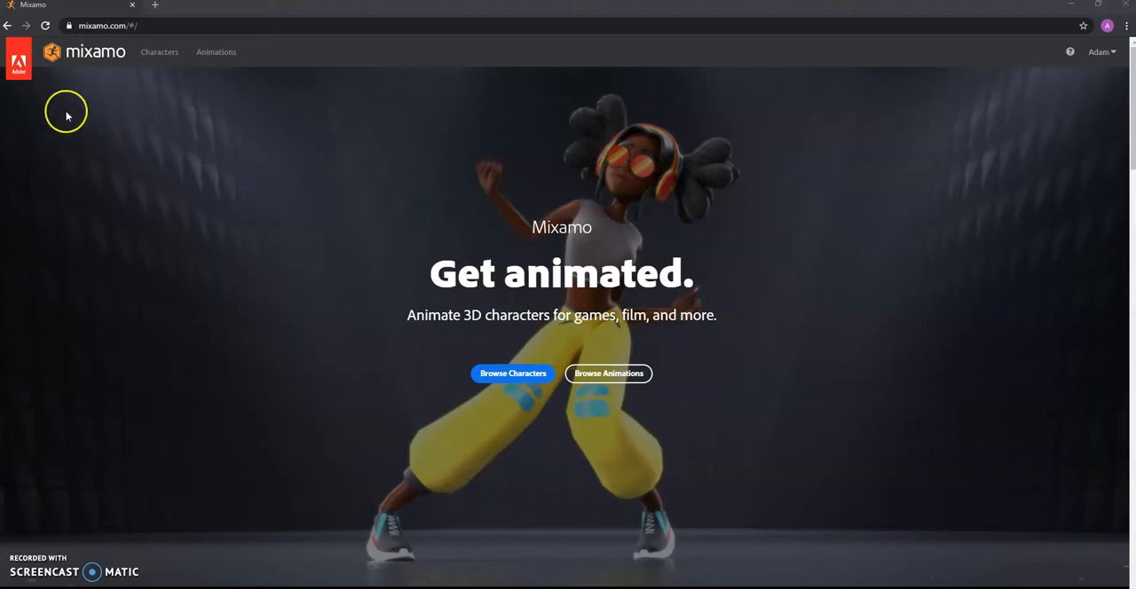
pyautogui.moveTo(199, 147)
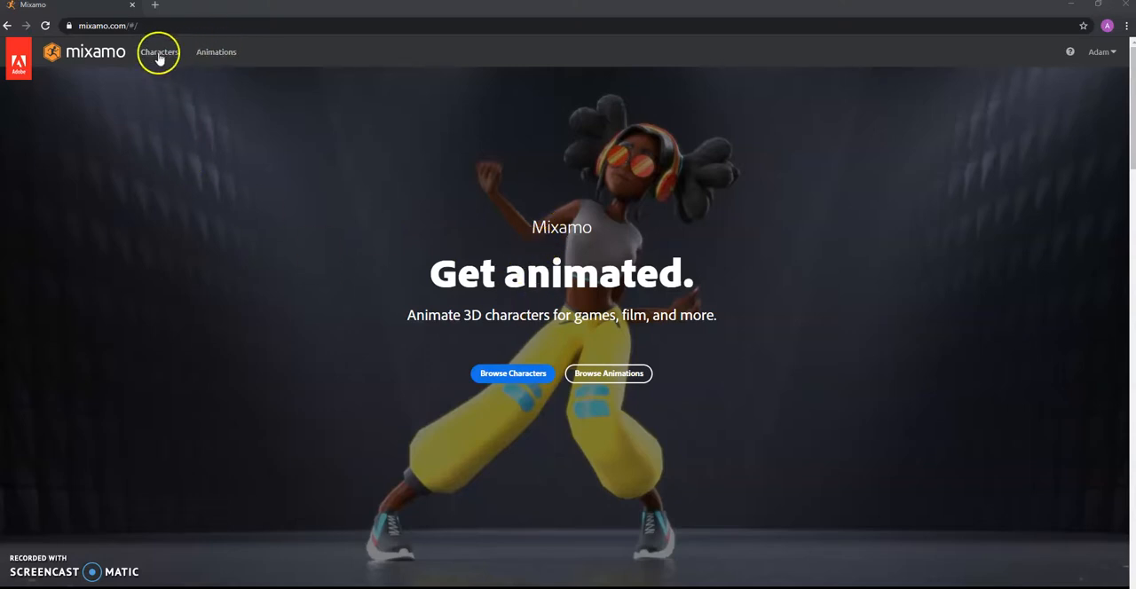
pyautogui.moveTo(217, 52)
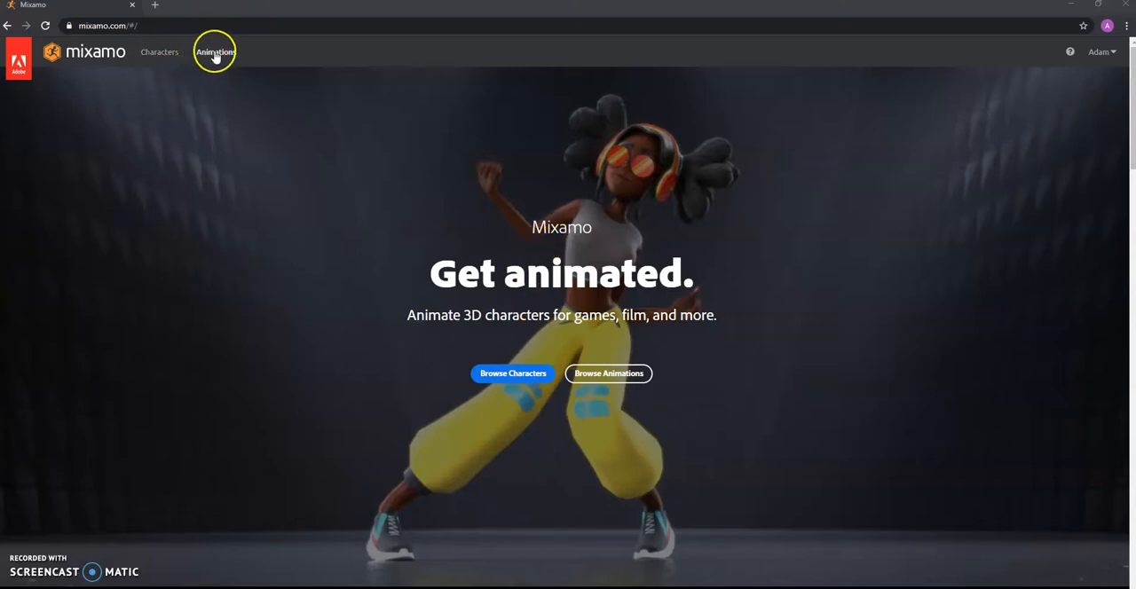
# Step: Browse the Characters gallery across pages while keeping the Mutant loaded in the preview
pyautogui.click(512, 373)
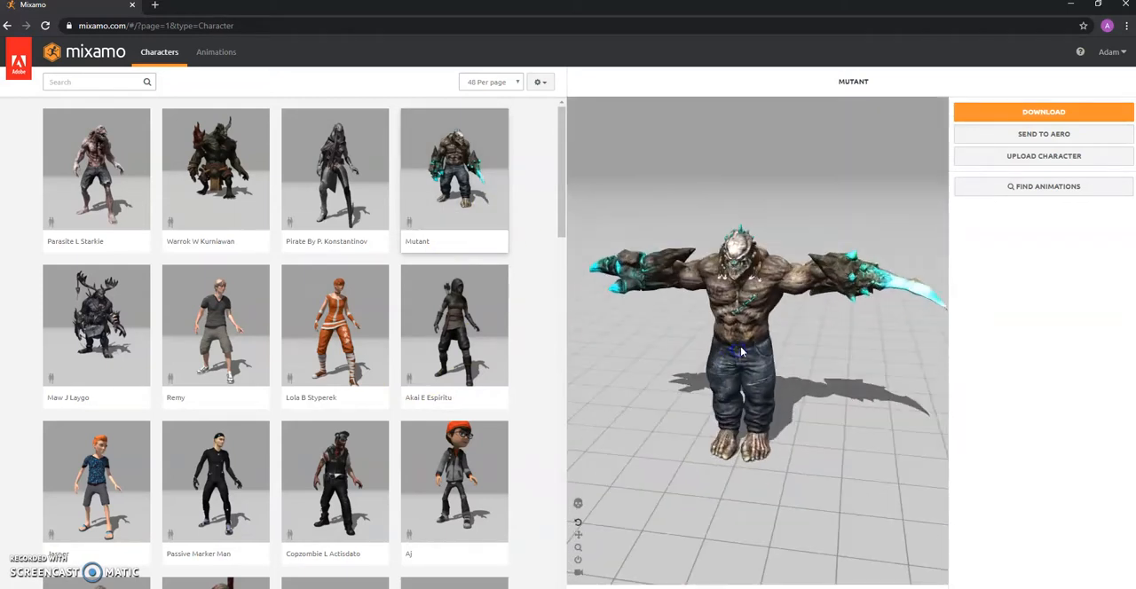
pyautogui.scroll(-3)
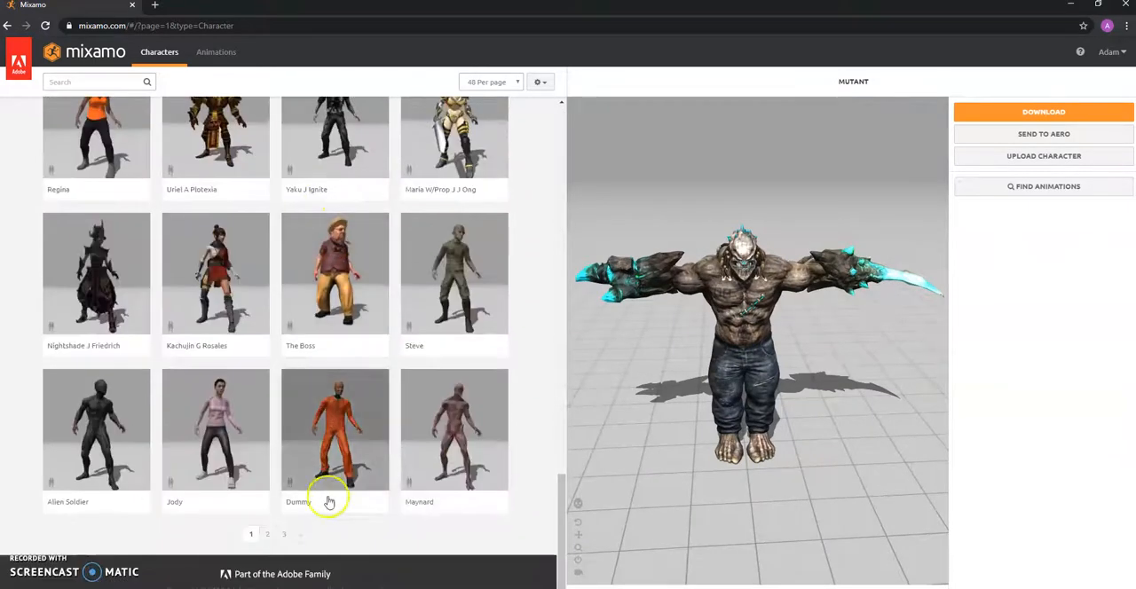
pyautogui.click(266, 533)
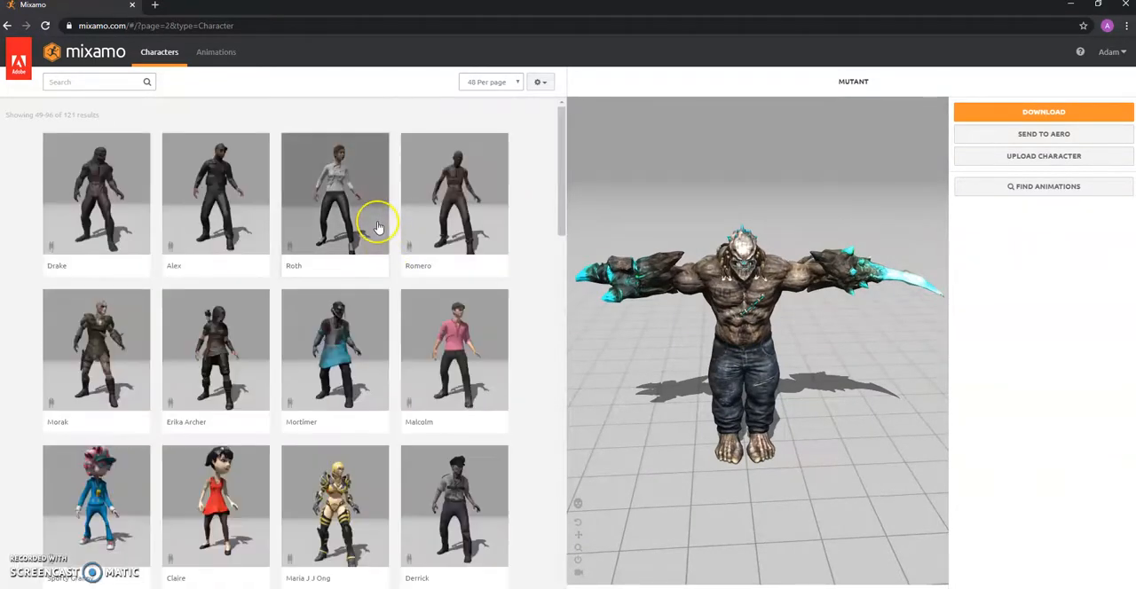
pyautogui.scroll(-3)
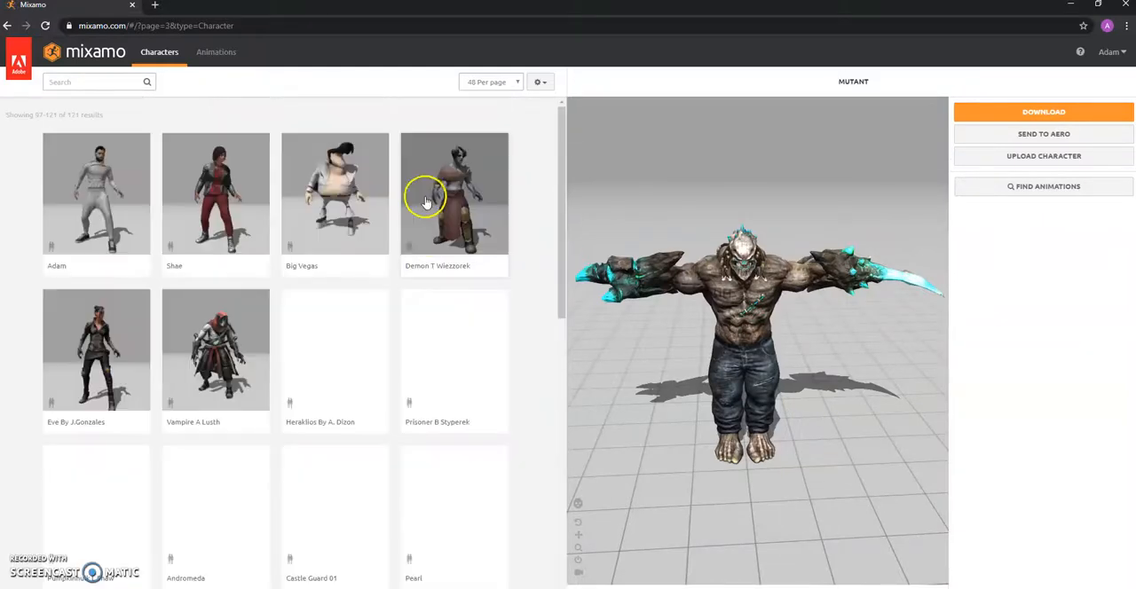
pyautogui.scroll(-3)
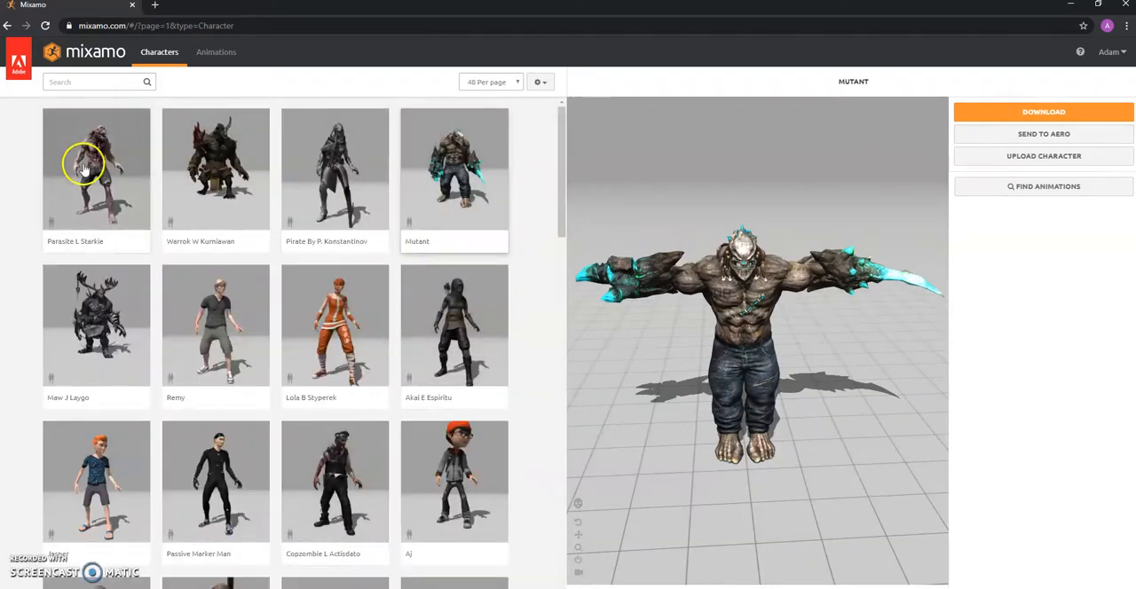
pyautogui.click(455, 169)
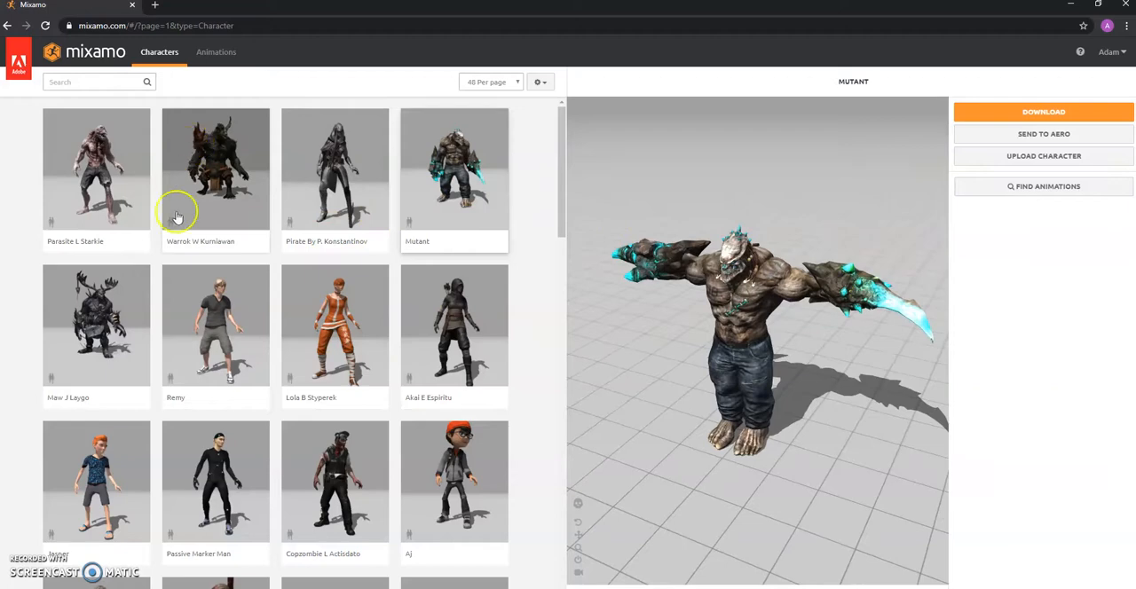
pyautogui.scroll(-3)
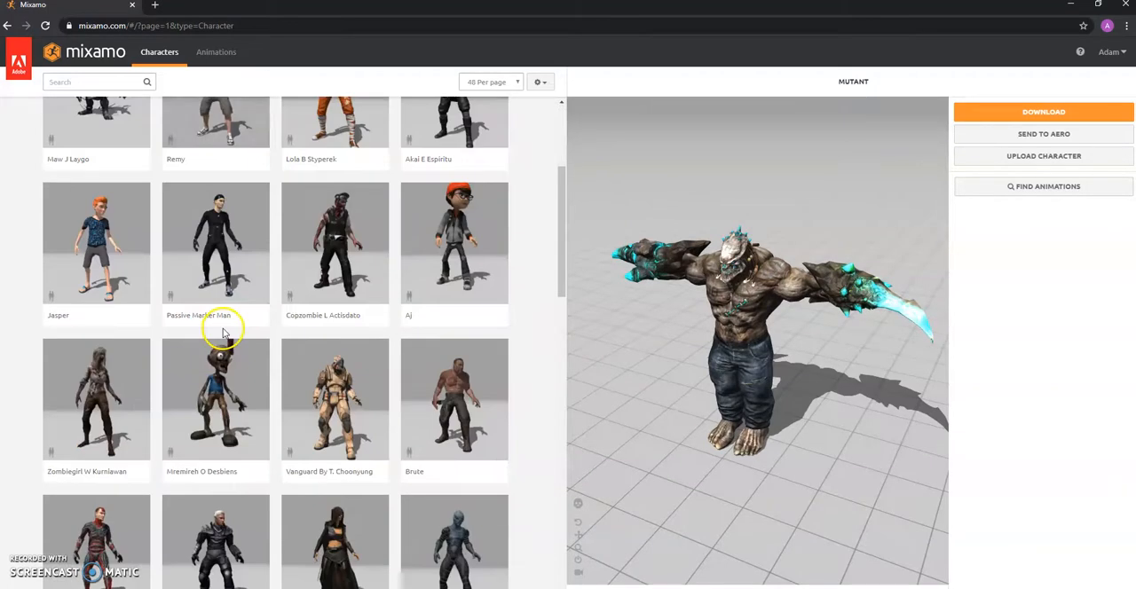
pyautogui.scroll(-3)
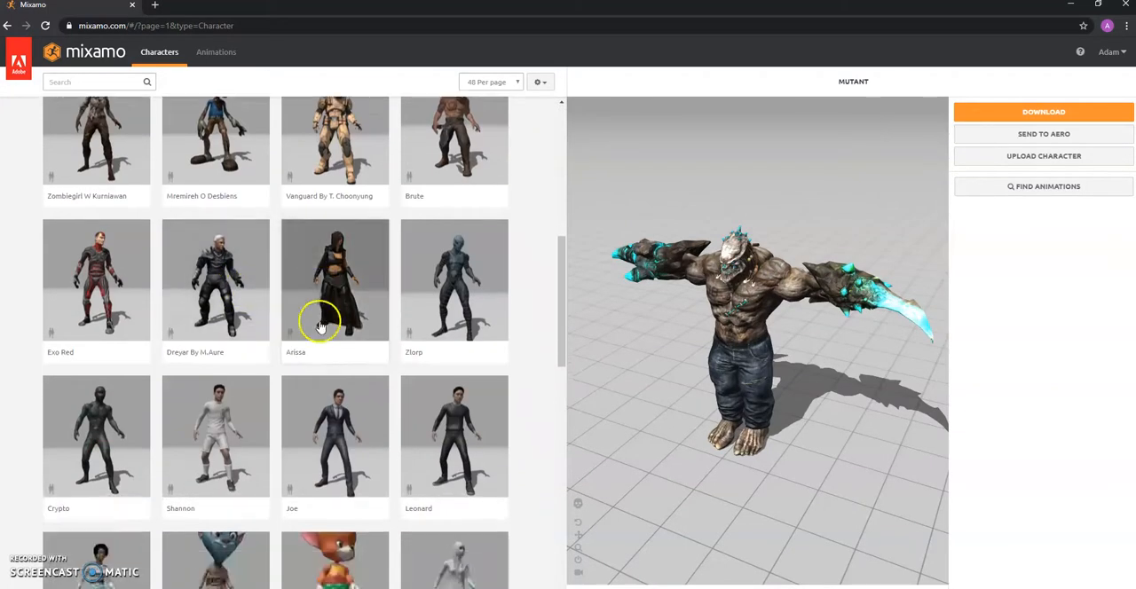
# Step: Browse the Animations gallery and move to the next page of results
pyautogui.click(216, 52)
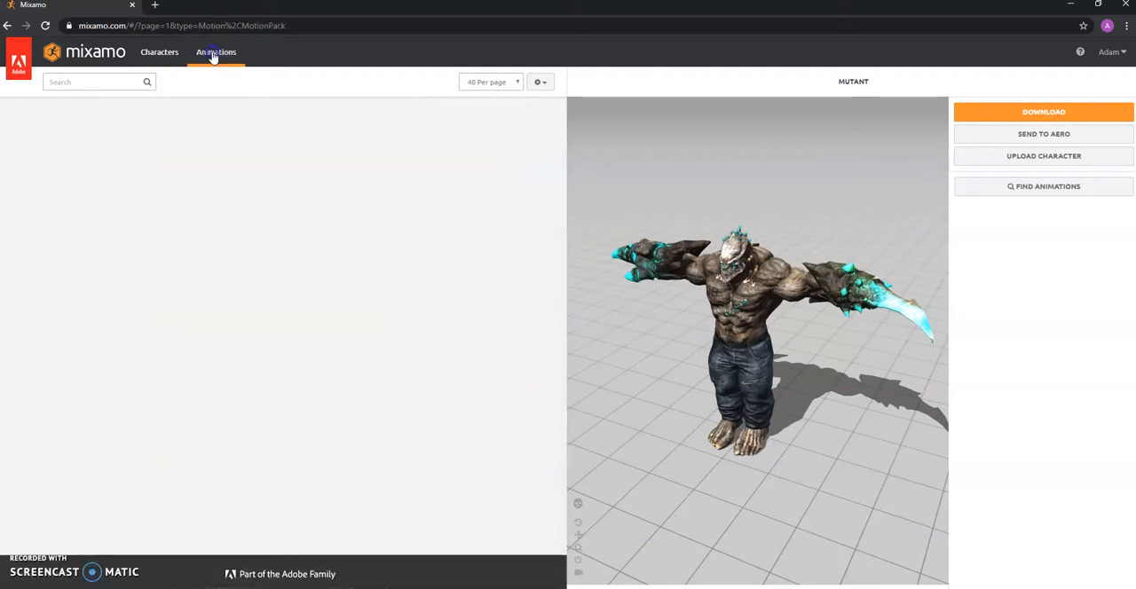
pyautogui.click(217, 51)
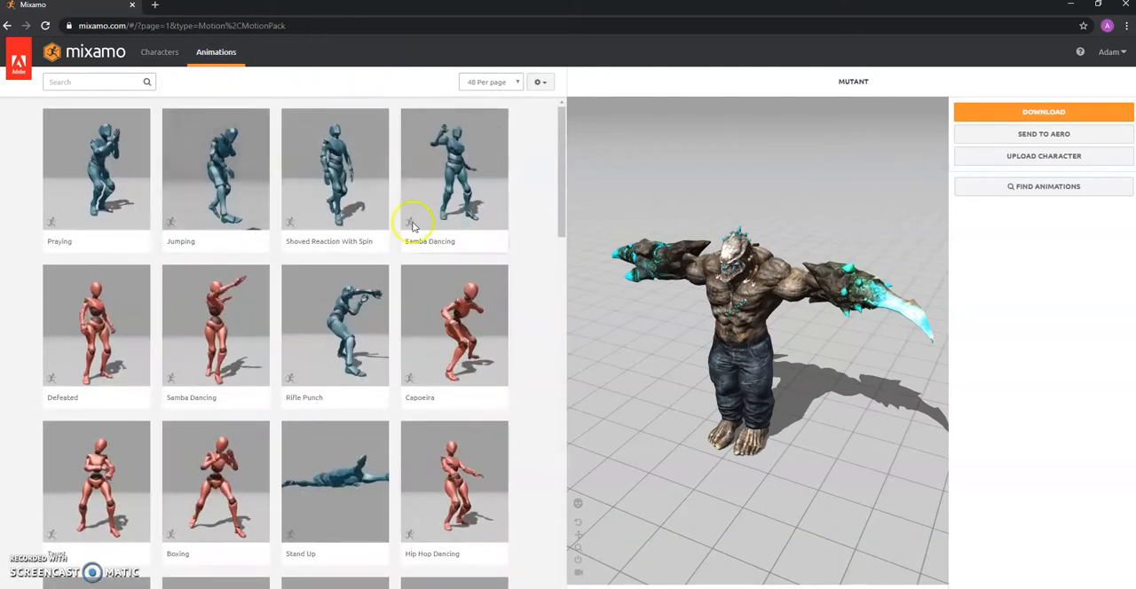
pyautogui.scroll(-3)
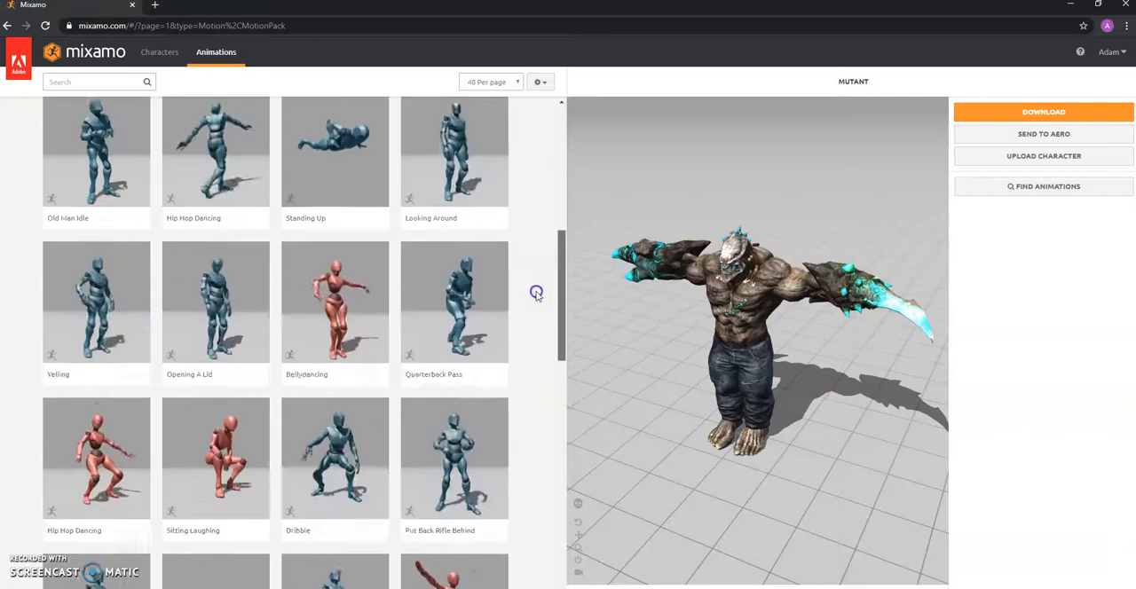
pyautogui.scroll(-3)
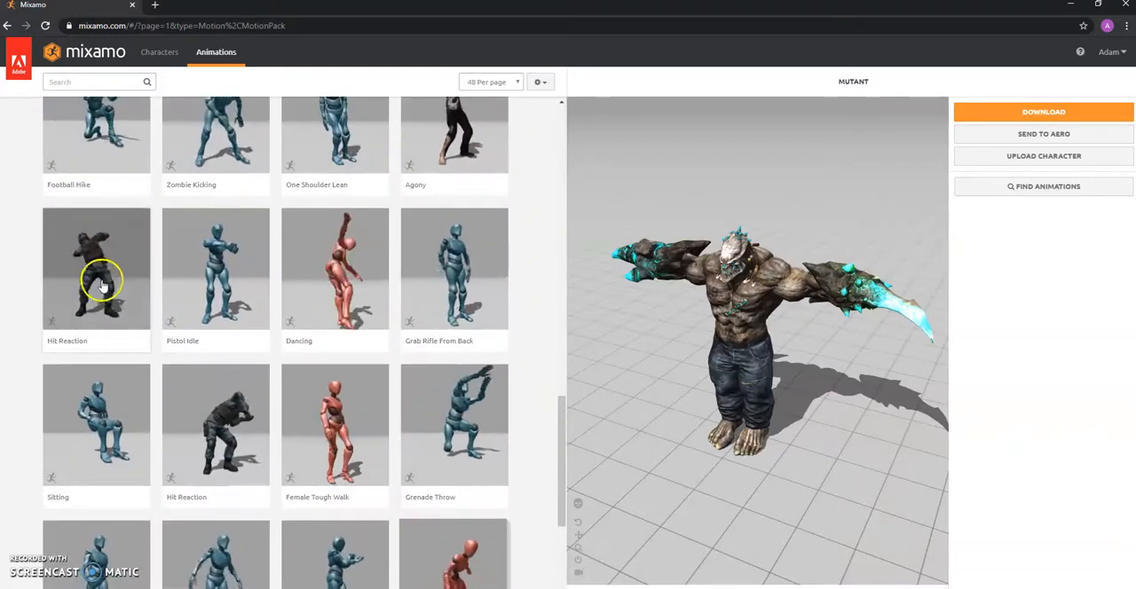
pyautogui.scroll(-3)
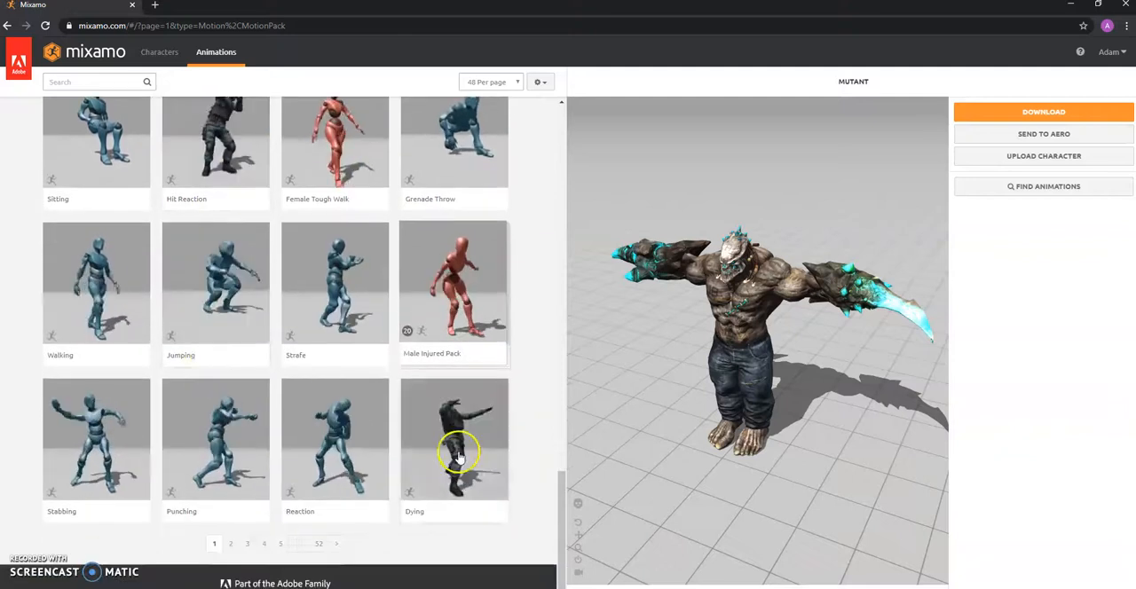
pyautogui.click(231, 543)
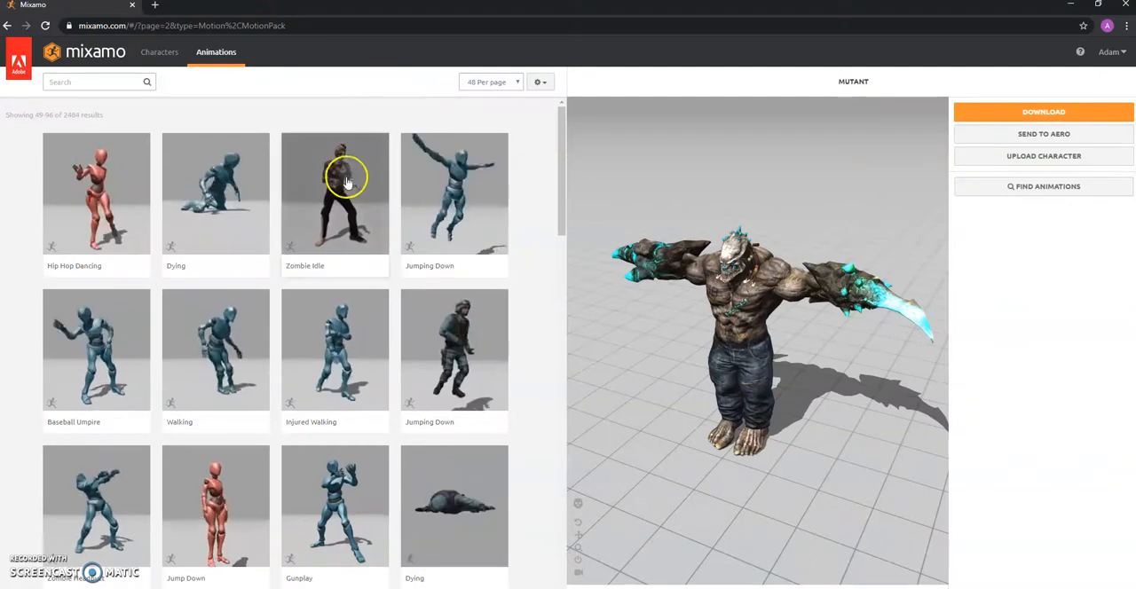
pyautogui.moveTo(263, 362)
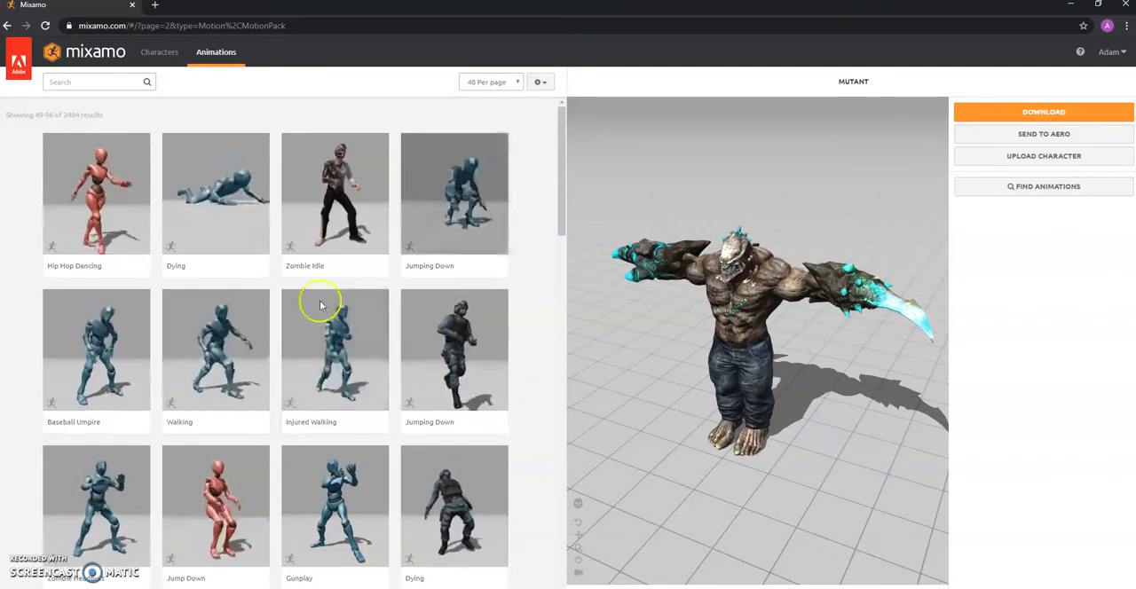
# Step: Locate Zombie Idle in the results and apply it to the Mutant preview
pyautogui.scroll(-3)
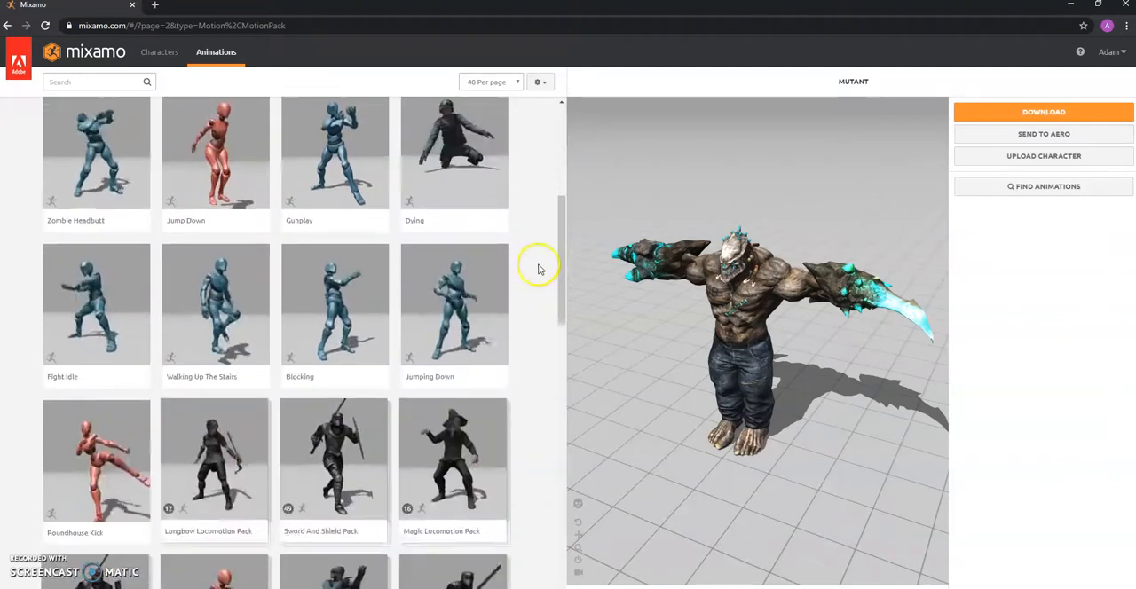
pyautogui.scroll(-3)
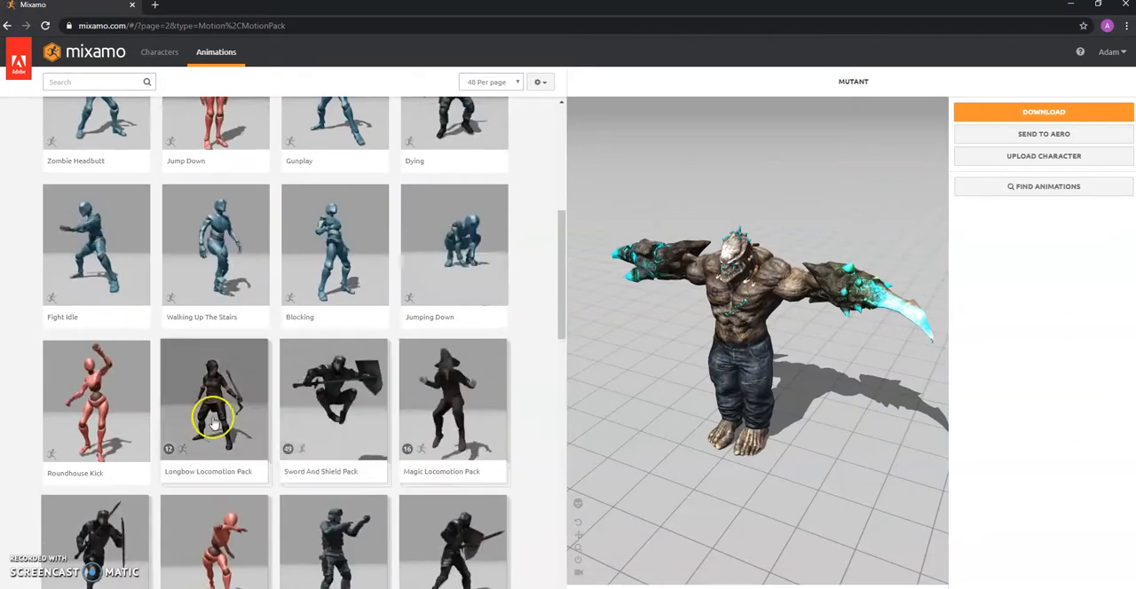
pyautogui.scroll(-3)
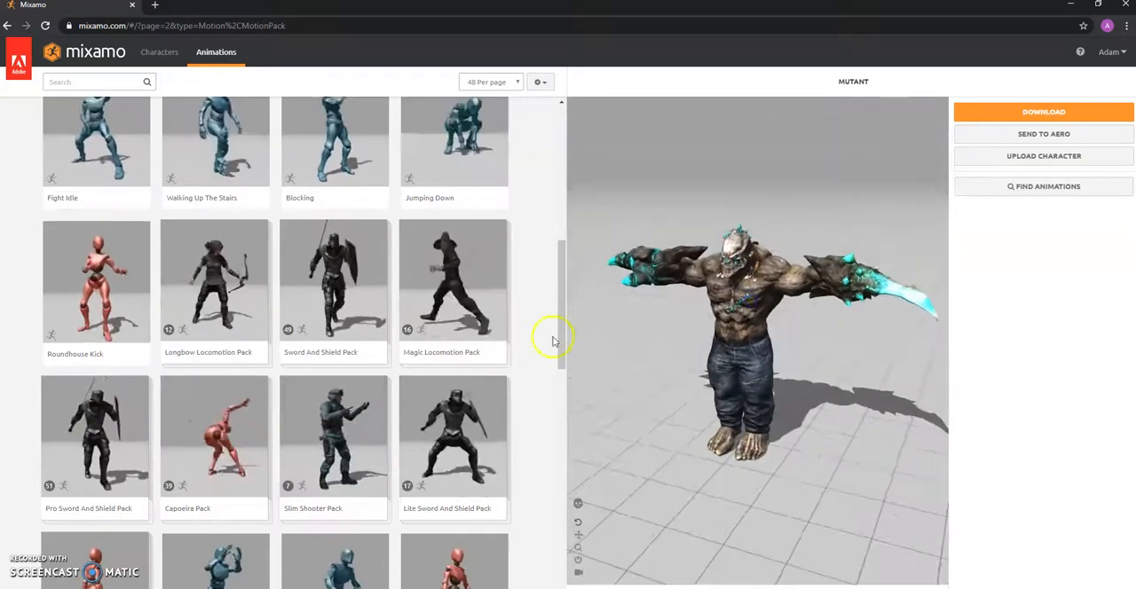
pyautogui.scroll(-3)
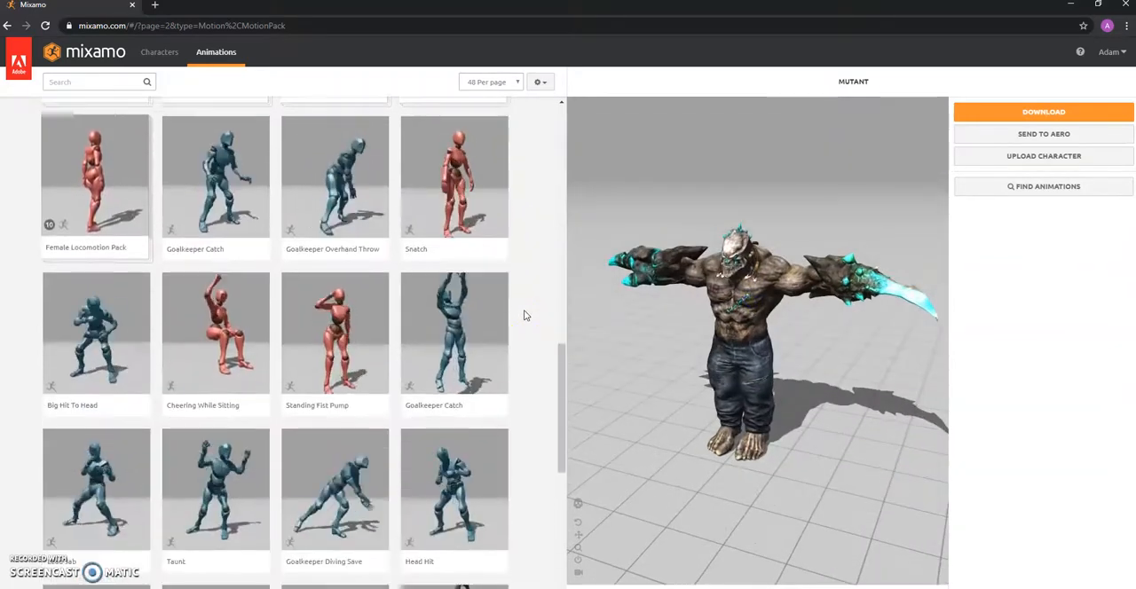
pyautogui.scroll(-3)
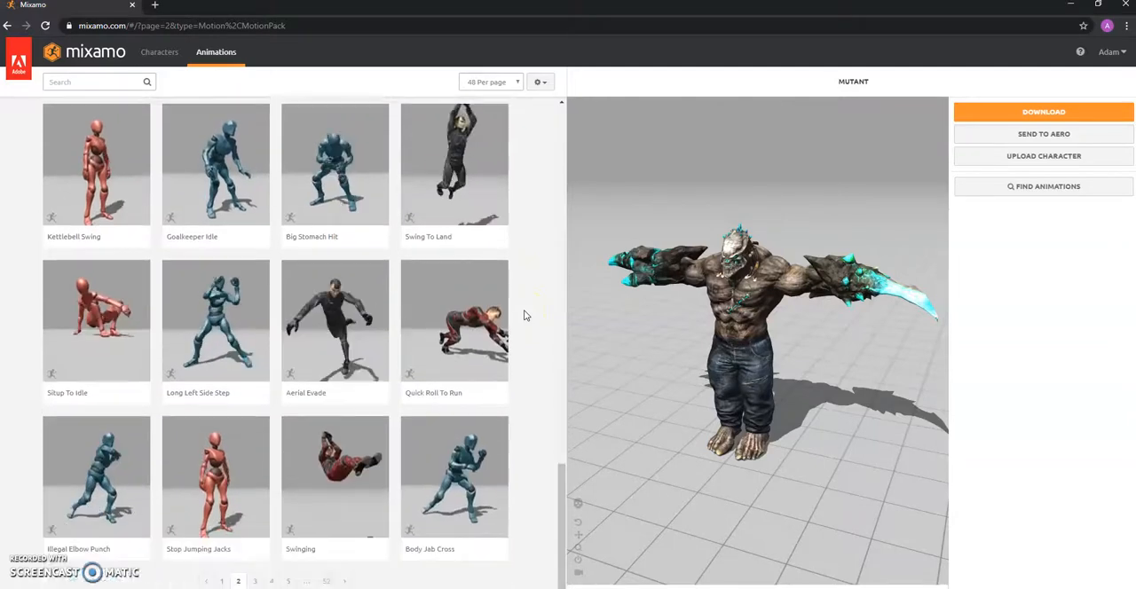
pyautogui.click(334, 191)
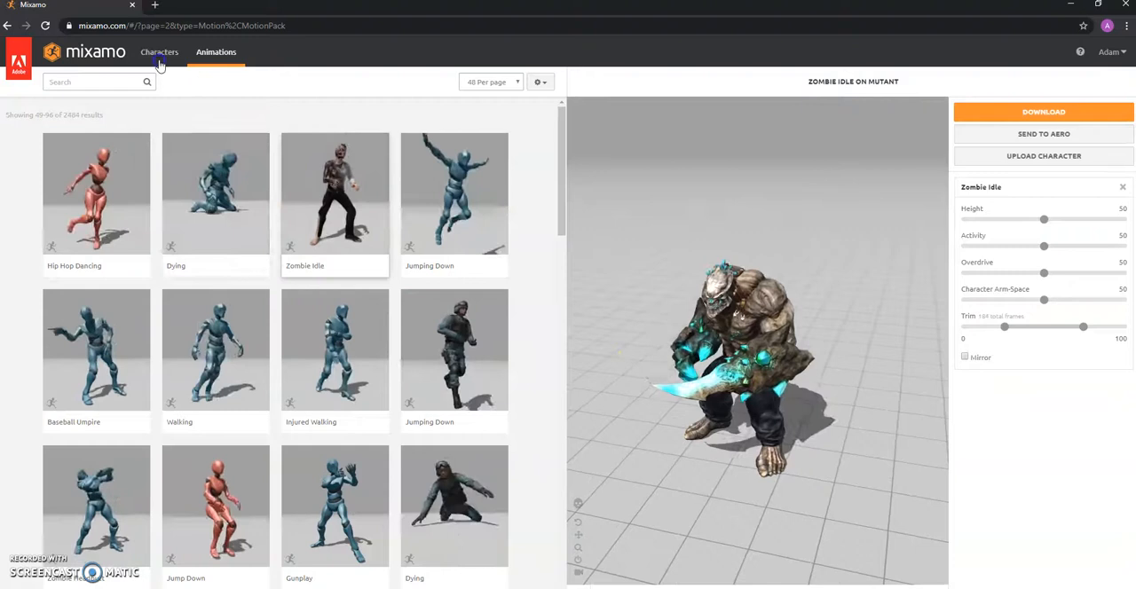
pyautogui.click(160, 52)
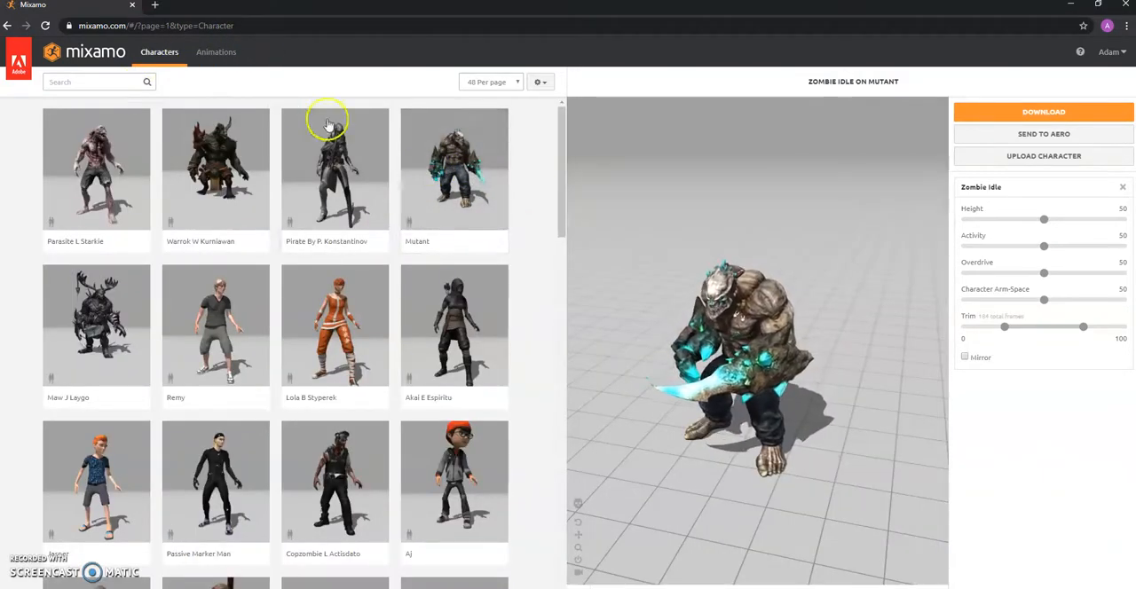
pyautogui.click(217, 52)
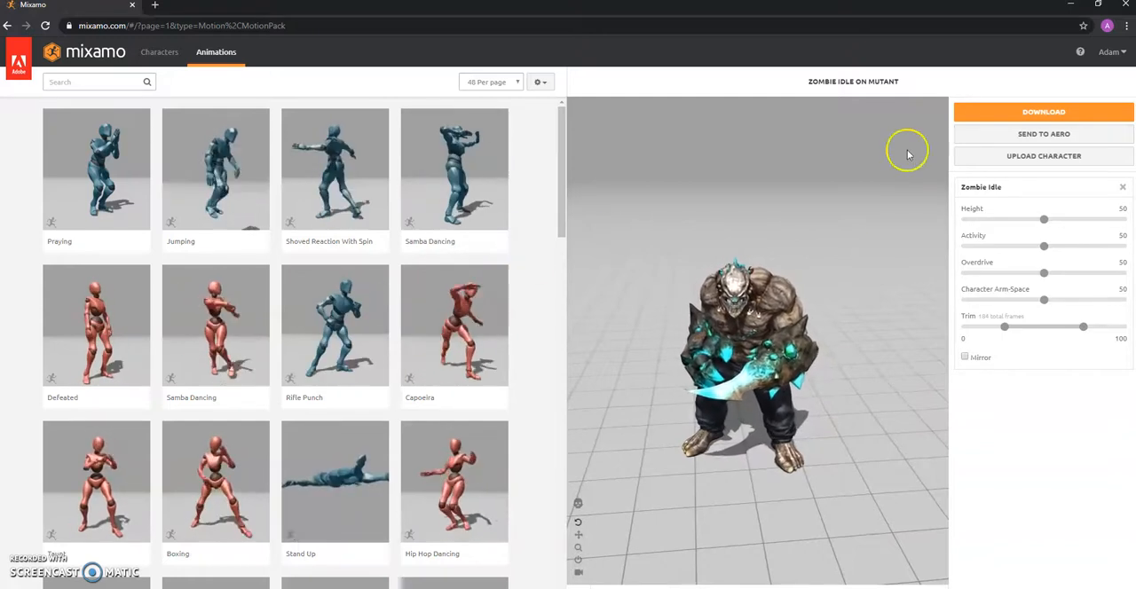
pyautogui.click(160, 52)
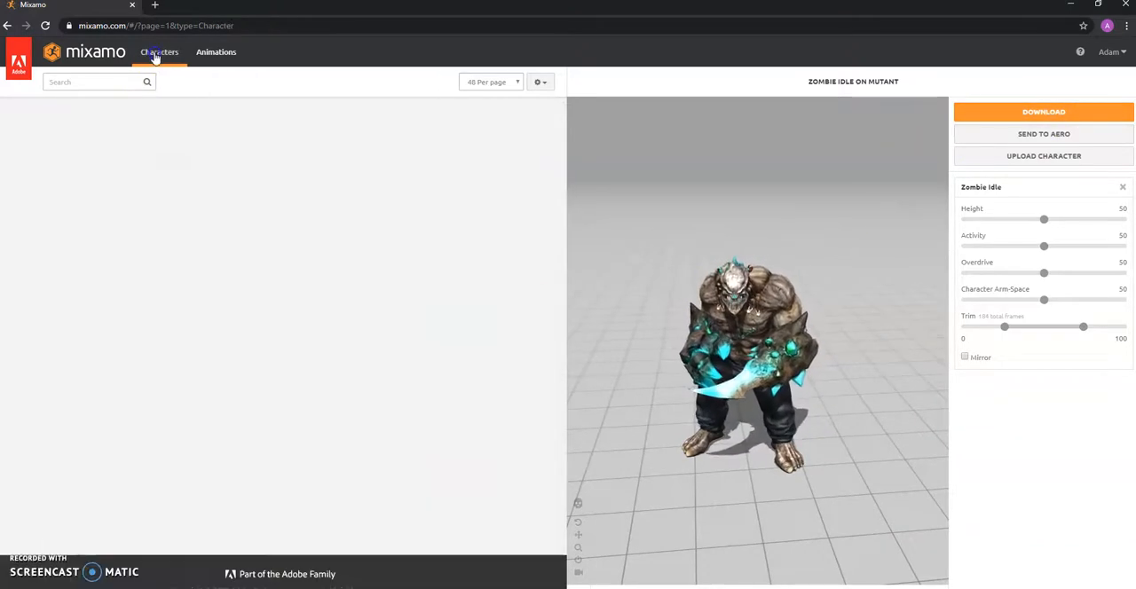
pyautogui.click(160, 51)
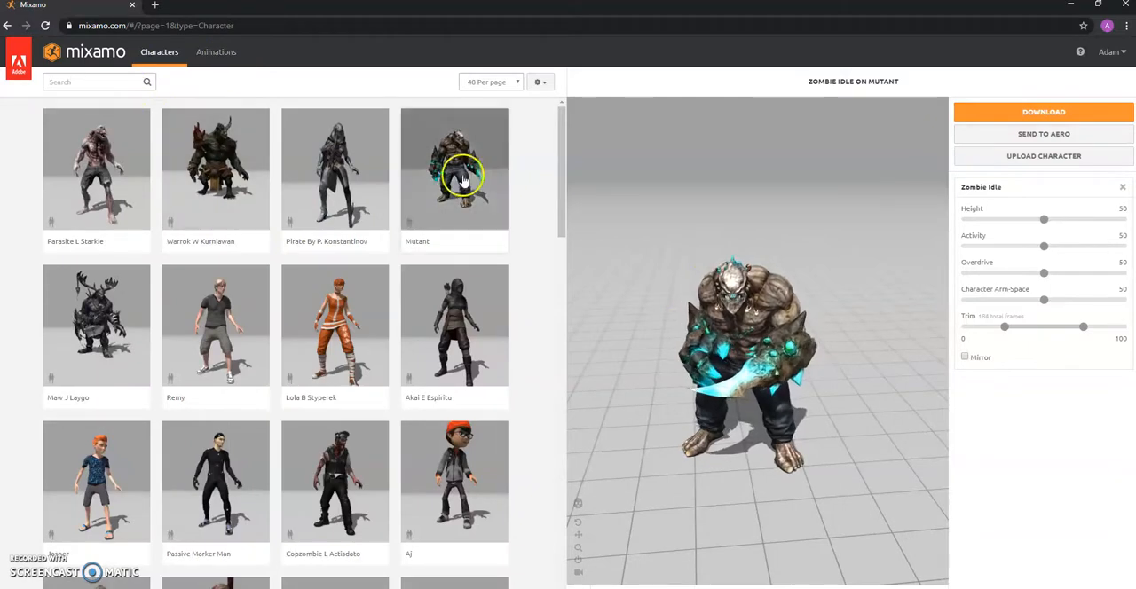
pyautogui.click(216, 51)
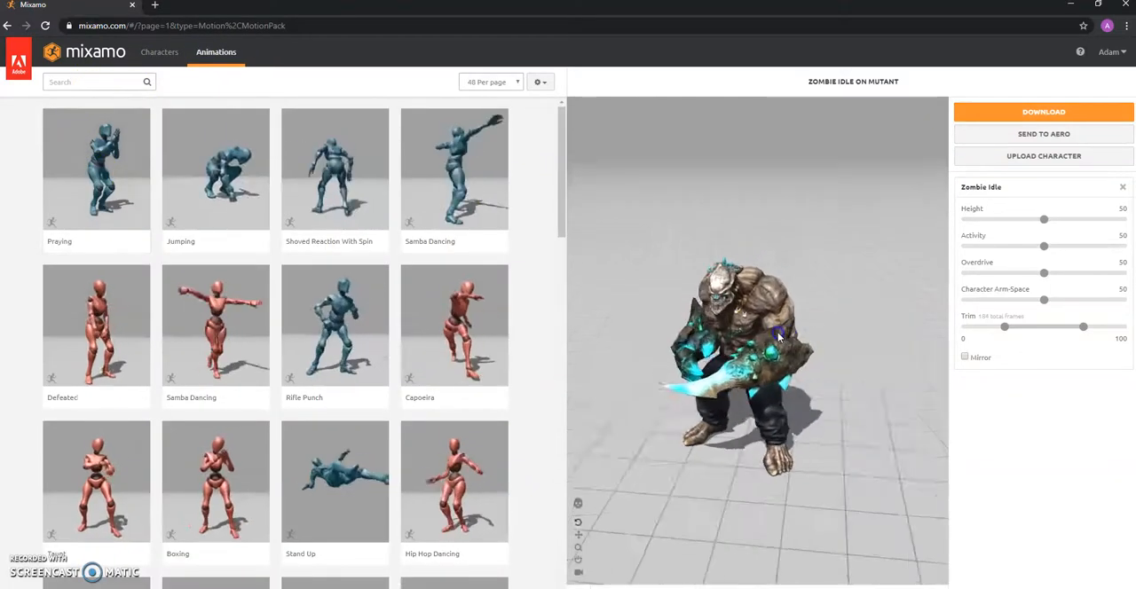
# Step: Filter the animations with the search term 'idle' and preview the plain Idle clip
pyautogui.click(88, 81)
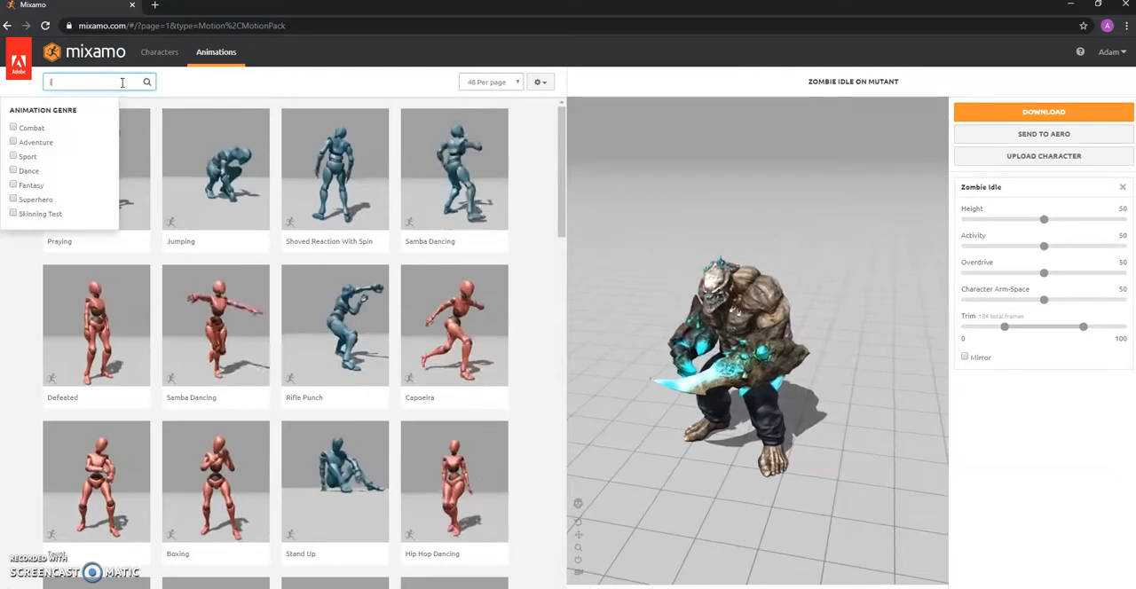
pyautogui.write('dle')
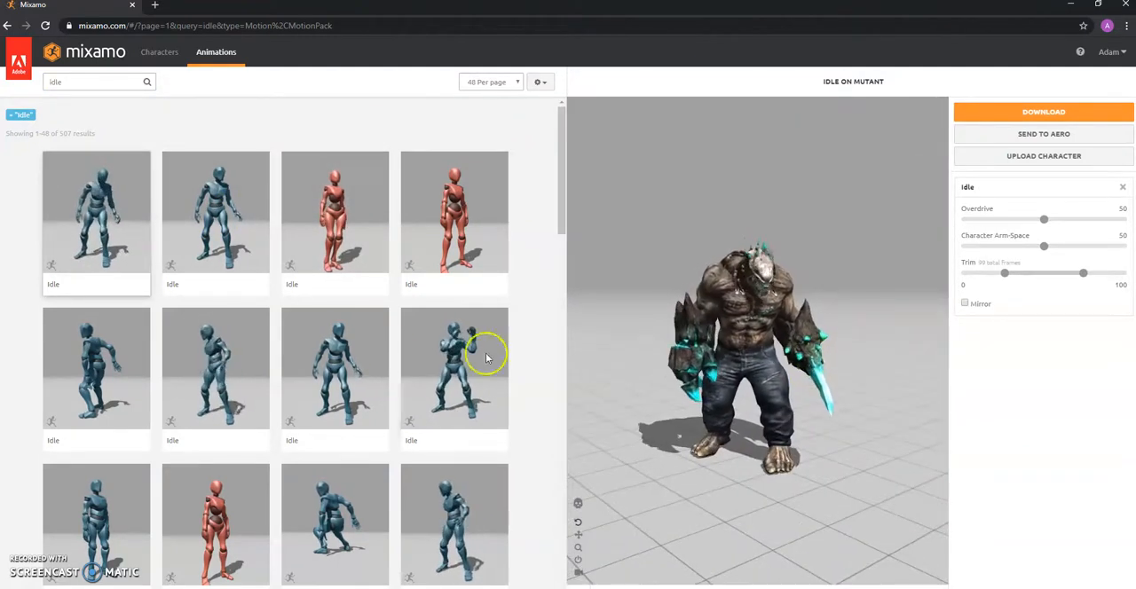
pyautogui.scroll(-3)
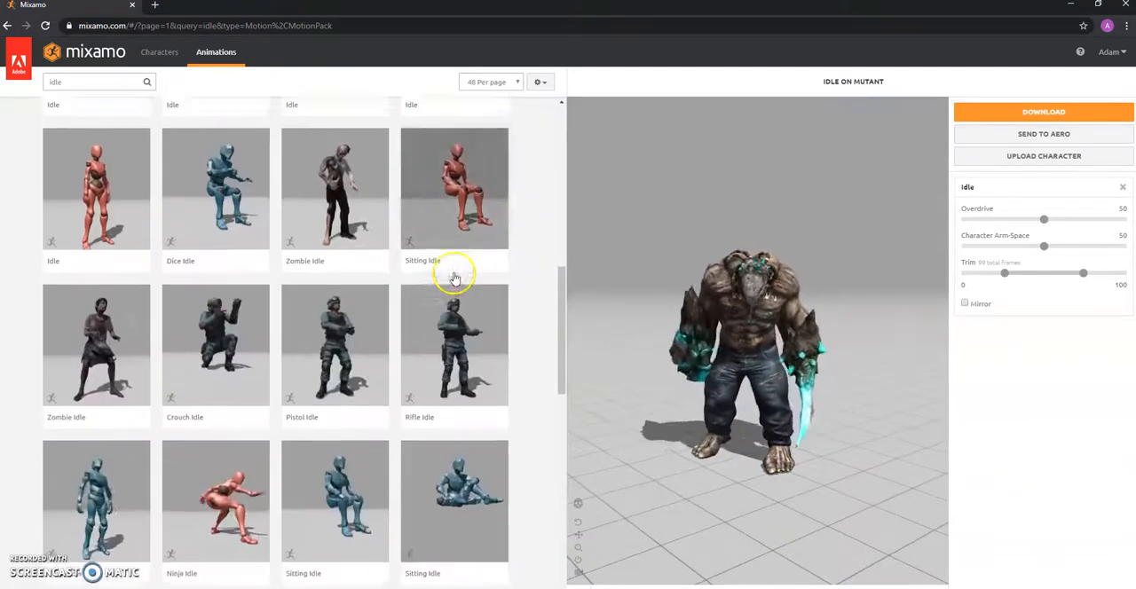
pyautogui.scroll(-3)
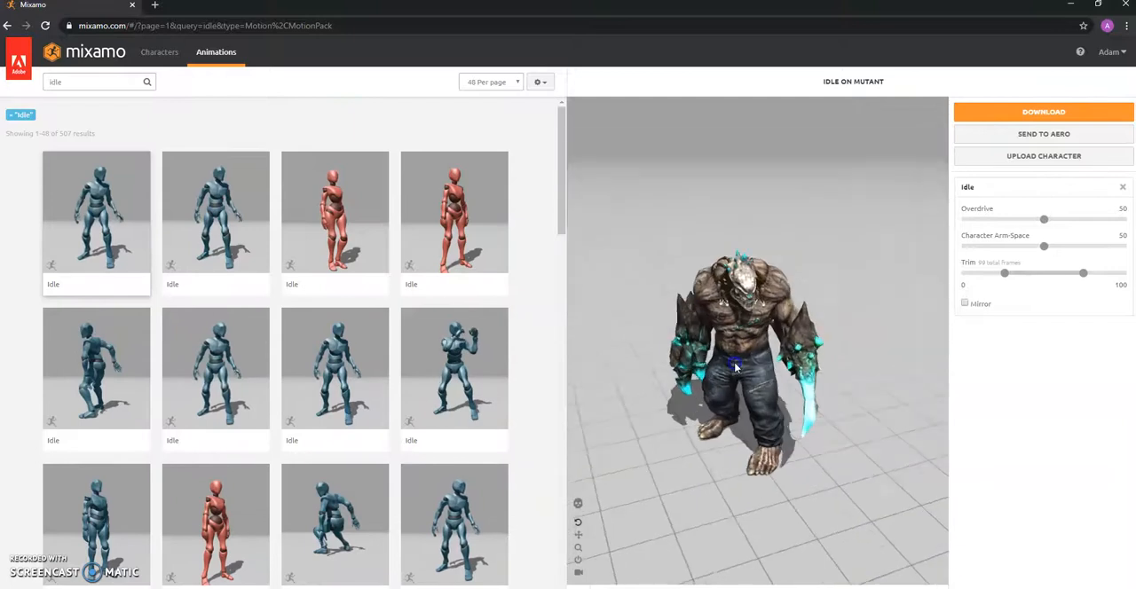
pyautogui.click(80, 81)
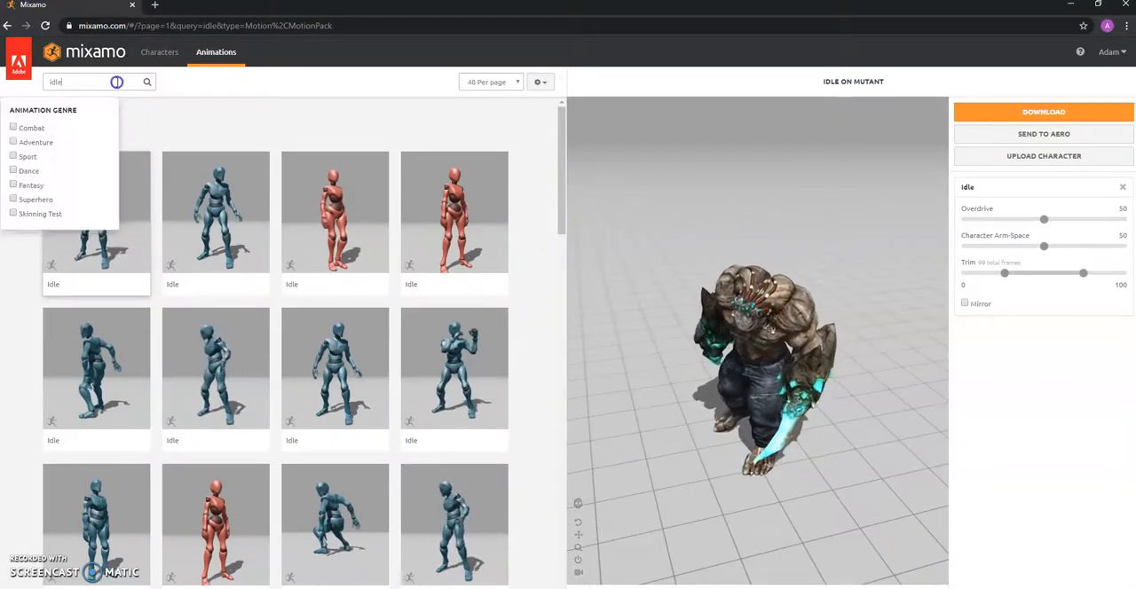
# Step: Search animations for 'mutant' and preview Mutant Idle, then Mutant Breathing Idle
pyautogui.write('mutant')
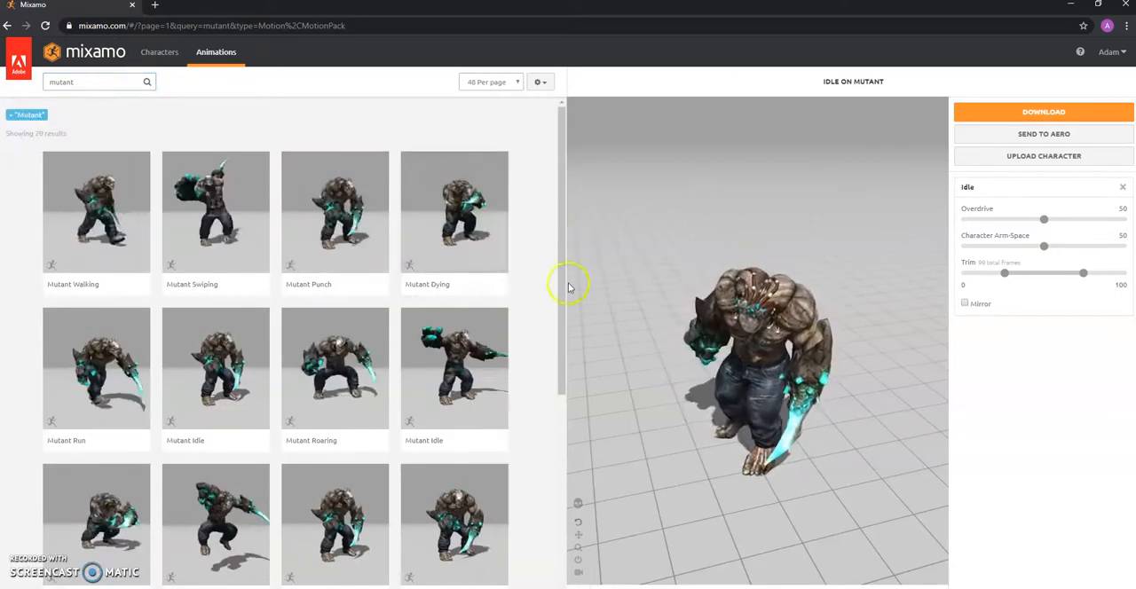
pyautogui.scroll(-3)
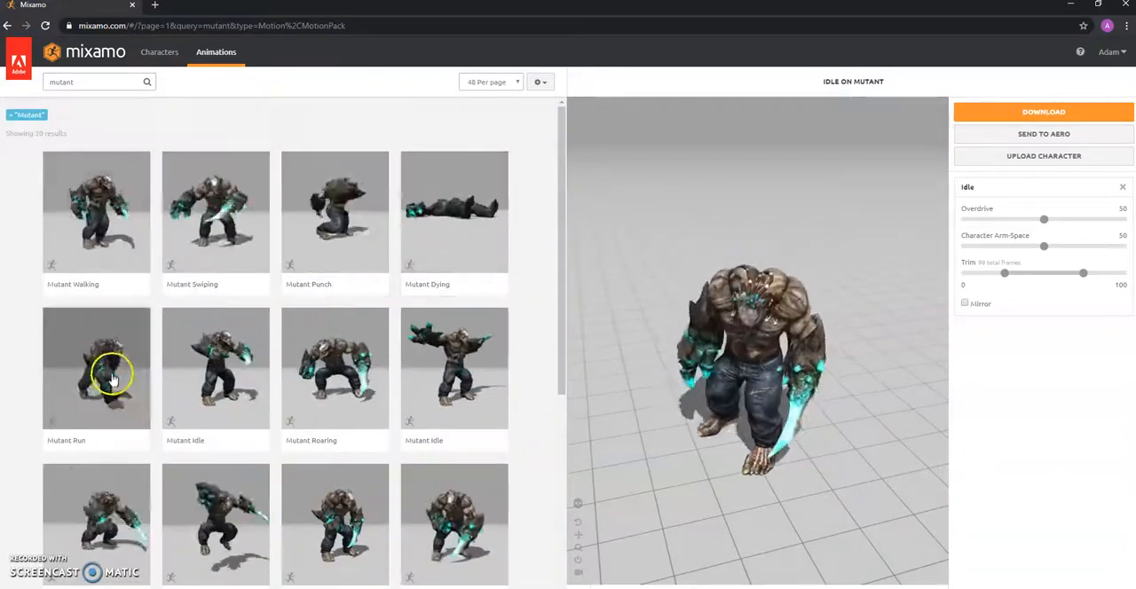
pyautogui.scroll(-3)
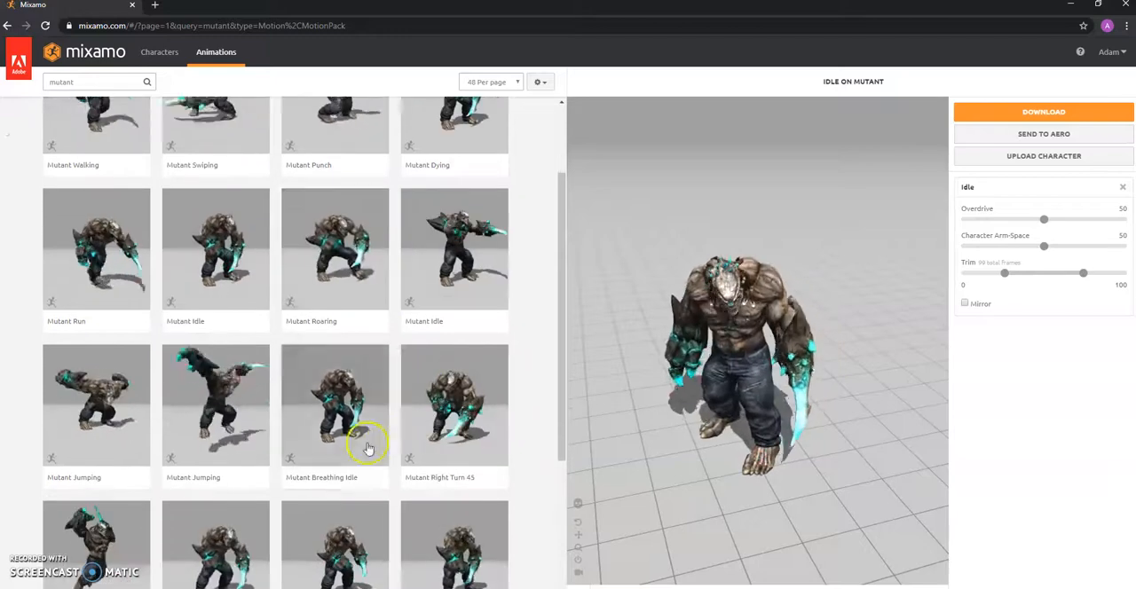
pyautogui.click(217, 248)
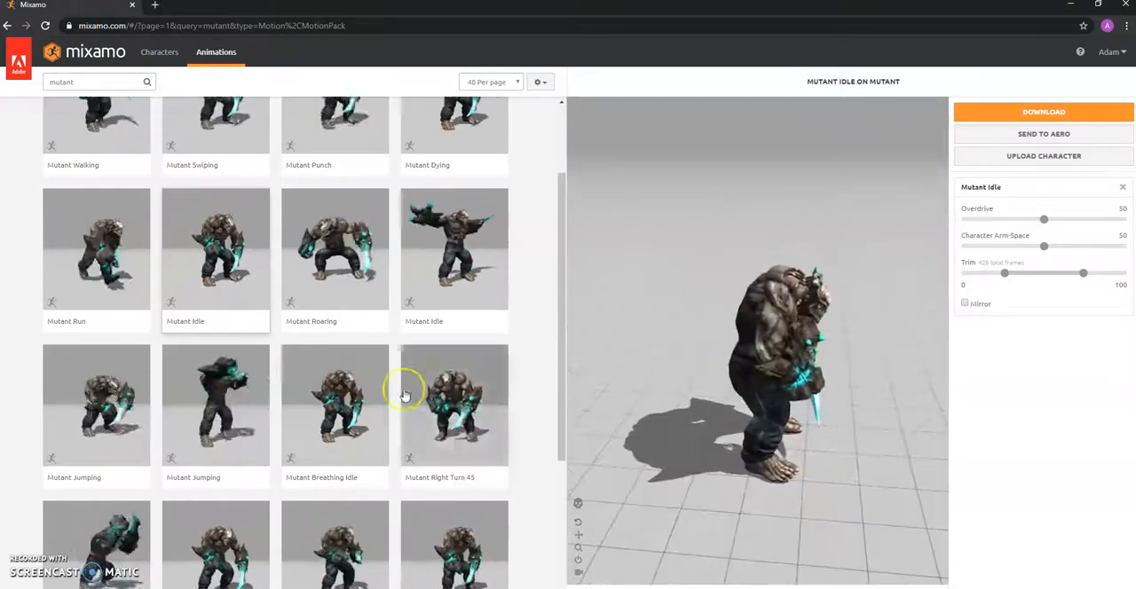
pyautogui.click(334, 405)
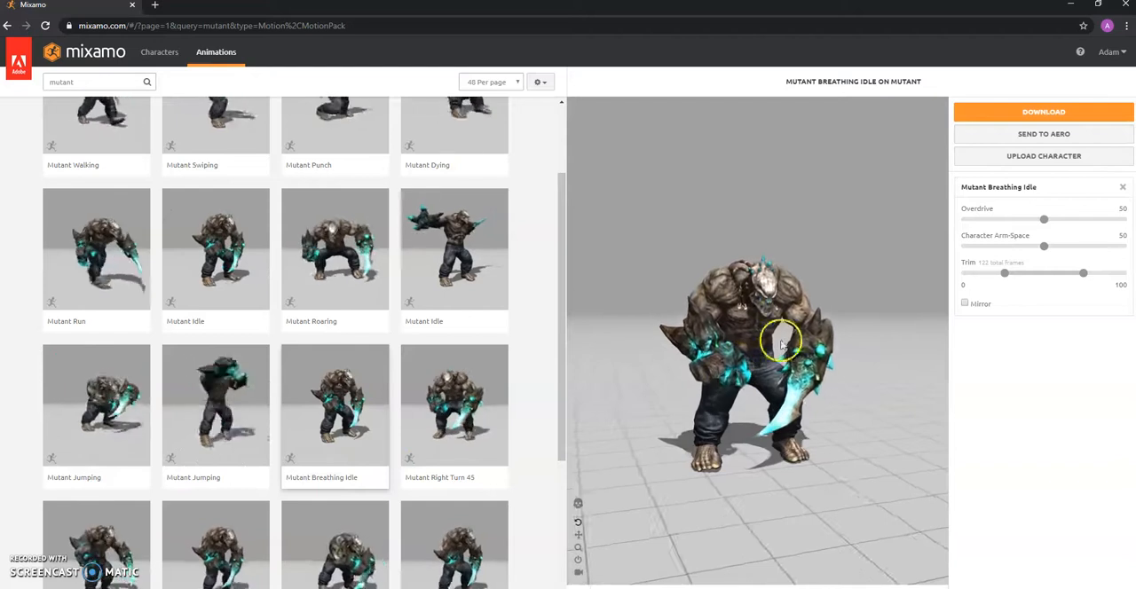
pyautogui.click(1044, 112)
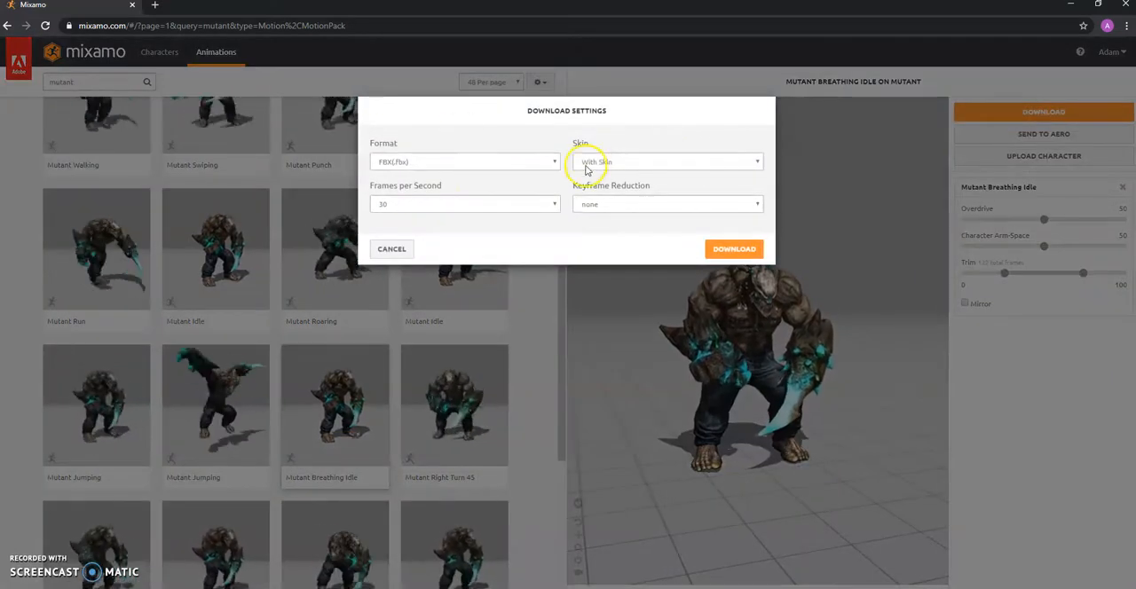
pyautogui.click(465, 162)
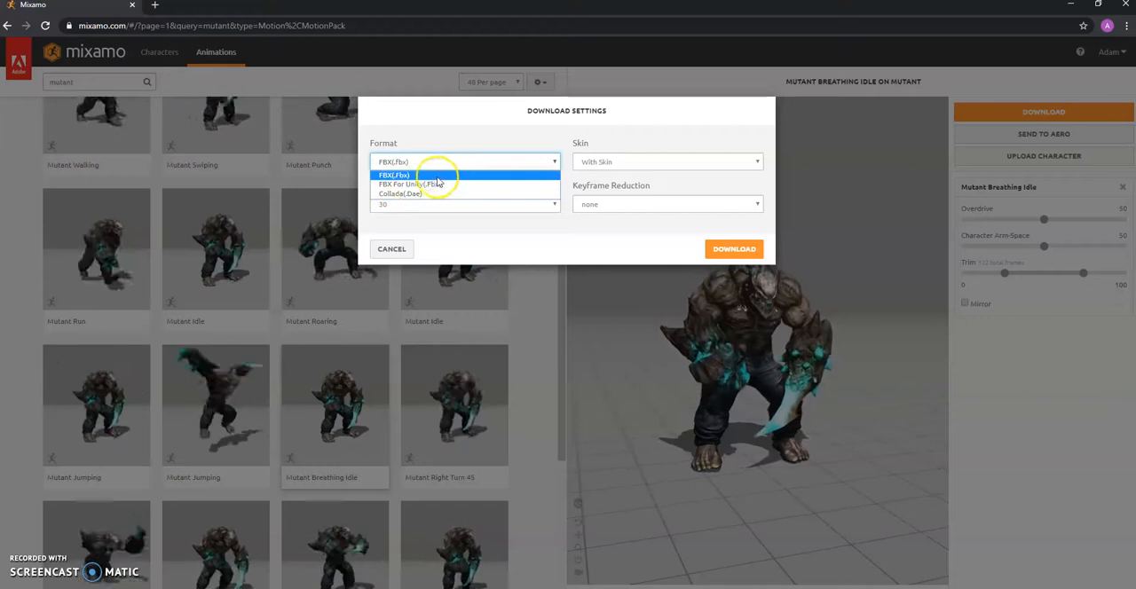
pyautogui.click(394, 175)
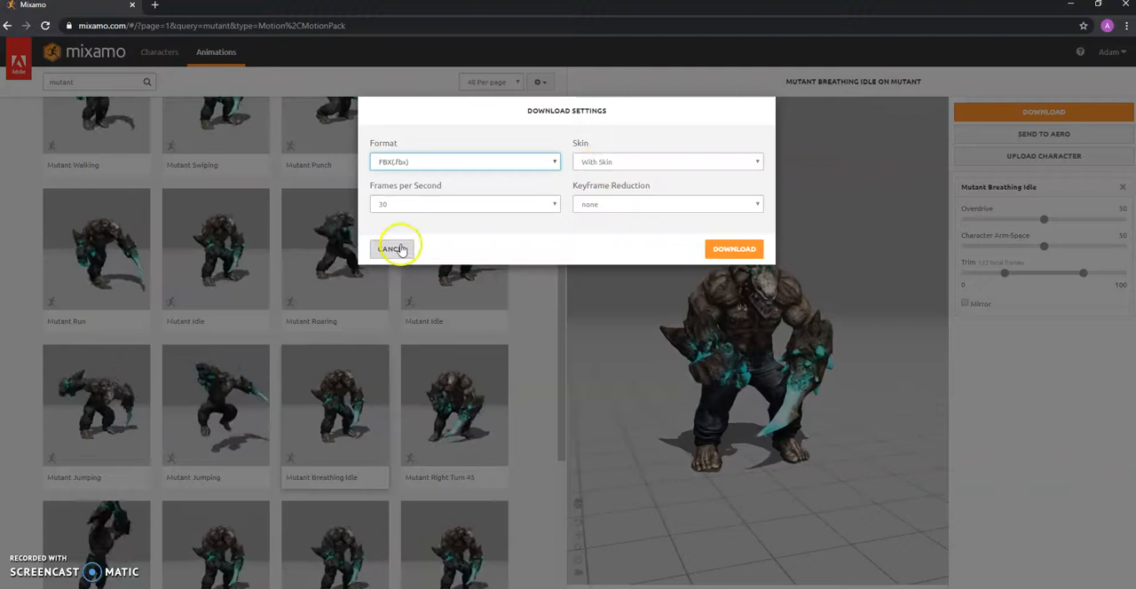
pyautogui.click(390, 248)
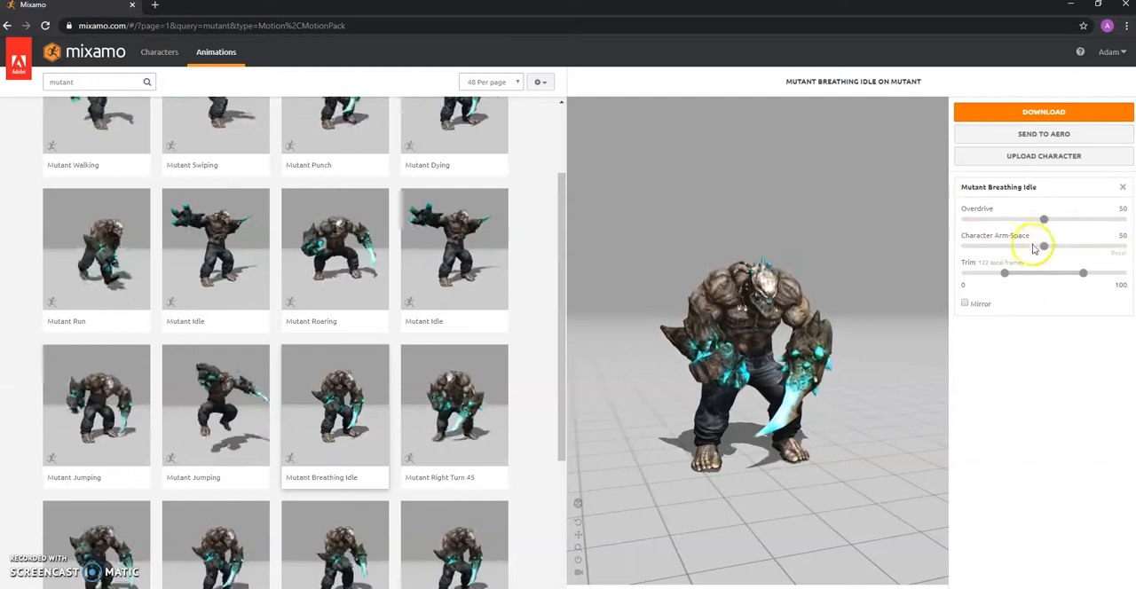
# Step: Test wider and narrower Character Arm-Space values, settling back near the middle
pyautogui.moveTo(1044, 245); pyautogui.dragTo(1089, 245)
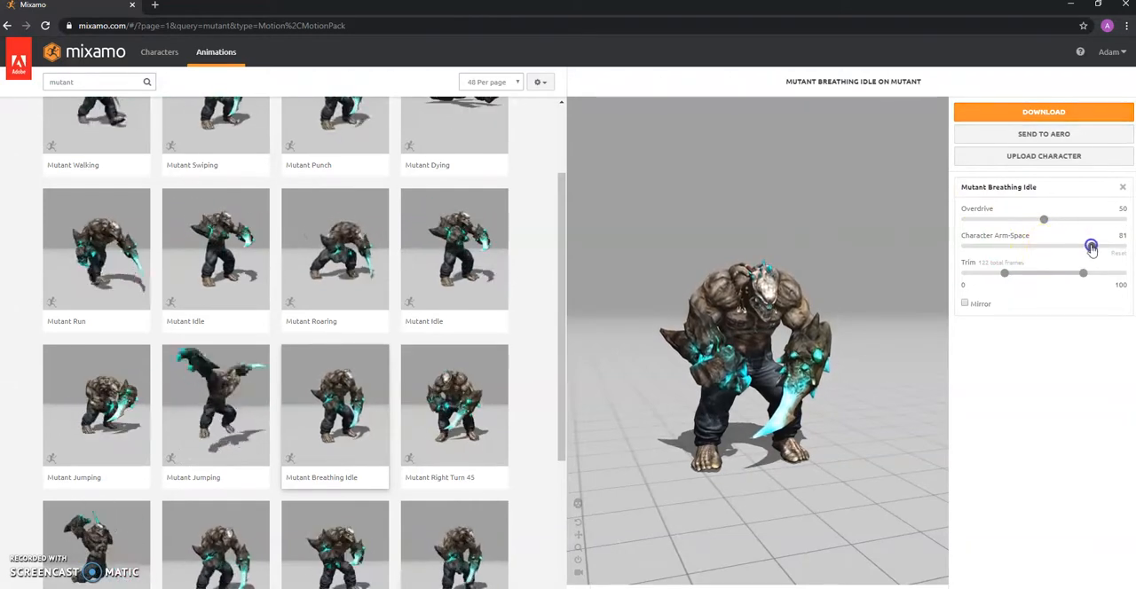
pyautogui.moveTo(1090, 245); pyautogui.dragTo(1112, 245)
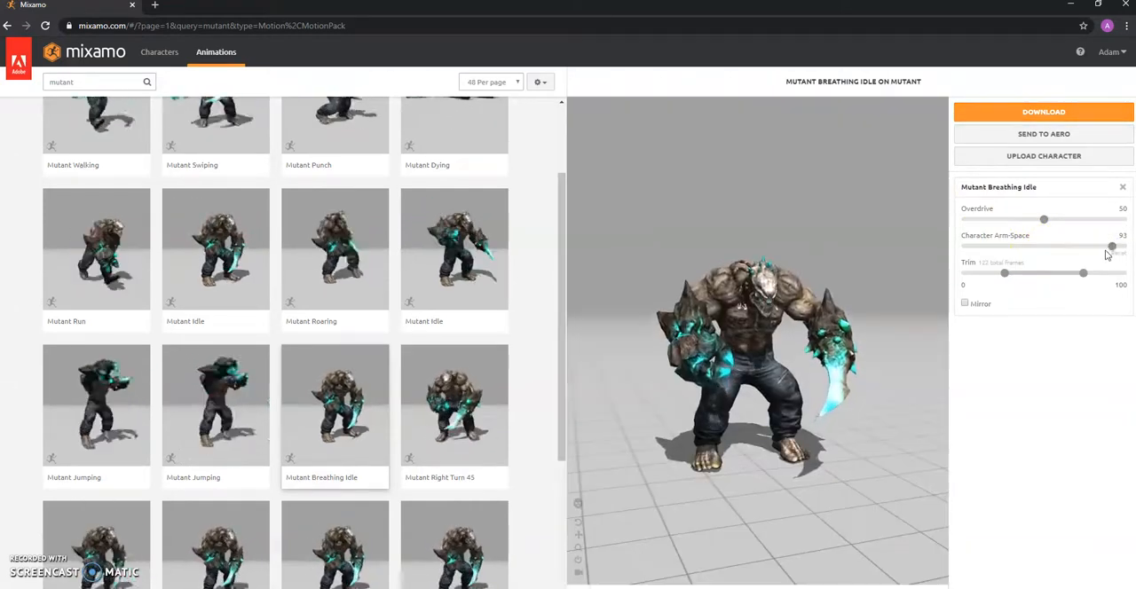
pyautogui.moveTo(1111, 245); pyautogui.dragTo(976, 245)
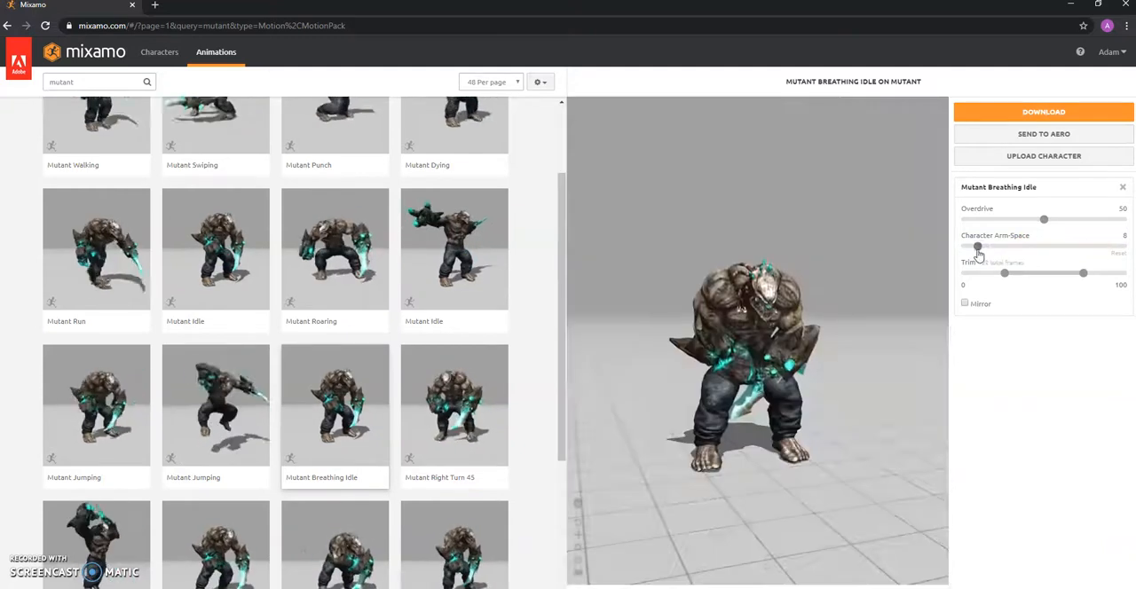
pyautogui.moveTo(1005, 245); pyautogui.dragTo(1038, 245)
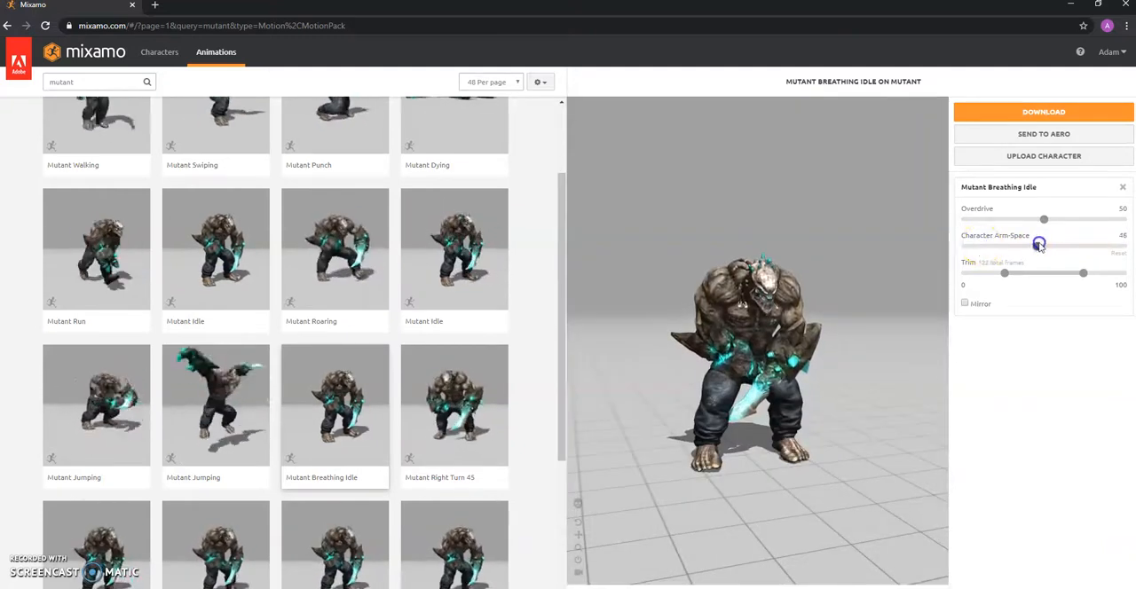
pyautogui.moveTo(1038, 245); pyautogui.dragTo(1045, 249)
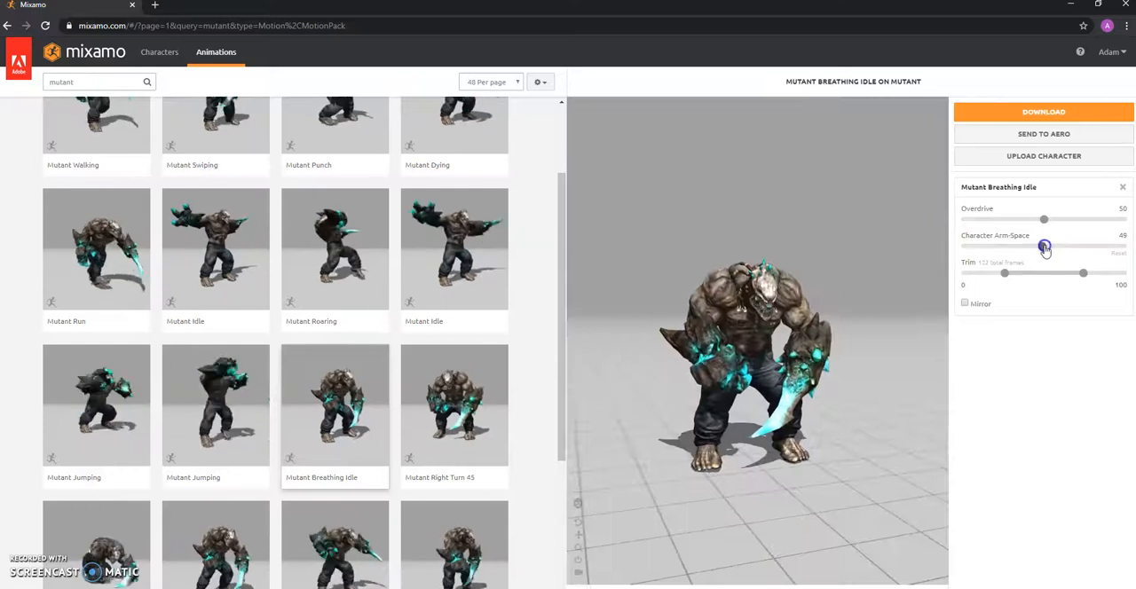
# Step: Test Overdrive up to maximum speed, then return it to around its middle value
pyautogui.moveTo(1044, 220); pyautogui.dragTo(1056, 220)
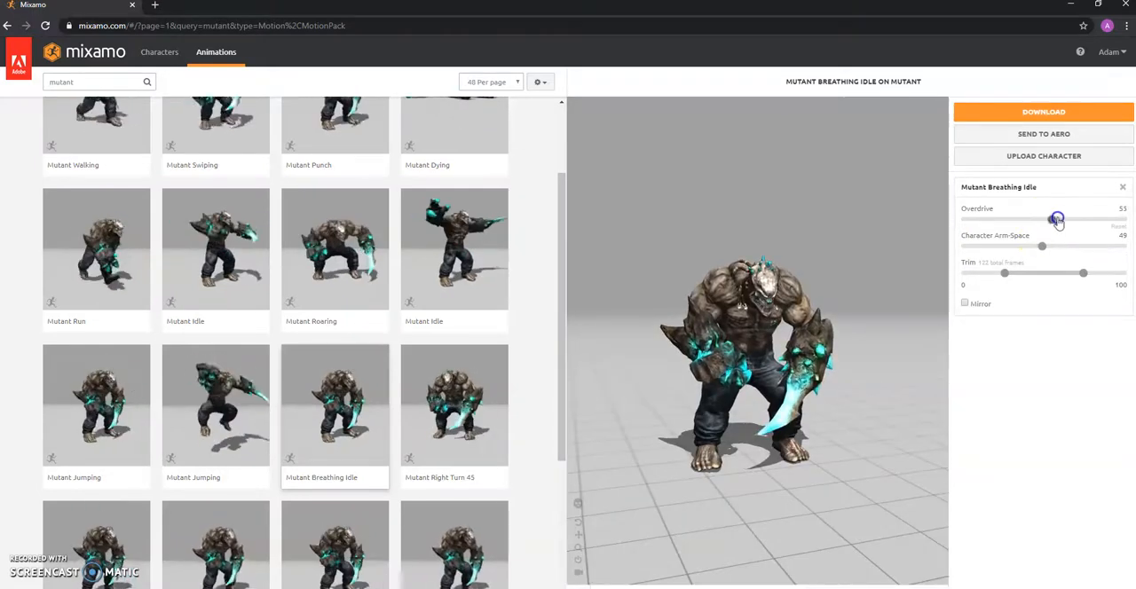
pyautogui.moveTo(1056, 220); pyautogui.dragTo(1104, 220)
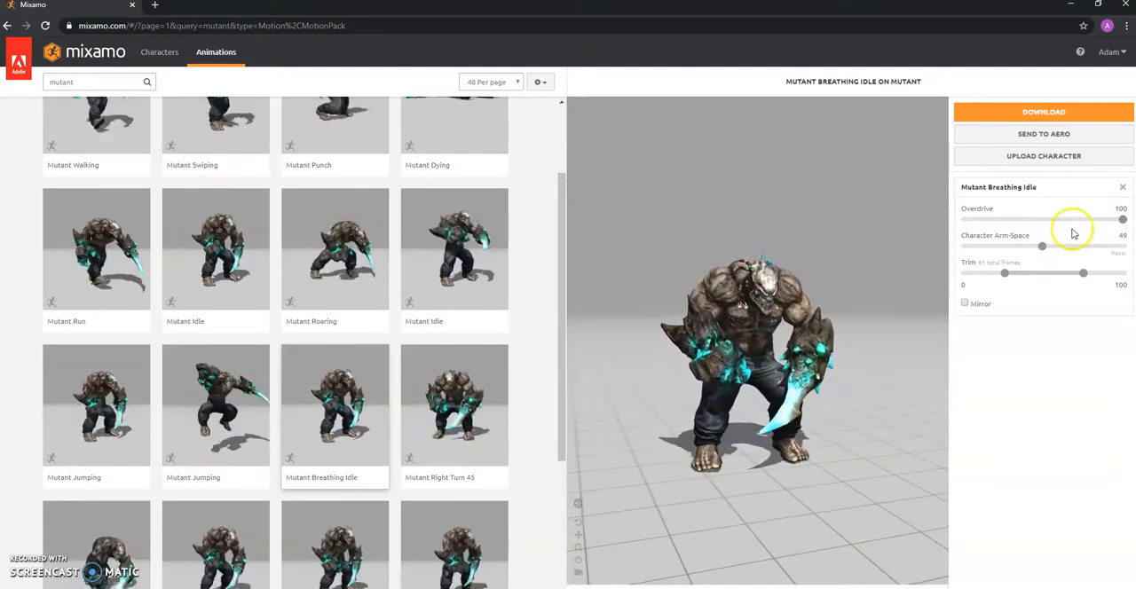
pyautogui.moveTo(1122, 220); pyautogui.dragTo(964, 220)
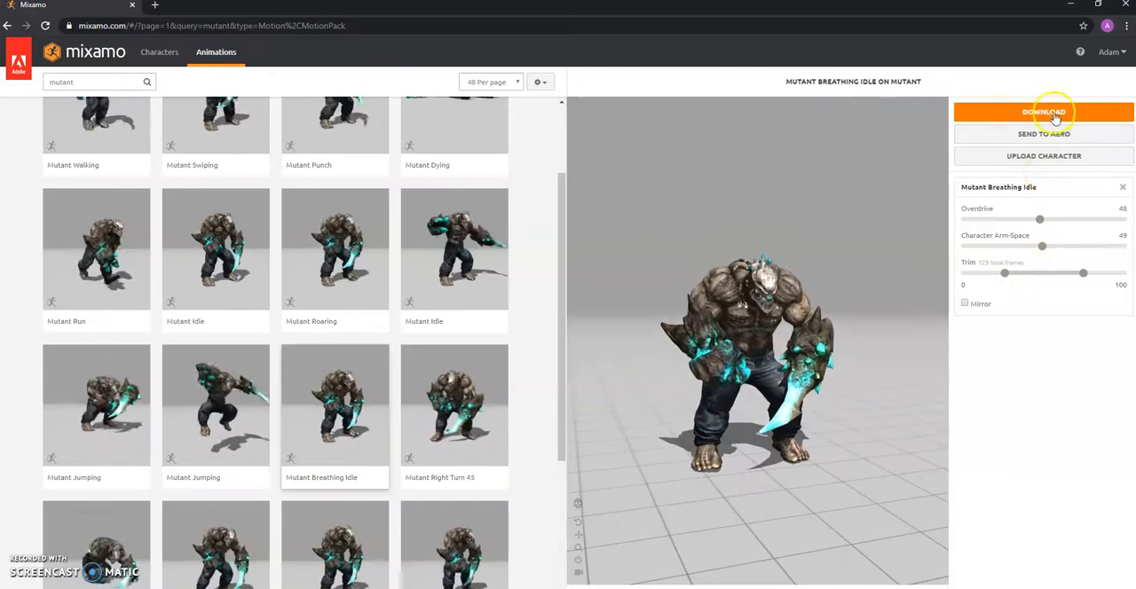
# Step: Download Mutant Breathing Idle as FBX with skin and no keyframe reduction
pyautogui.click(1043, 112)
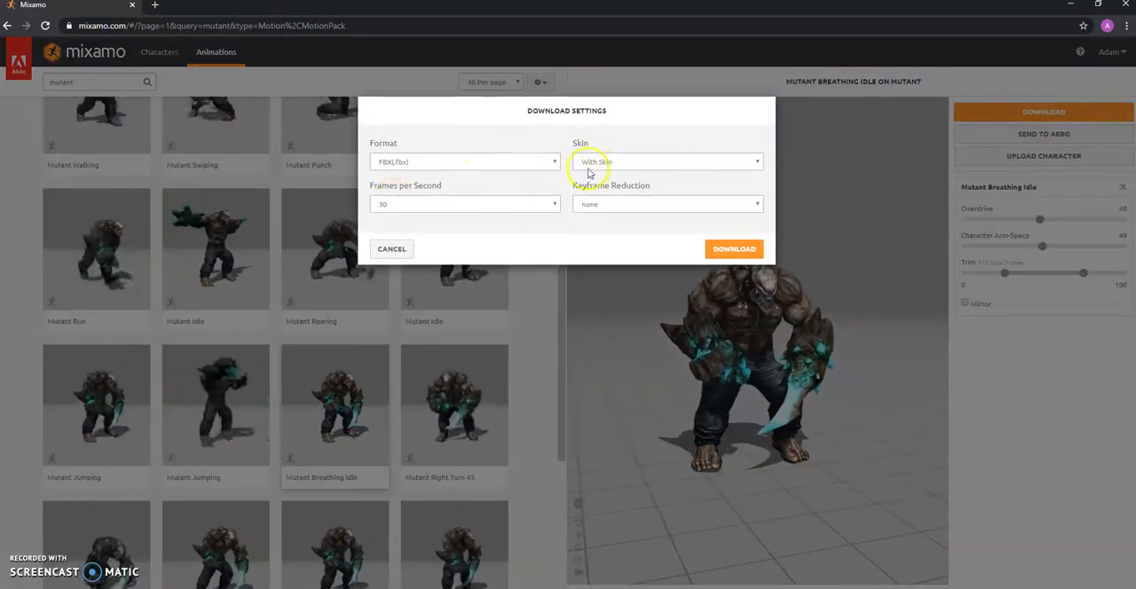
pyautogui.click(666, 161)
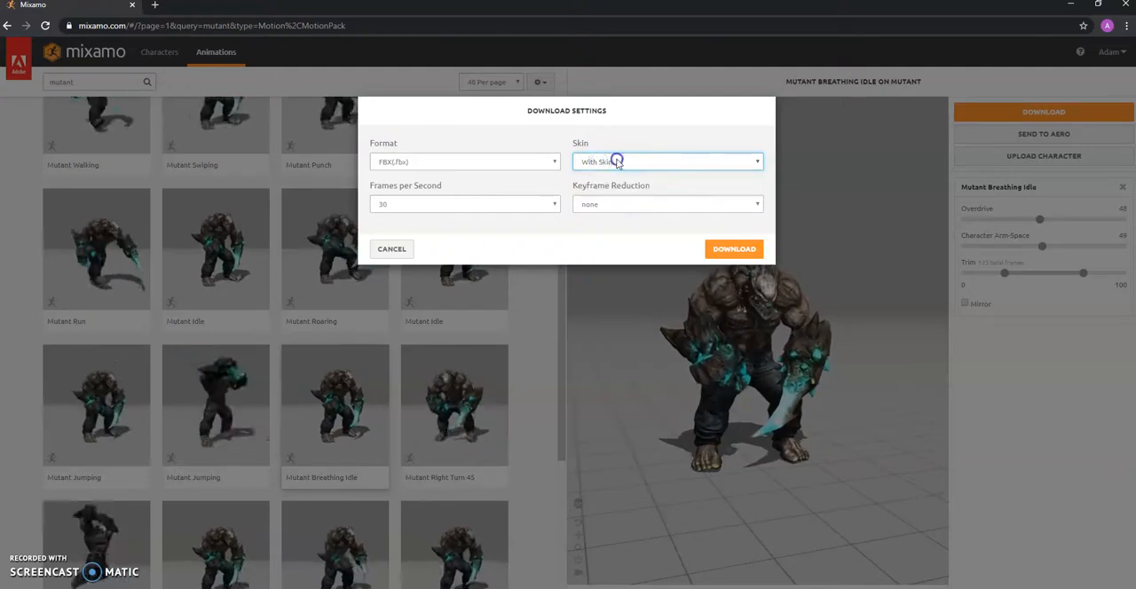
pyautogui.click(668, 161)
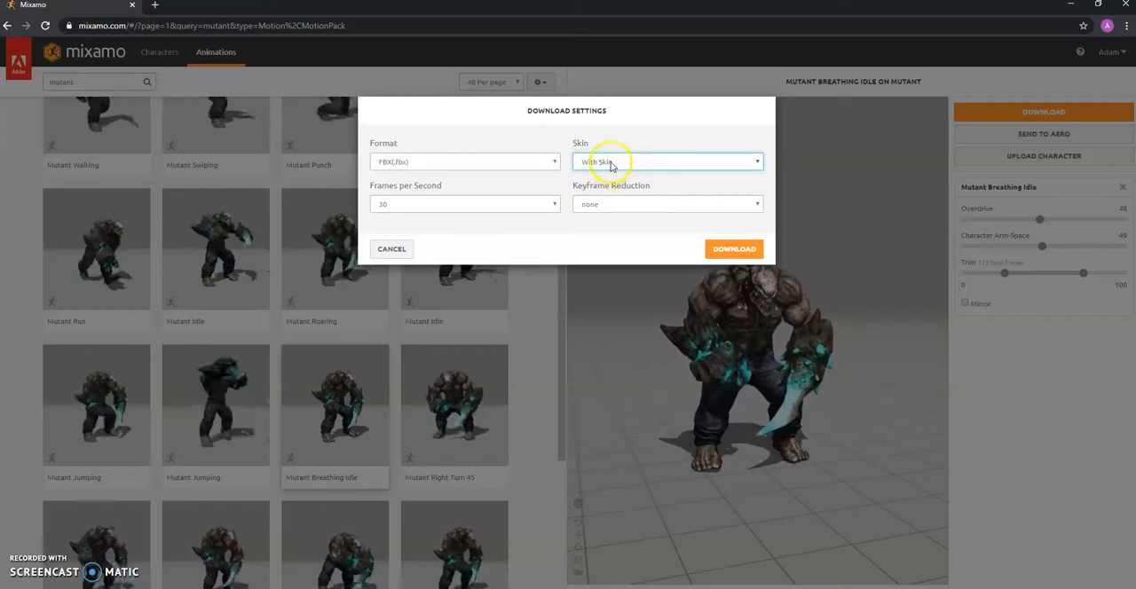
pyautogui.click(666, 161)
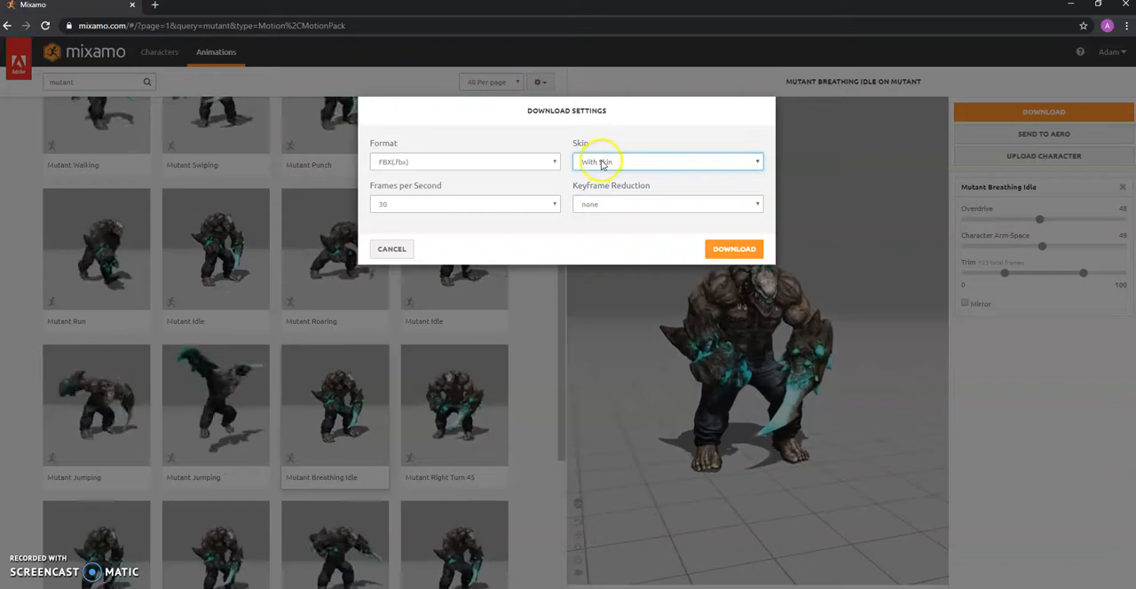
pyautogui.click(668, 204)
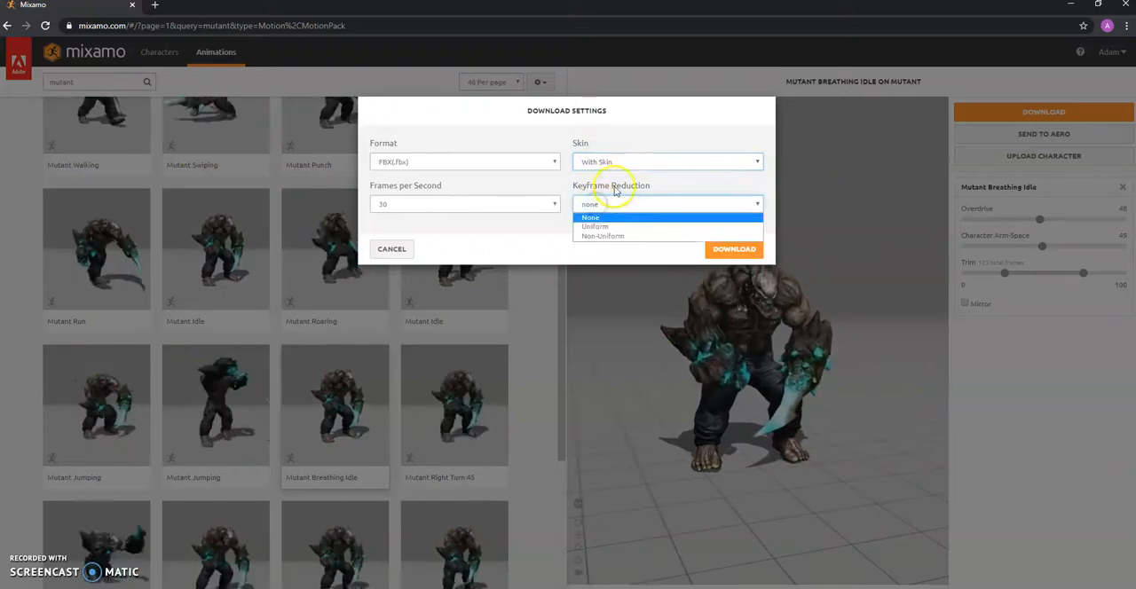
pyautogui.click(590, 217)
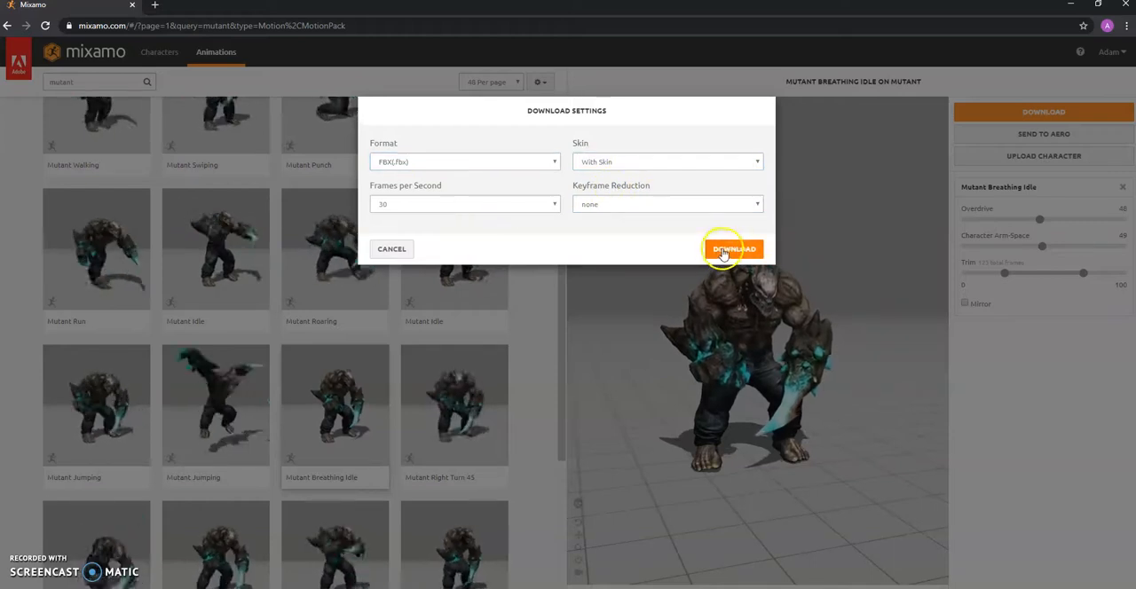
pyautogui.click(731, 249)
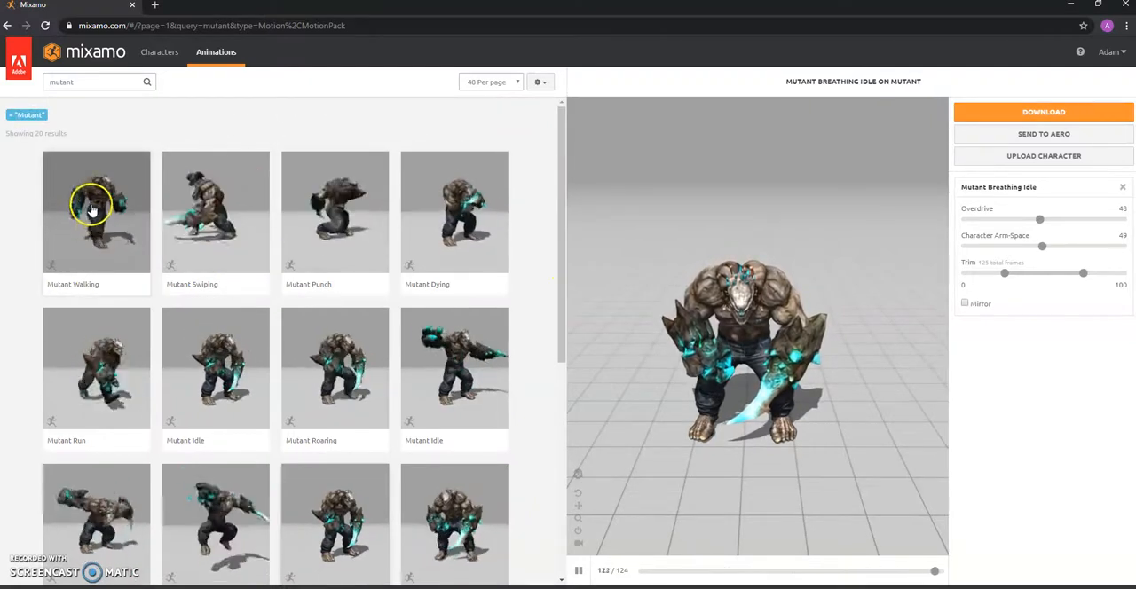
# Step: Apply Mutant Walking to the Mutant with In Place enabled
pyautogui.click(96, 212)
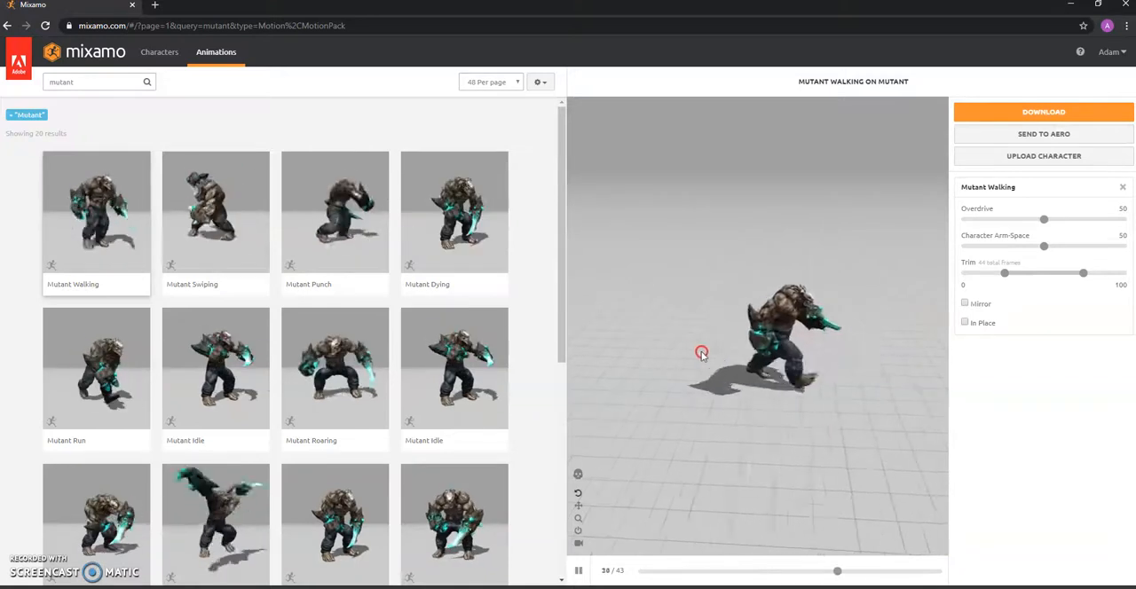
pyautogui.moveTo(771, 346)
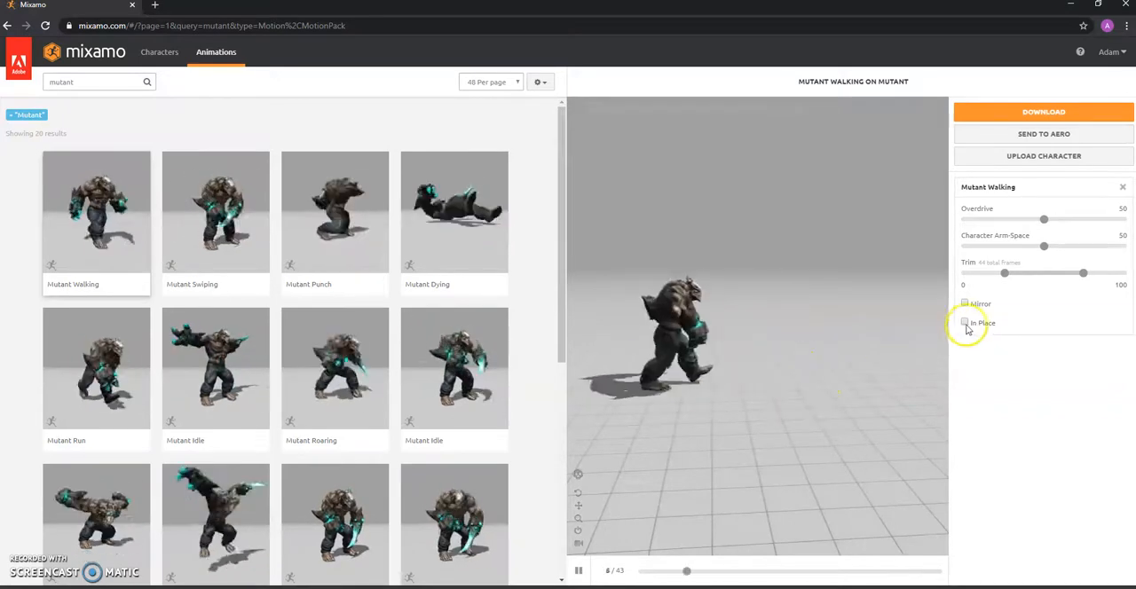
pyautogui.click(966, 323)
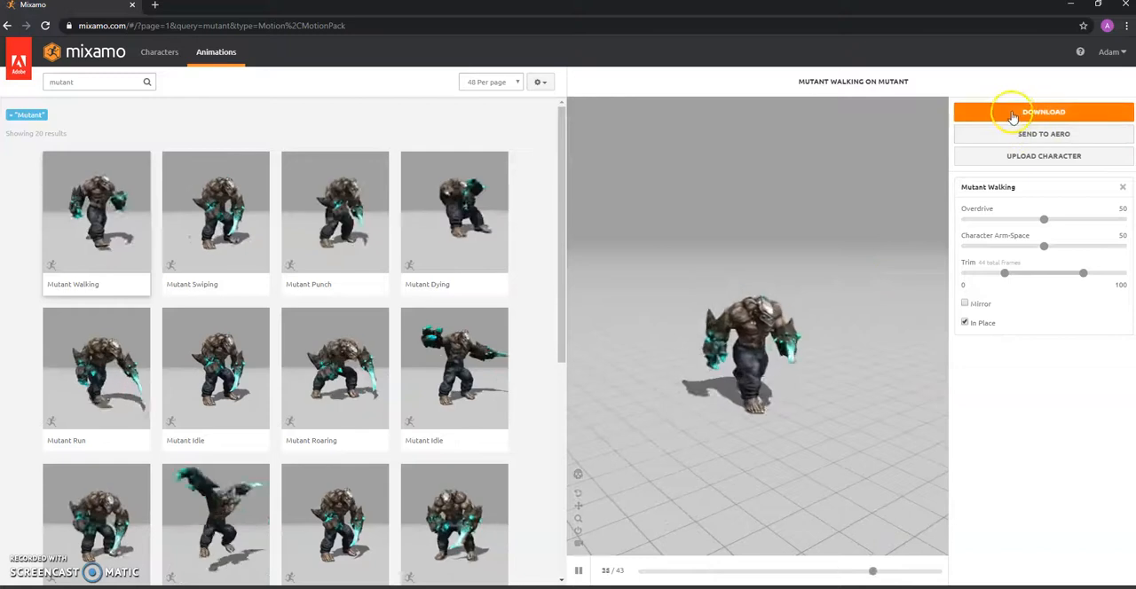
# Step: Download the in-place Mutant Walking clip as FBX without skin
pyautogui.click(1044, 112)
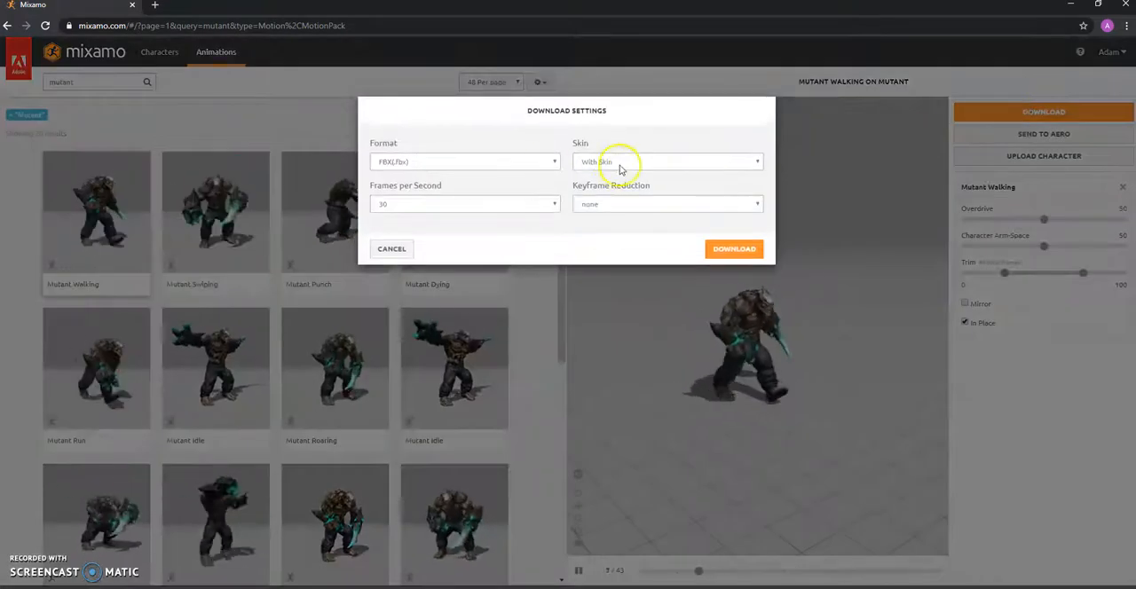
pyautogui.click(666, 161)
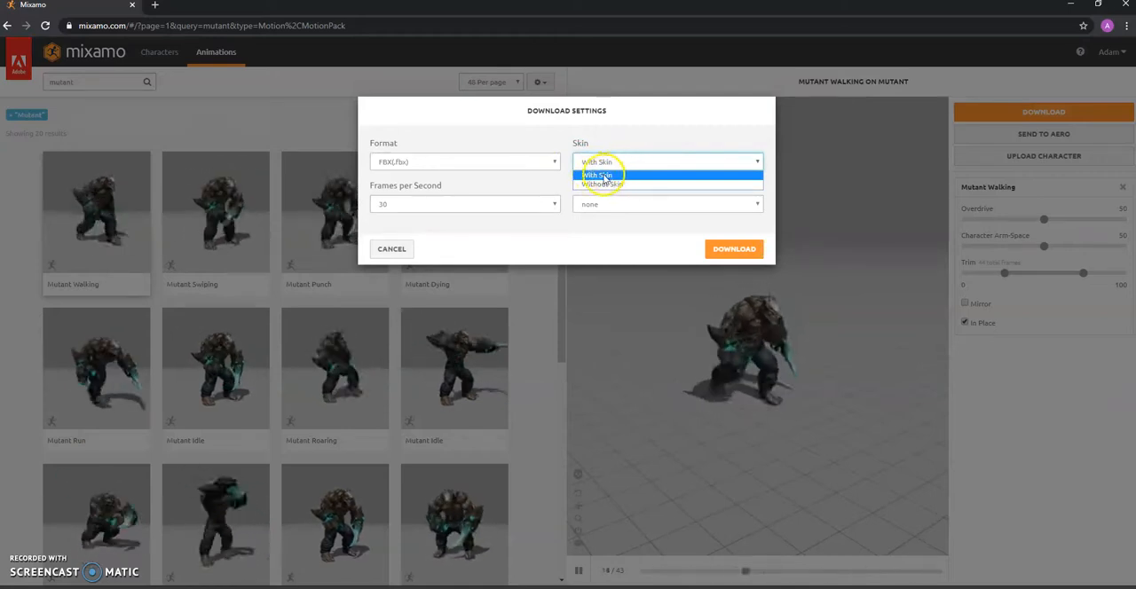
pyautogui.click(601, 174)
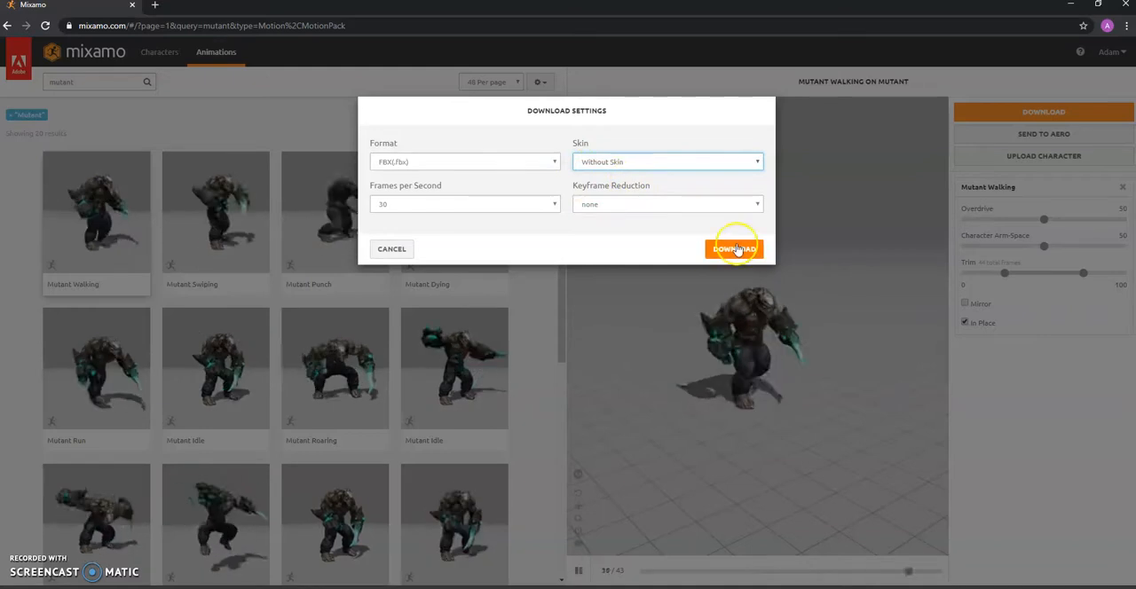
pyautogui.click(734, 248)
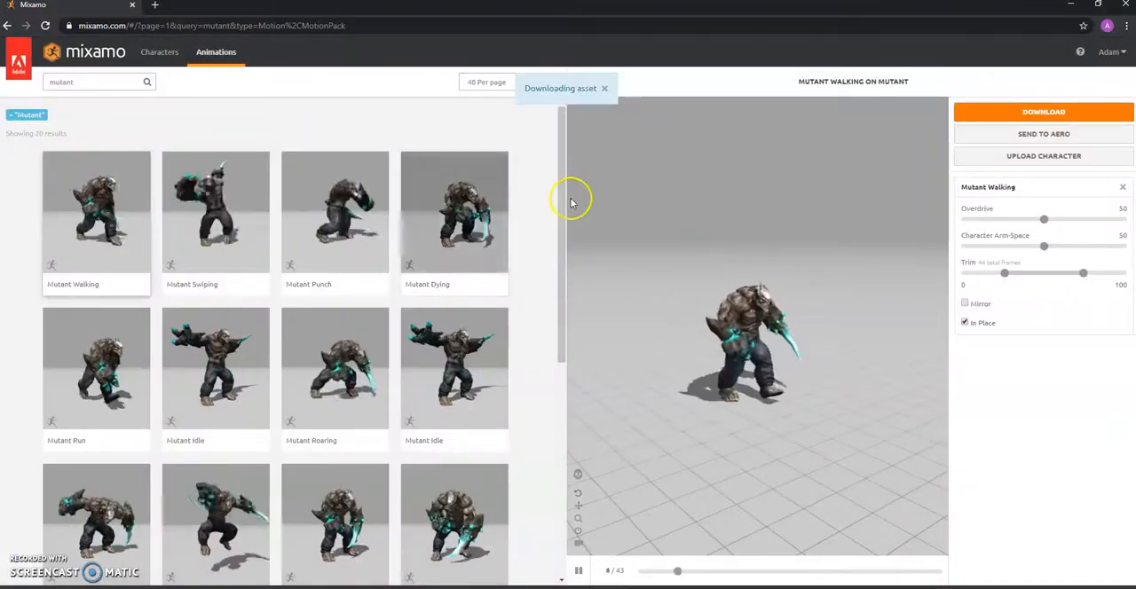
pyautogui.scroll(-3)
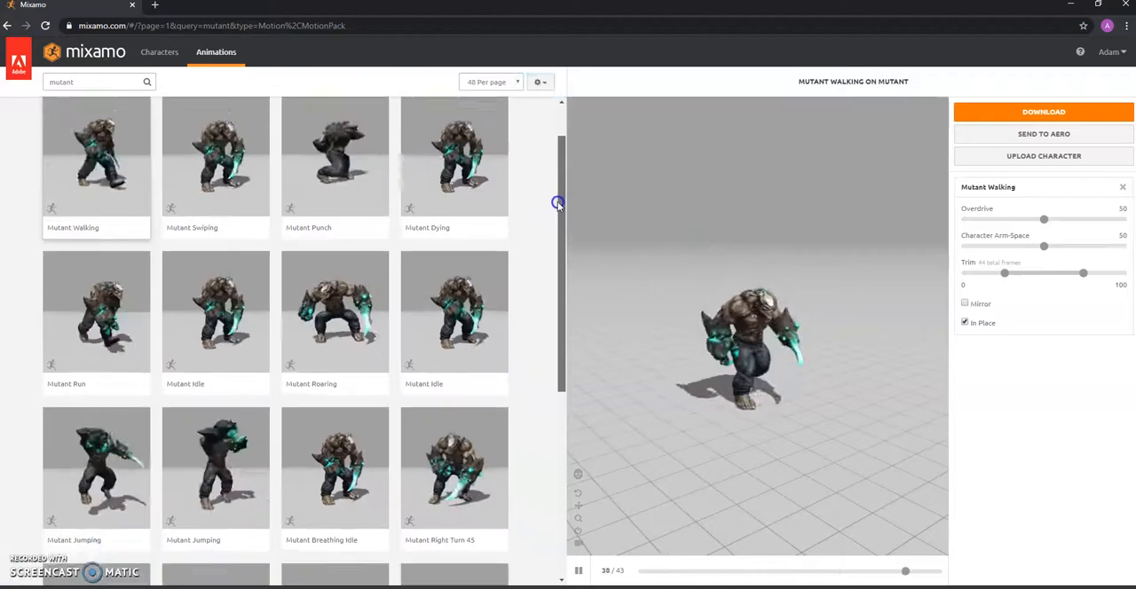
# Step: Apply Mutant Run in place and download it without skin
pyautogui.click(96, 286)
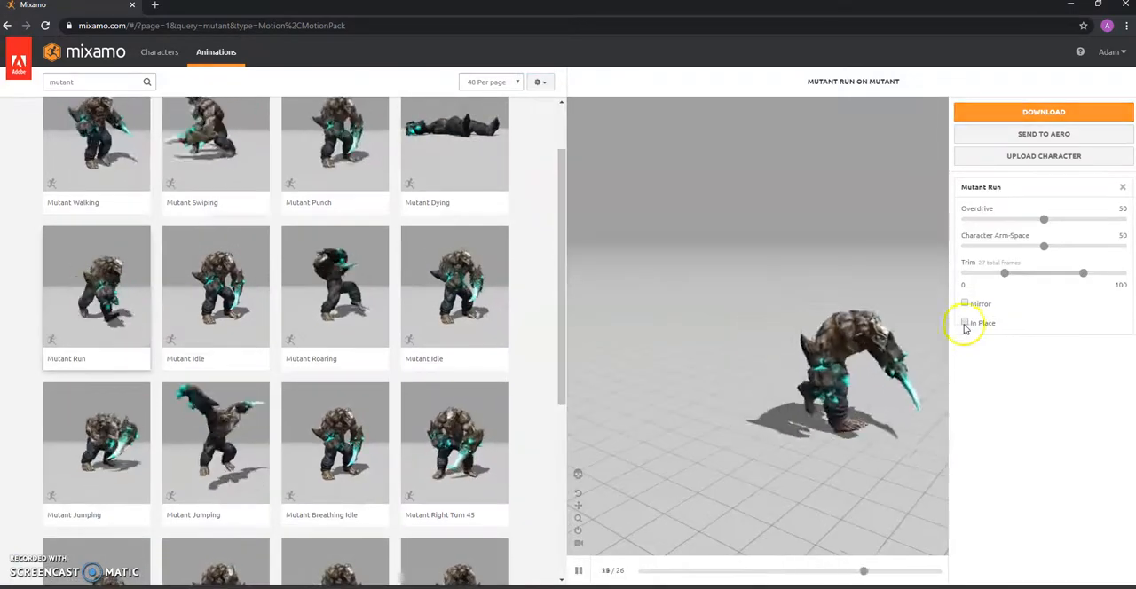
pyautogui.click(966, 323)
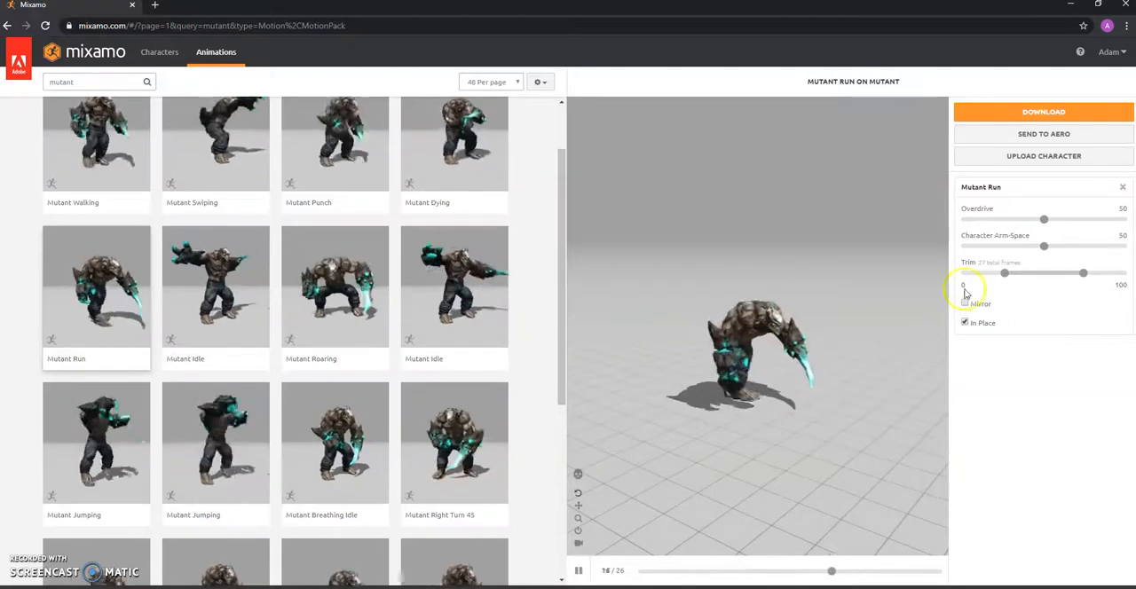
pyautogui.click(1043, 112)
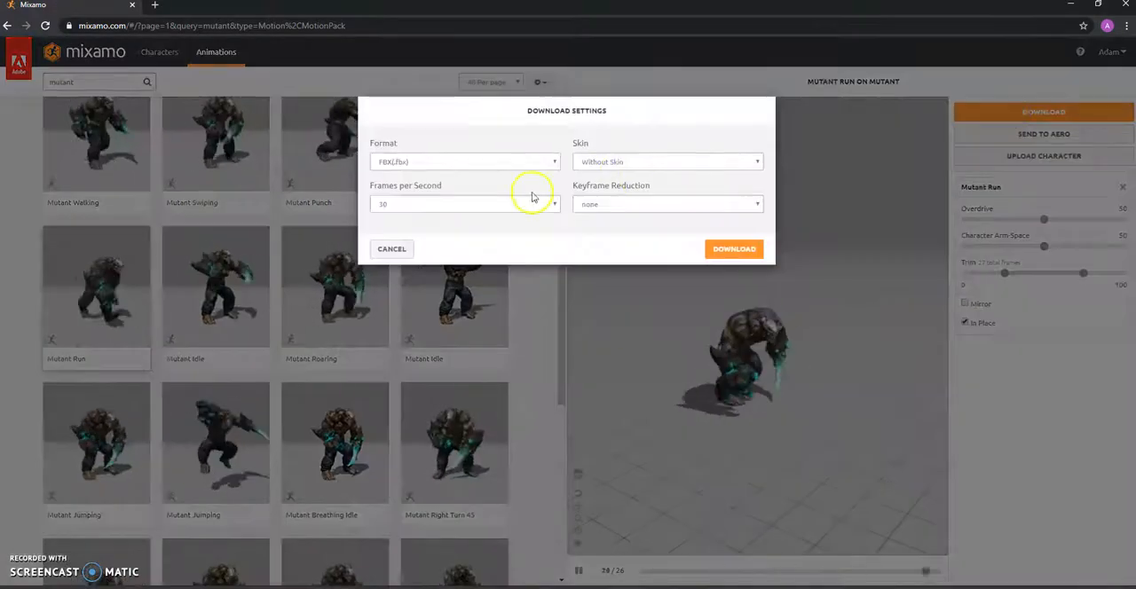
pyautogui.click(733, 248)
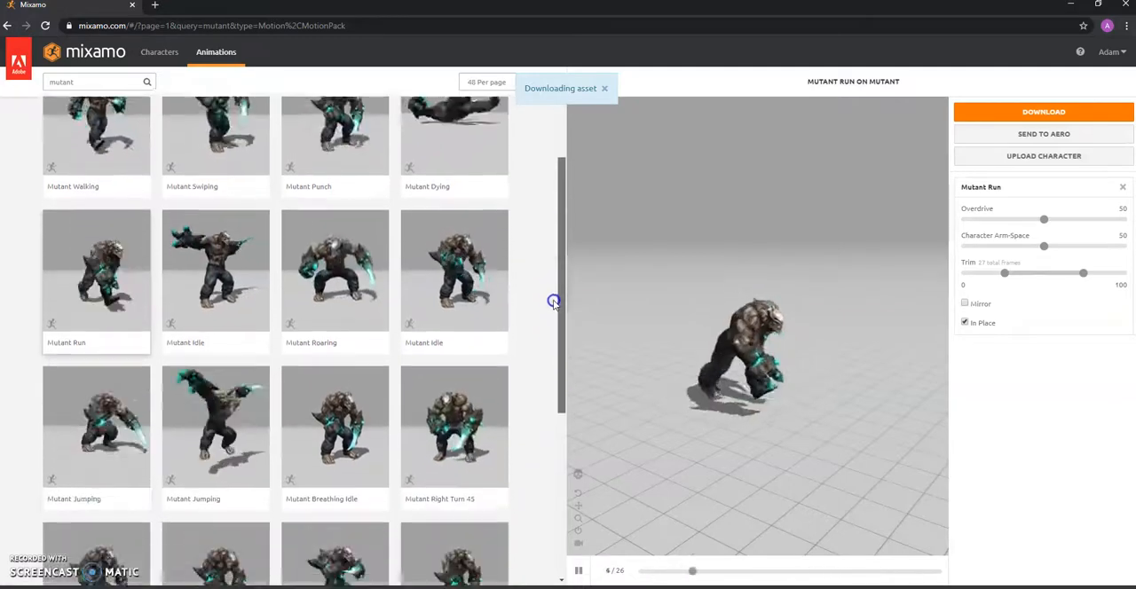
pyautogui.scroll(-3)
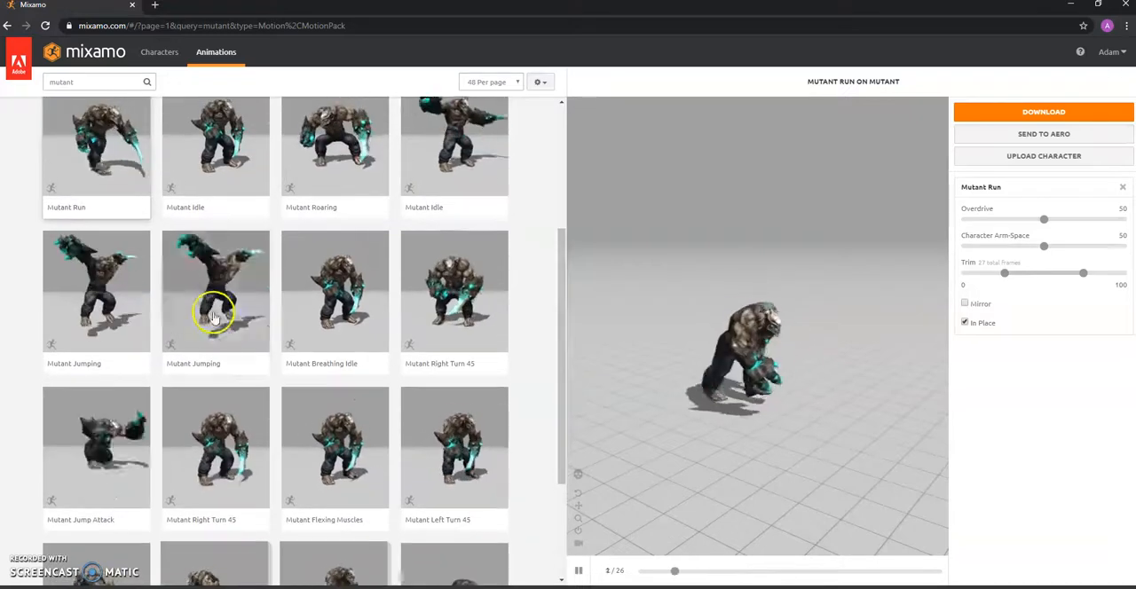
# Step: Preview Mutant Jumping clips on the Mutant and browse further results
pyautogui.click(217, 291)
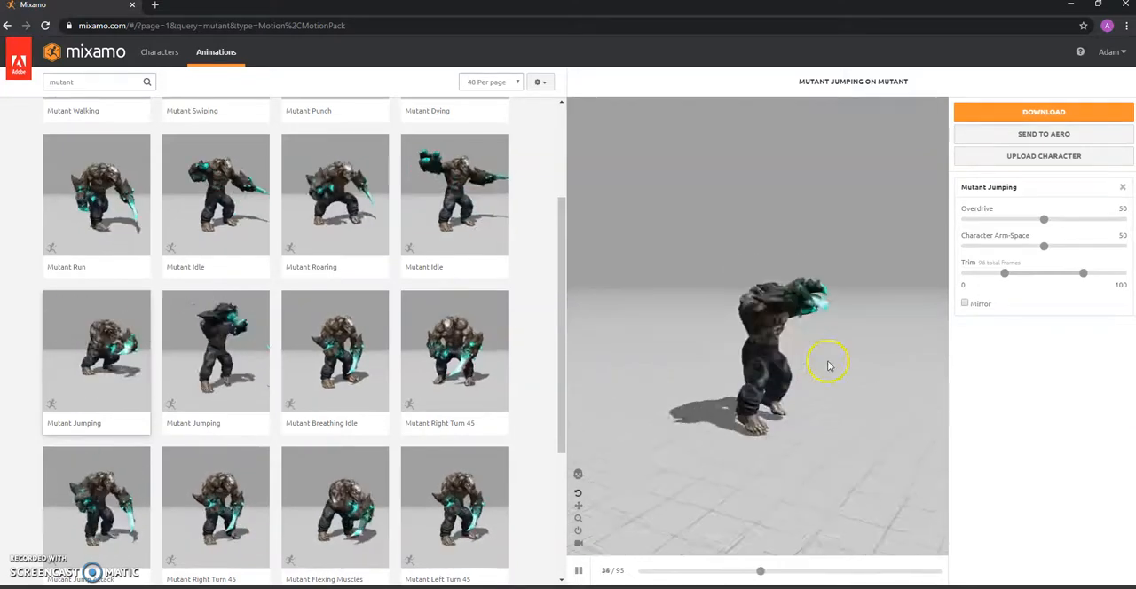
pyautogui.click(214, 350)
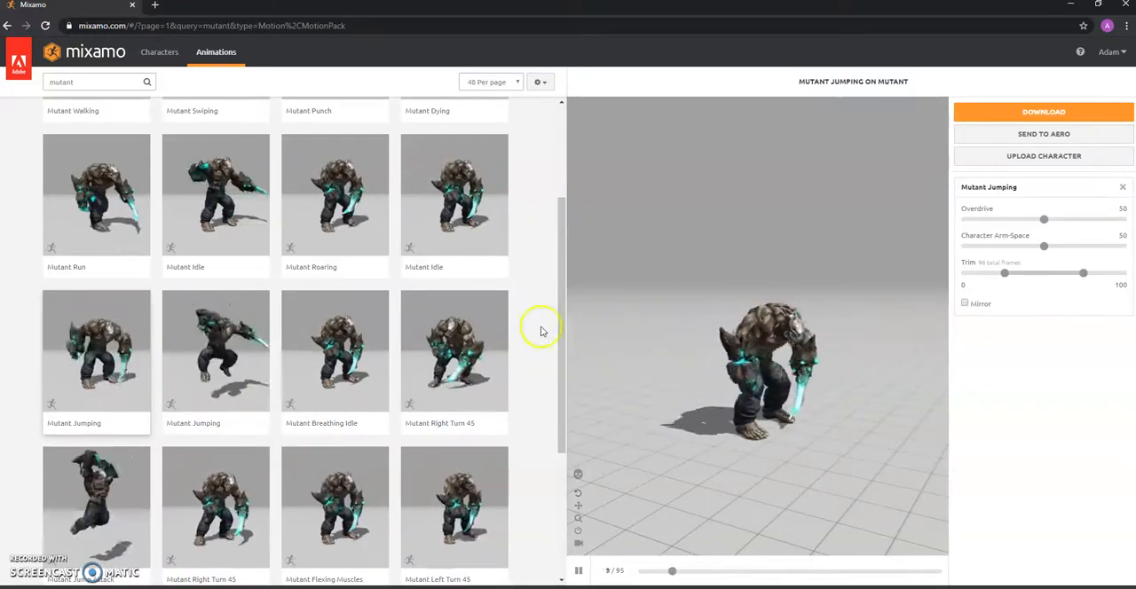
pyautogui.scroll(-3)
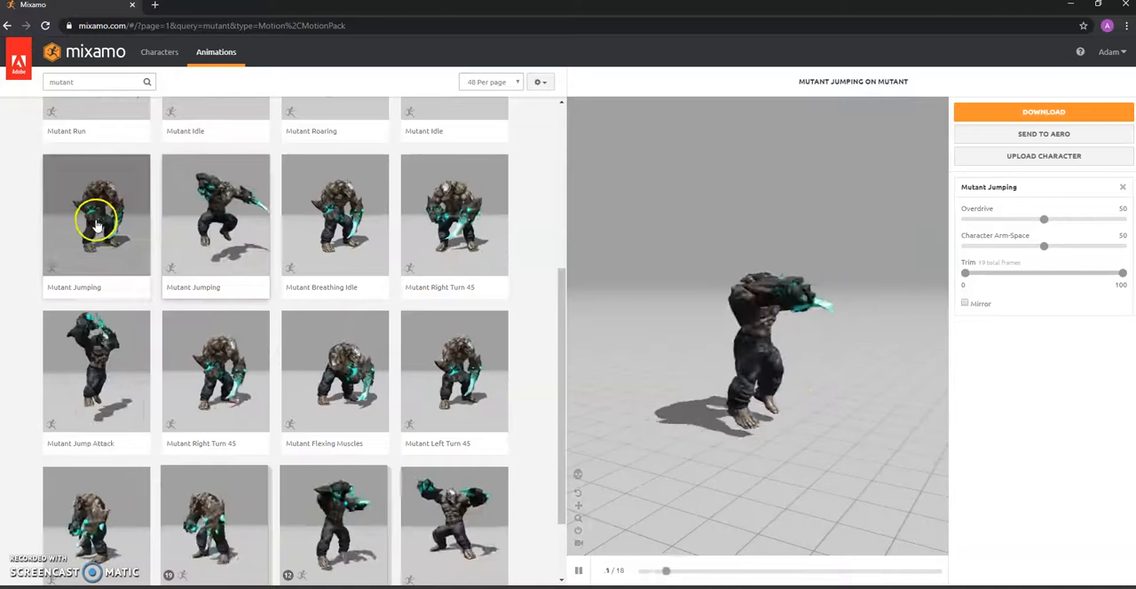
pyautogui.scroll(-3)
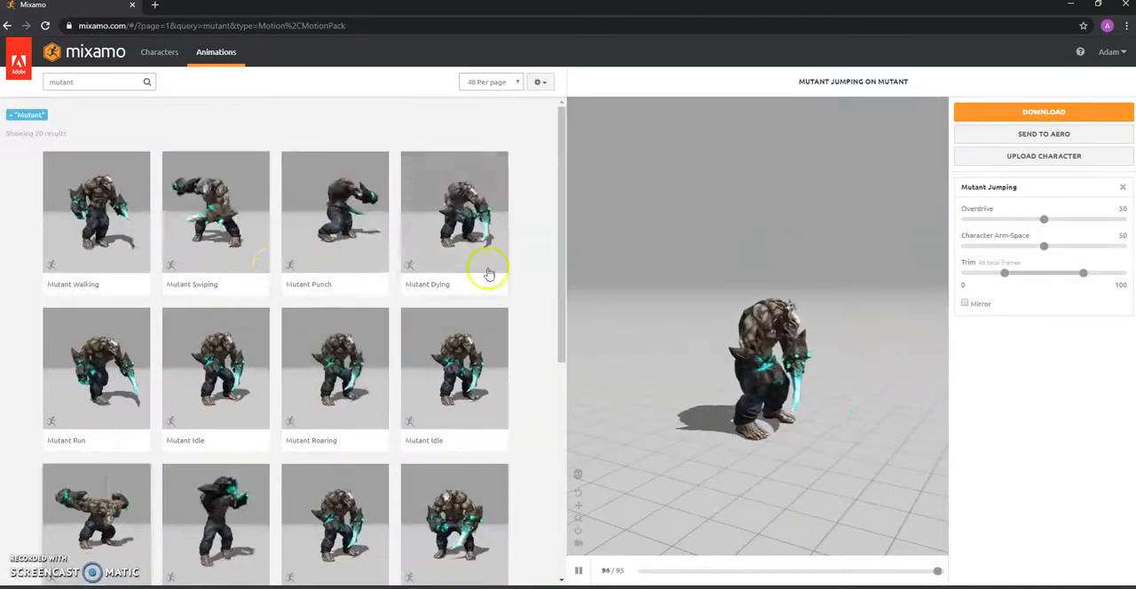
pyautogui.scroll(-3)
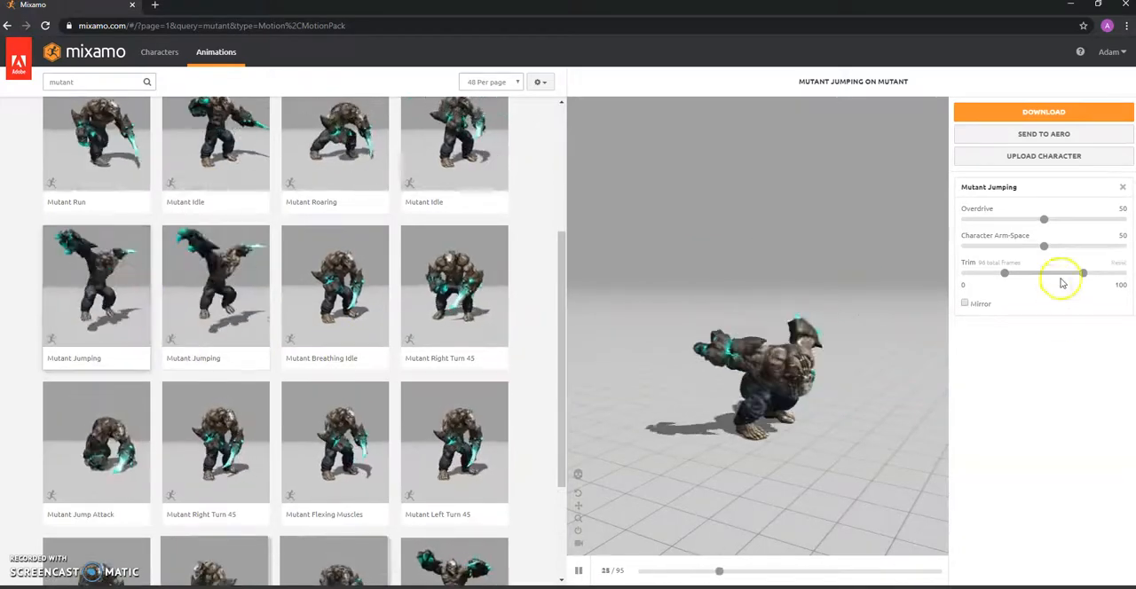
# Step: Move the Mutant Jumping clip's trim start later to cut the early frames
pyautogui.moveTo(1004, 274); pyautogui.dragTo(1072, 274)
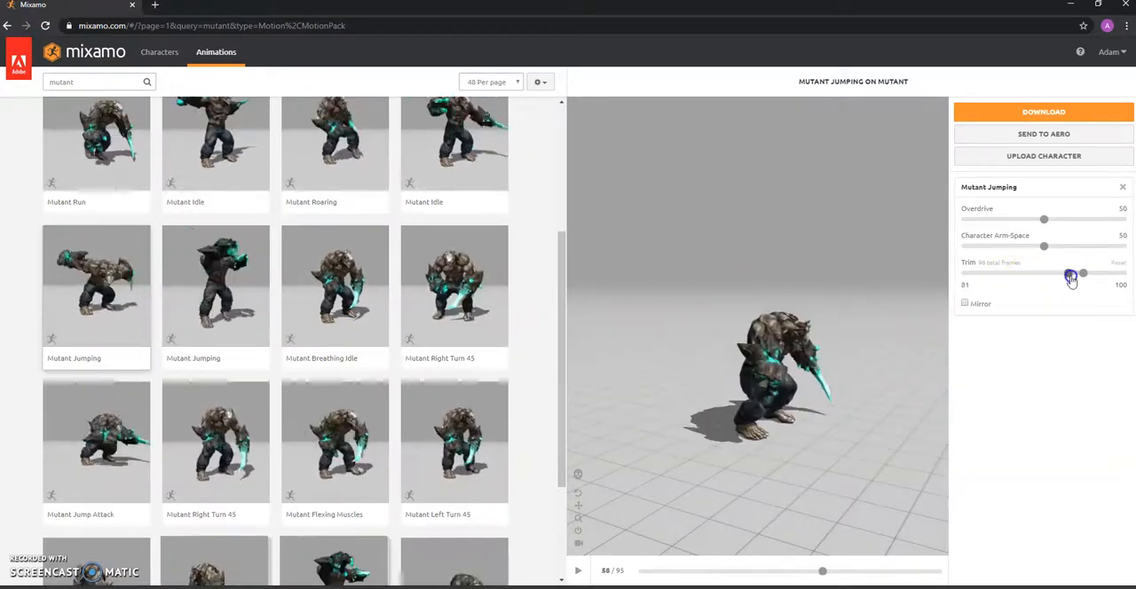
pyautogui.moveTo(1083, 274); pyautogui.dragTo(1061, 273)
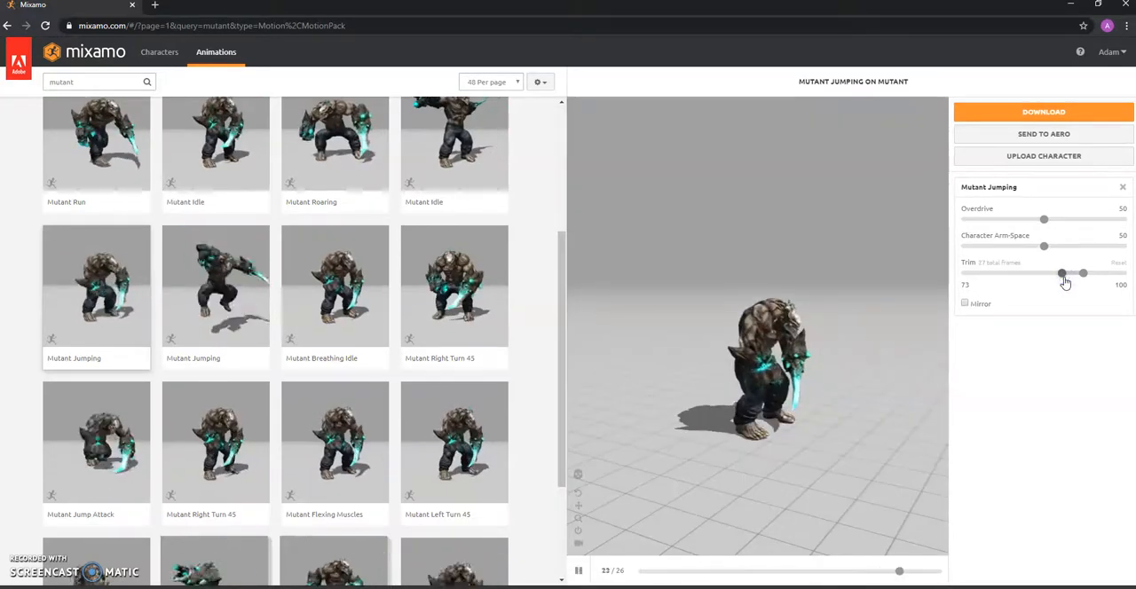
pyautogui.moveTo(1063, 274); pyautogui.dragTo(1051, 273)
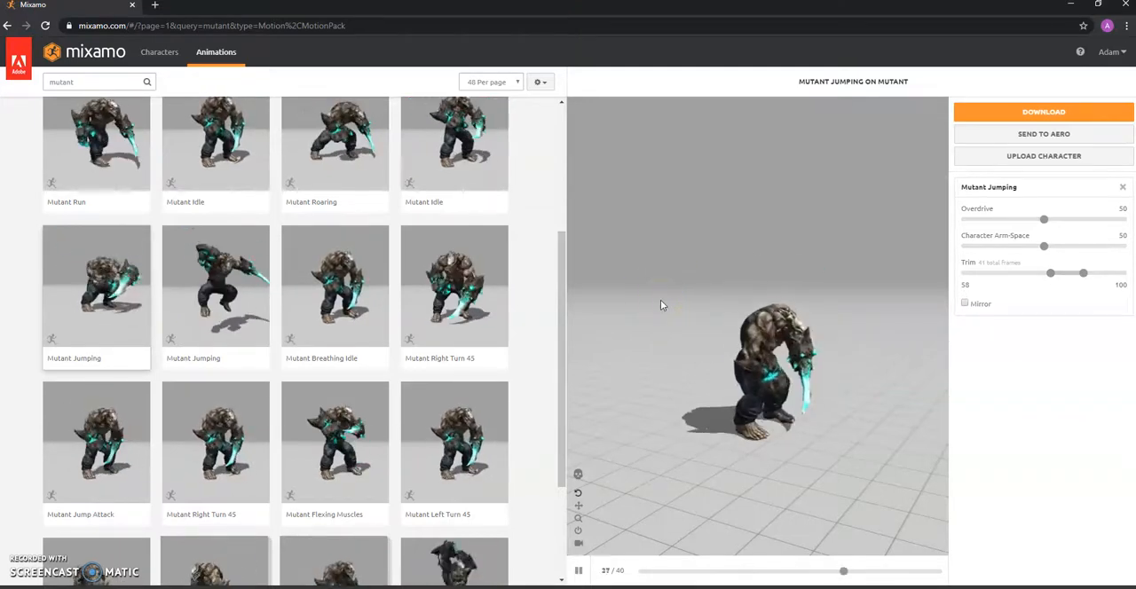
pyautogui.moveTo(1051, 274); pyautogui.dragTo(1039, 273)
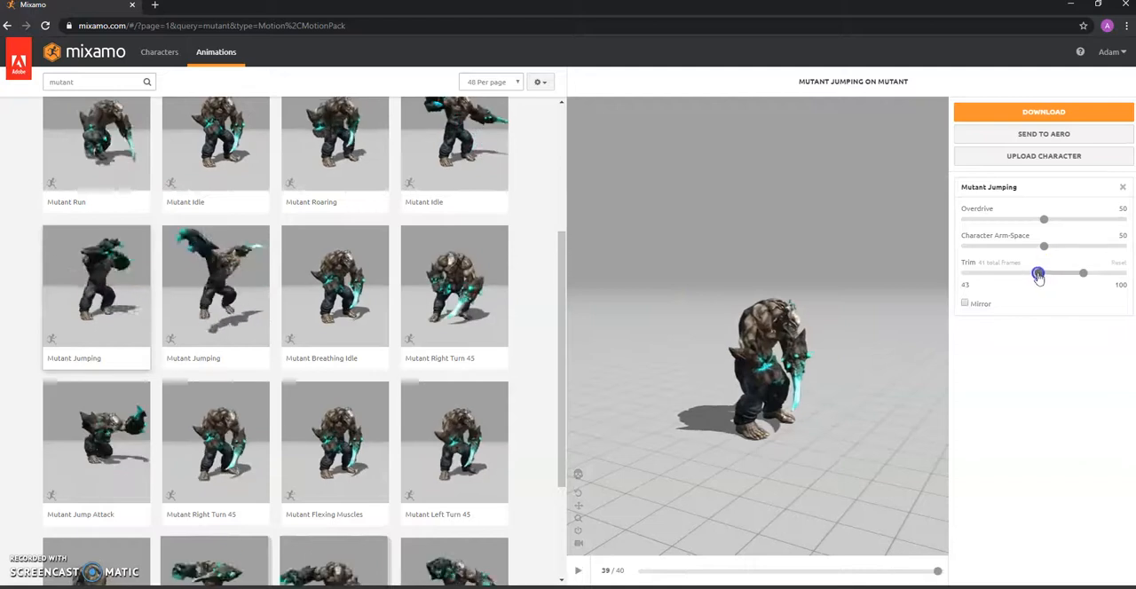
pyautogui.moveTo(1039, 274); pyautogui.dragTo(1043, 273)
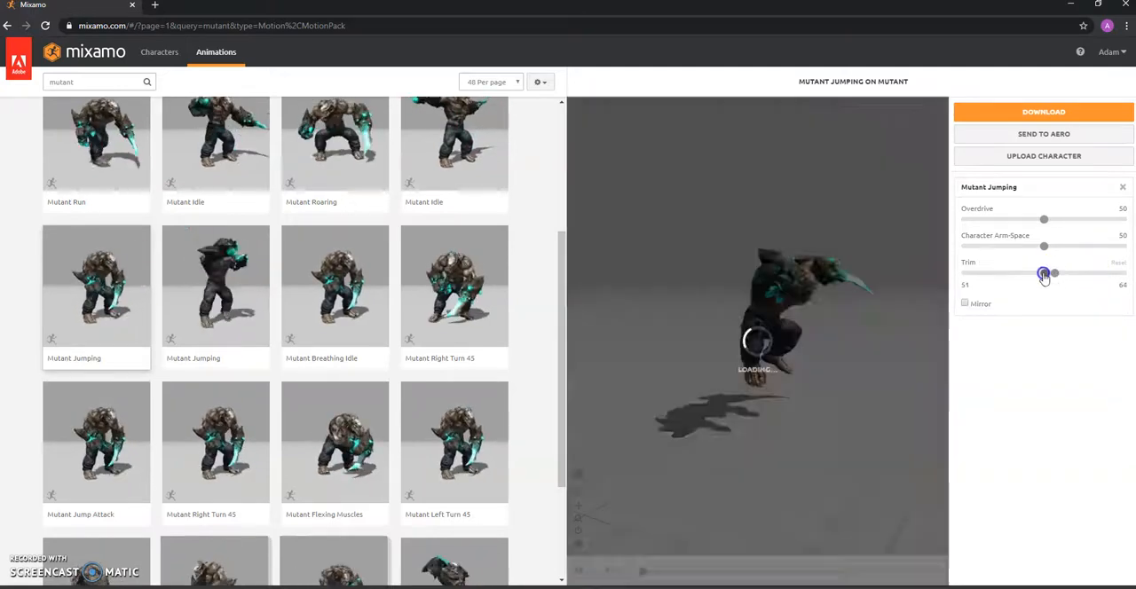
pyautogui.moveTo(1044, 273); pyautogui.dragTo(1058, 273)
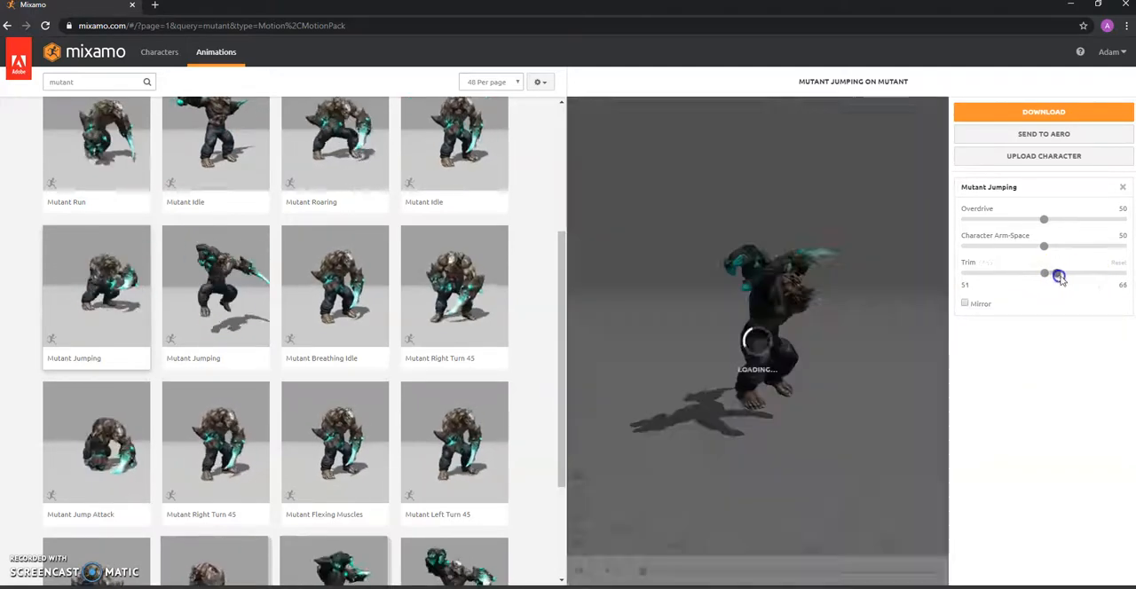
# Step: Fine-tune the jump clip's trim end so only part of the jump plays
pyautogui.moveTo(1058, 273); pyautogui.dragTo(1061, 274)
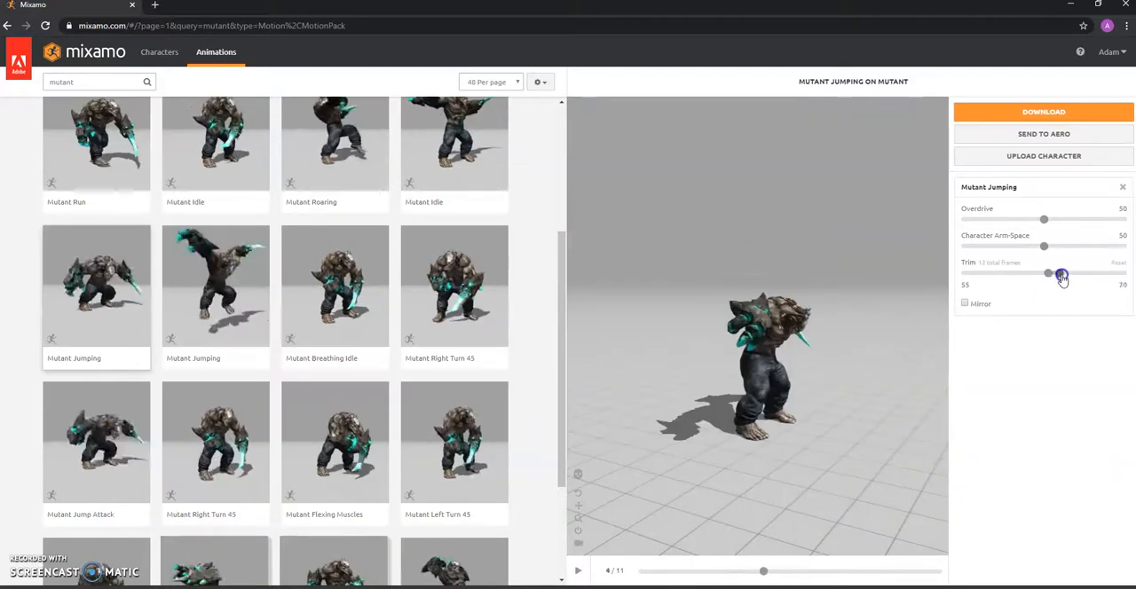
pyautogui.moveTo(1048, 274); pyautogui.dragTo(1054, 273)
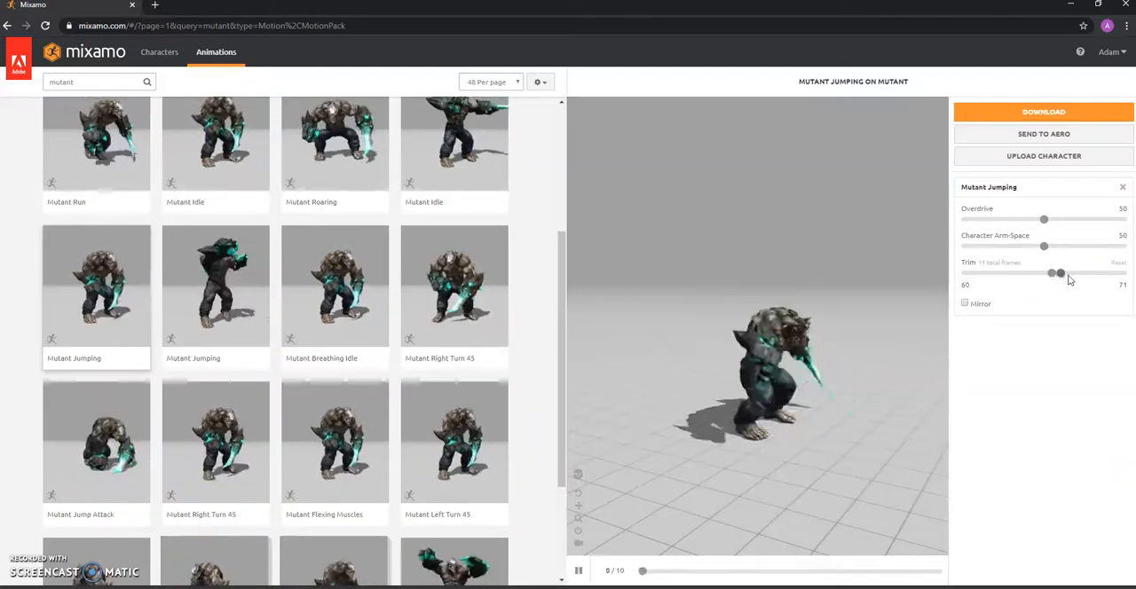
pyautogui.moveTo(1061, 273); pyautogui.dragTo(1055, 274)
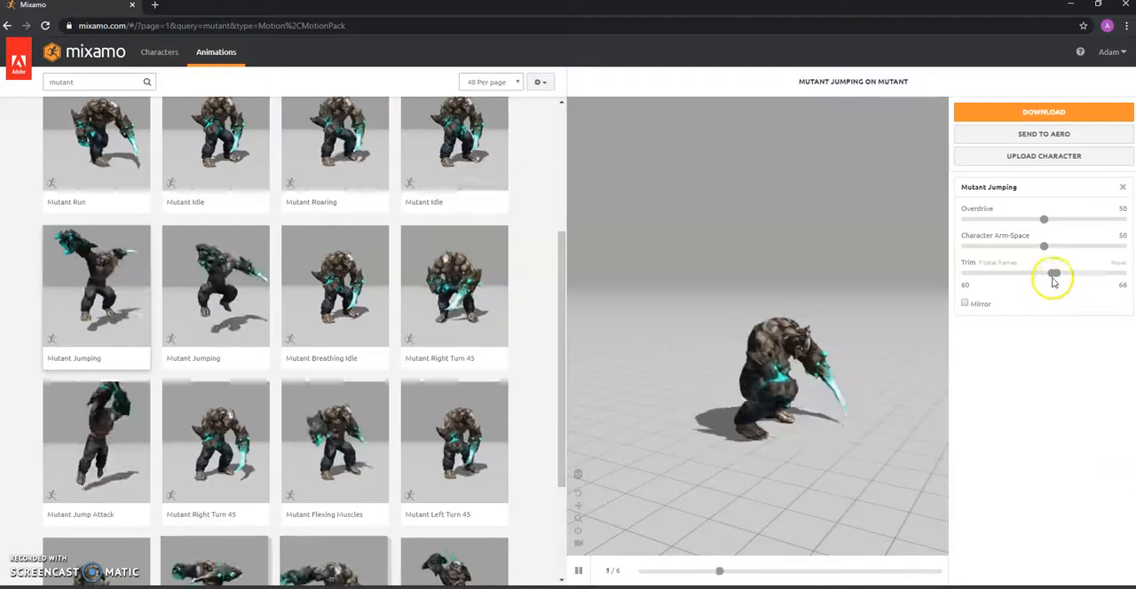
pyautogui.moveTo(1055, 273); pyautogui.dragTo(1051, 275)
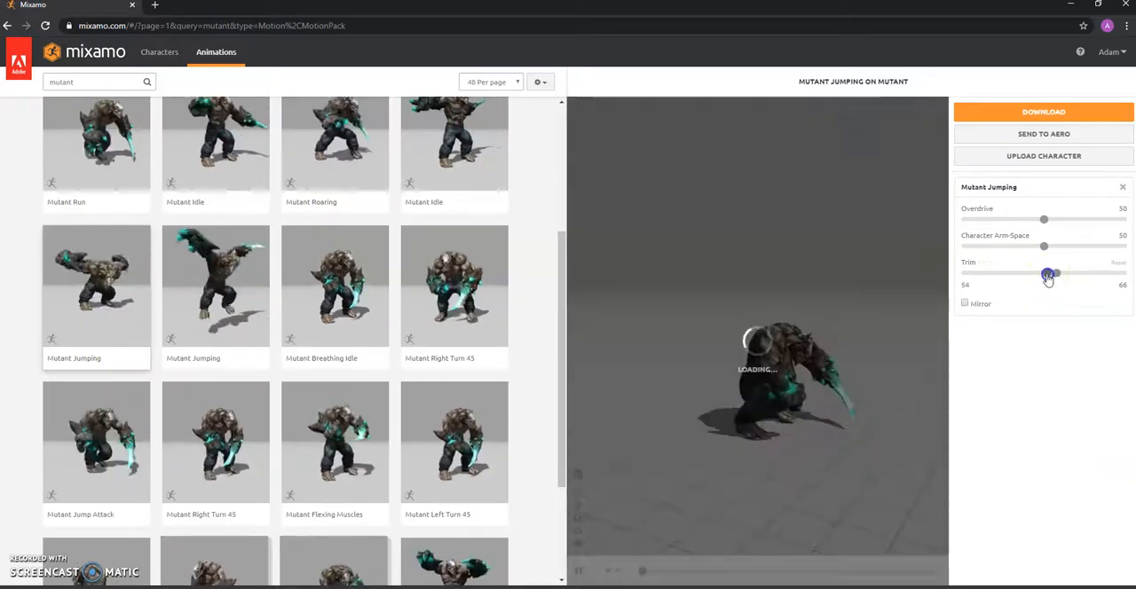
pyautogui.moveTo(1056, 274); pyautogui.dragTo(1051, 273)
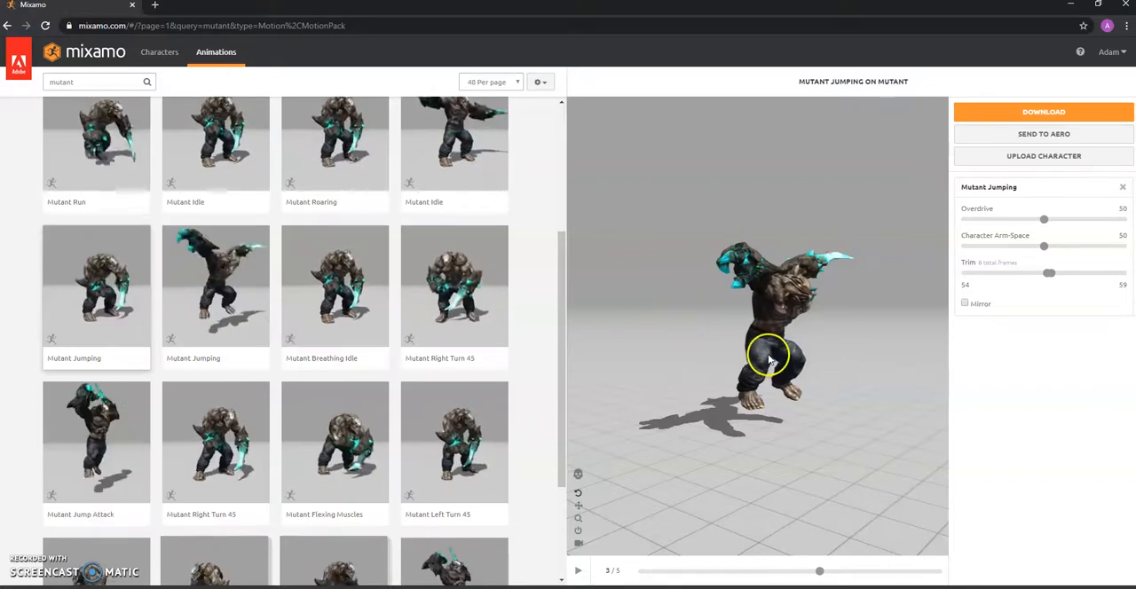
pyautogui.moveTo(737, 346)
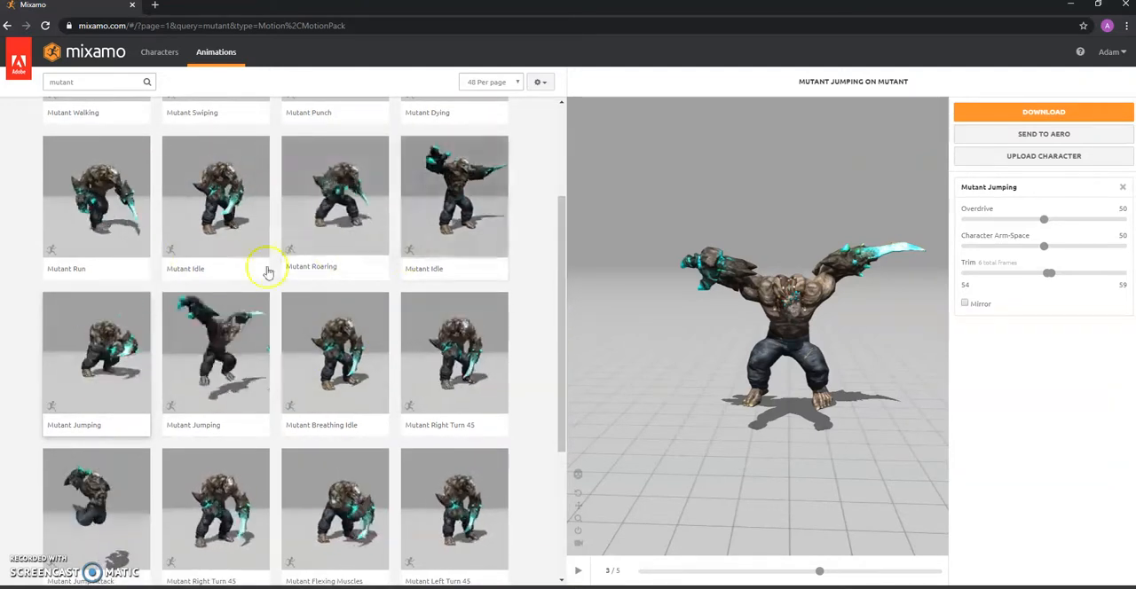
pyautogui.moveTo(437, 300)
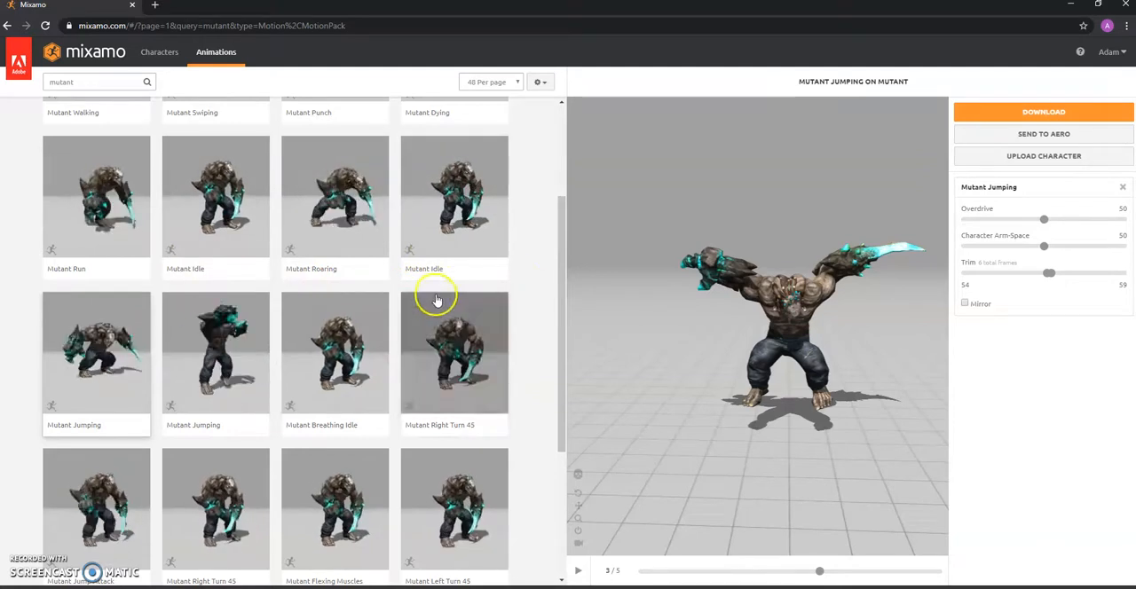
pyautogui.scroll(-3)
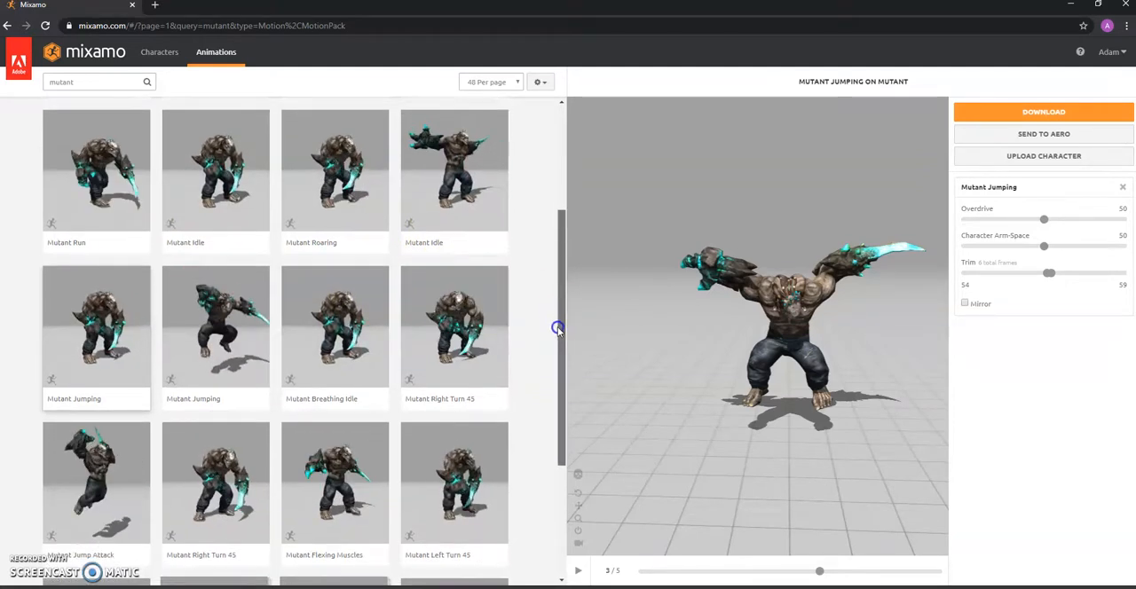
pyautogui.scroll(-3)
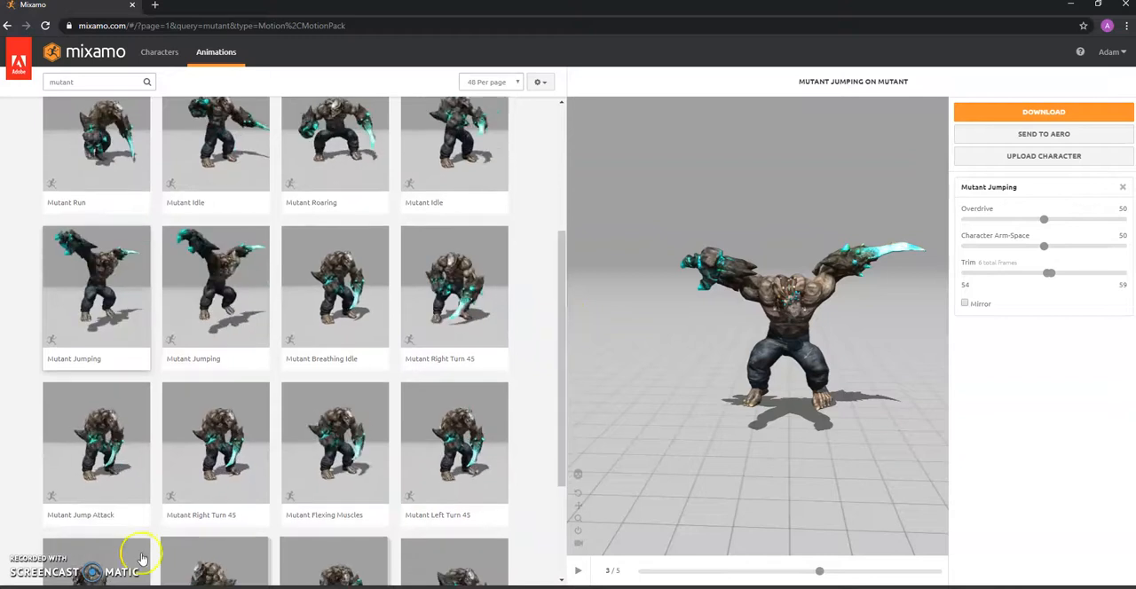
# Step: Search the animations for 'adventure' and browse to the Action Adventure Pack
pyautogui.write('adventure')
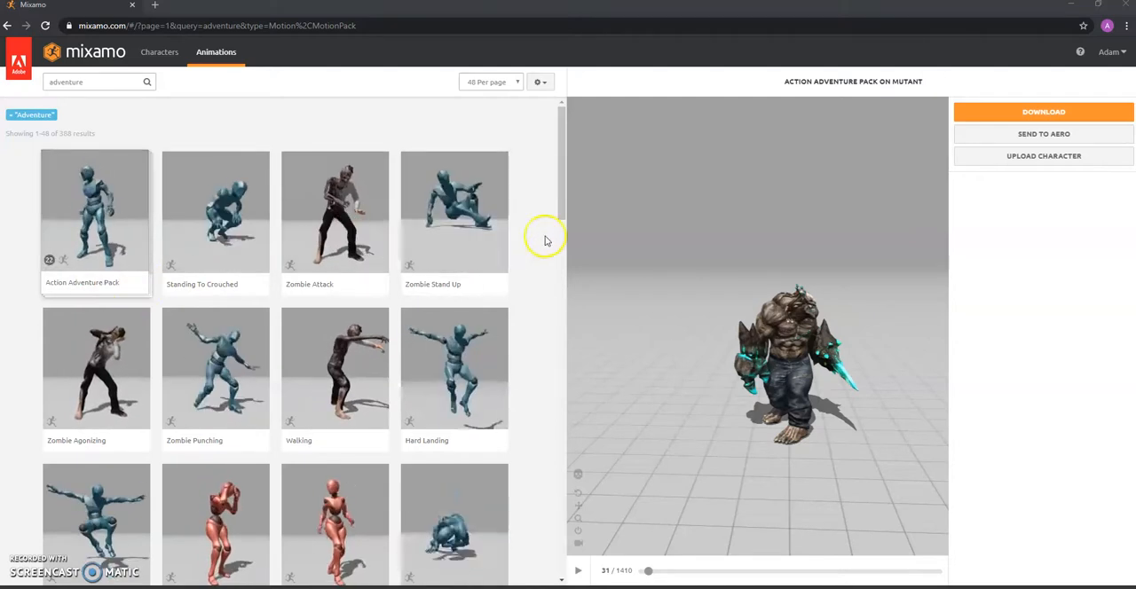
pyautogui.scroll(-3)
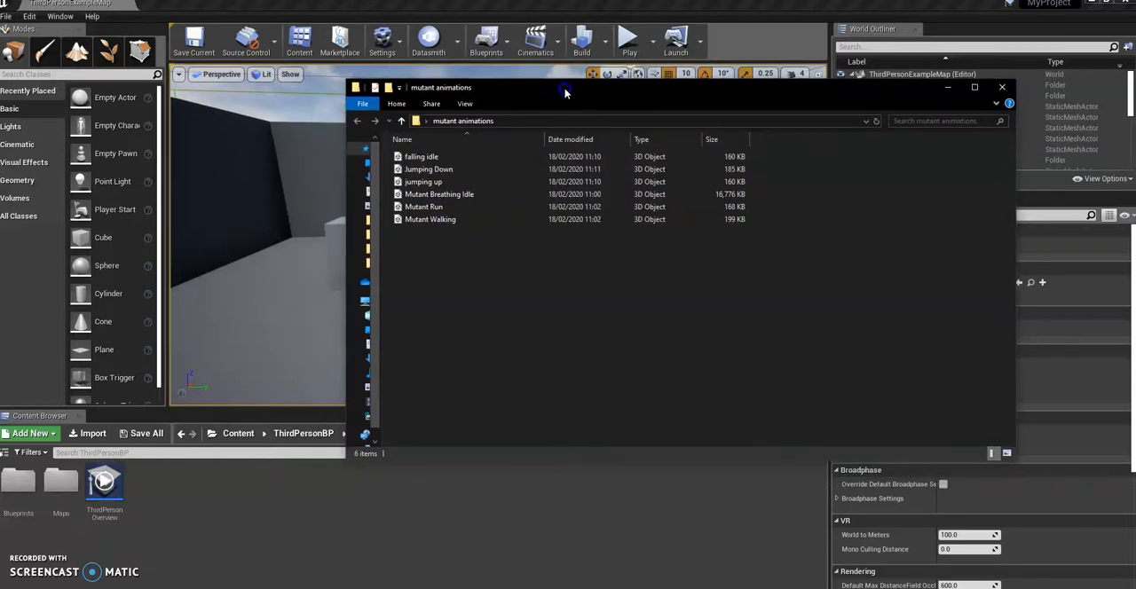
# Step: Review the falling idle, jumping up and Mutant Walking files in the mutant animations folder
pyautogui.click(429, 156)
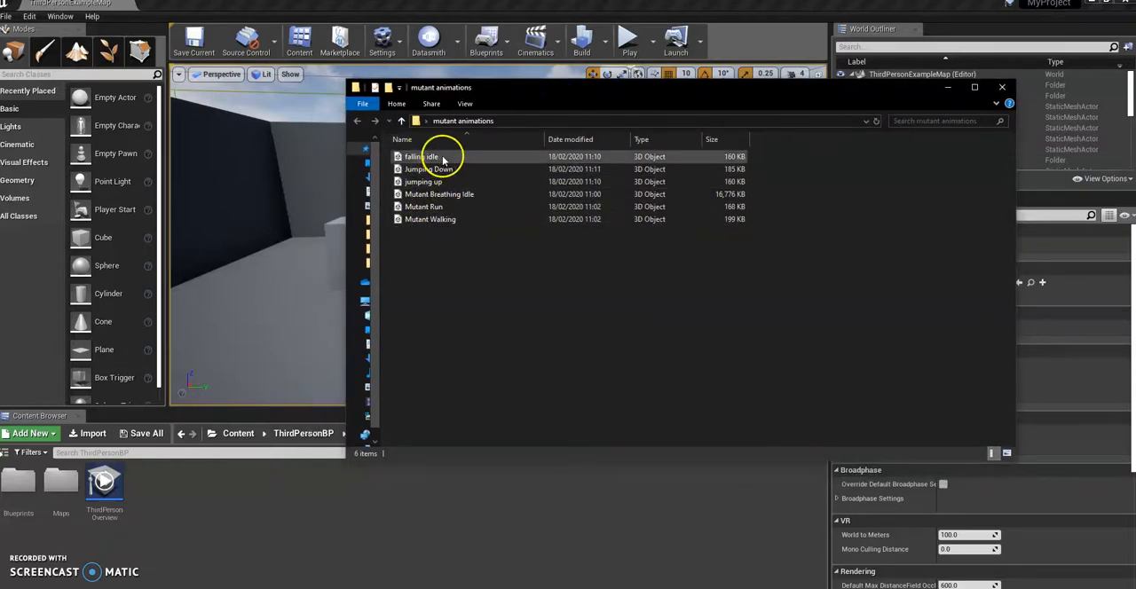
pyautogui.moveTo(434, 160)
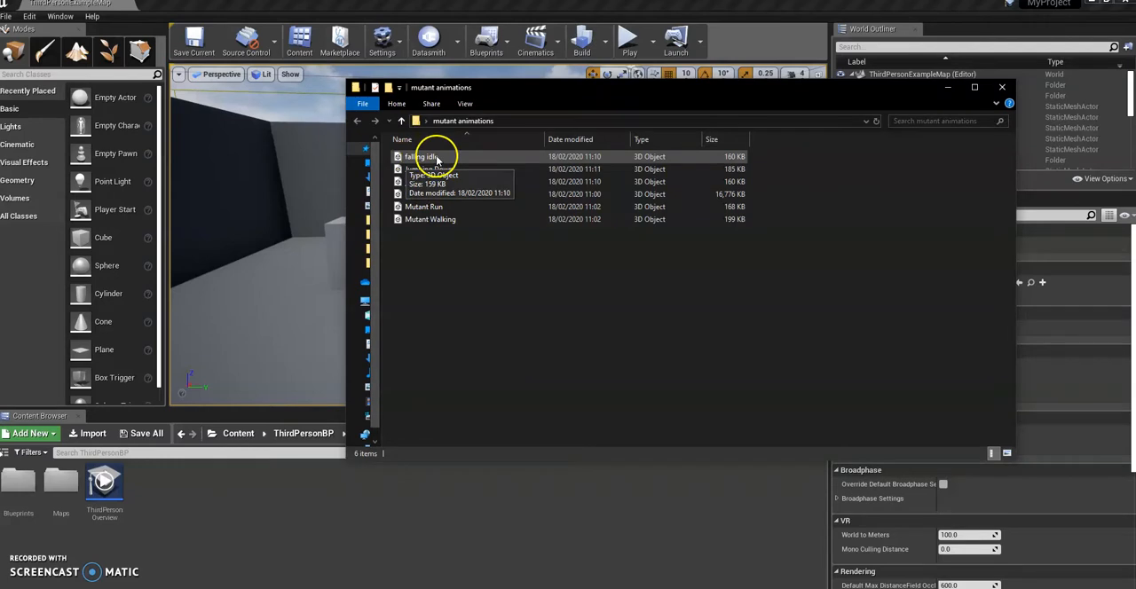
pyautogui.moveTo(469, 181)
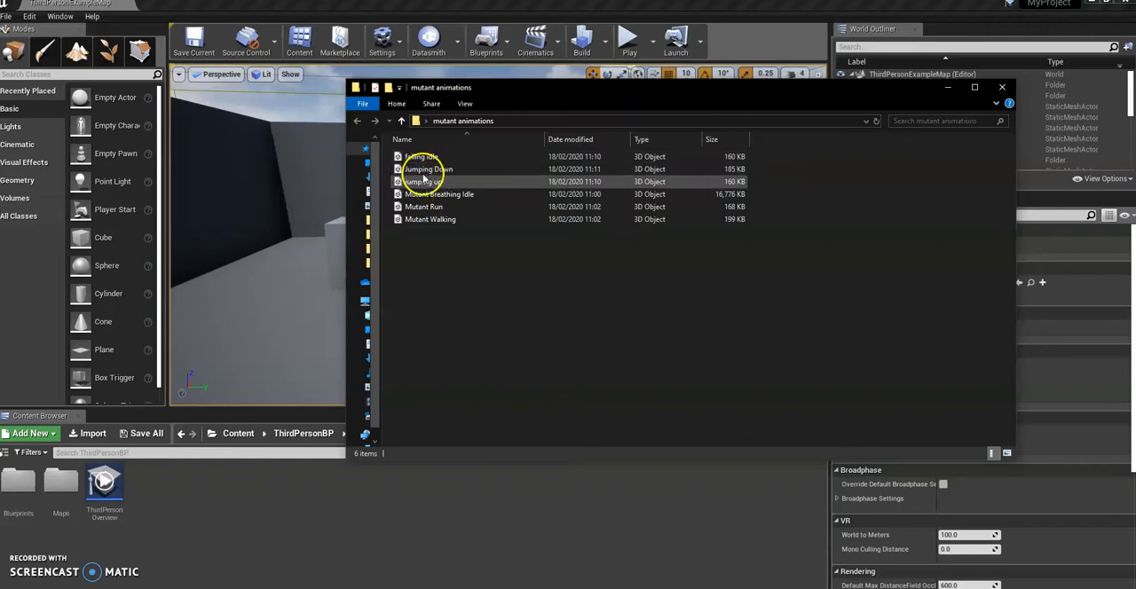
pyautogui.click(422, 206)
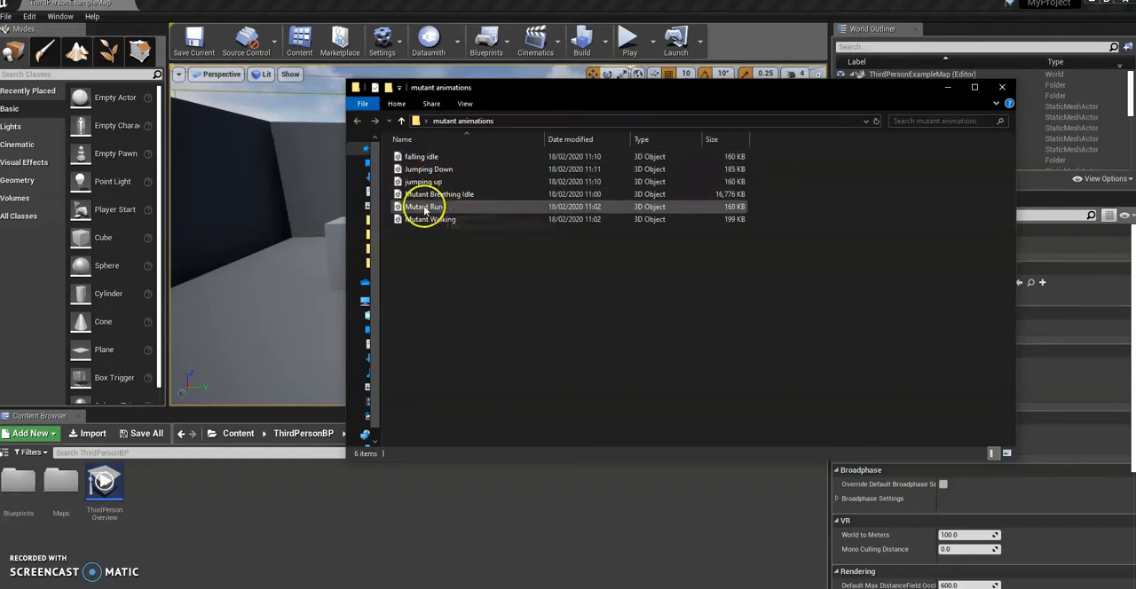
pyautogui.moveTo(443, 220)
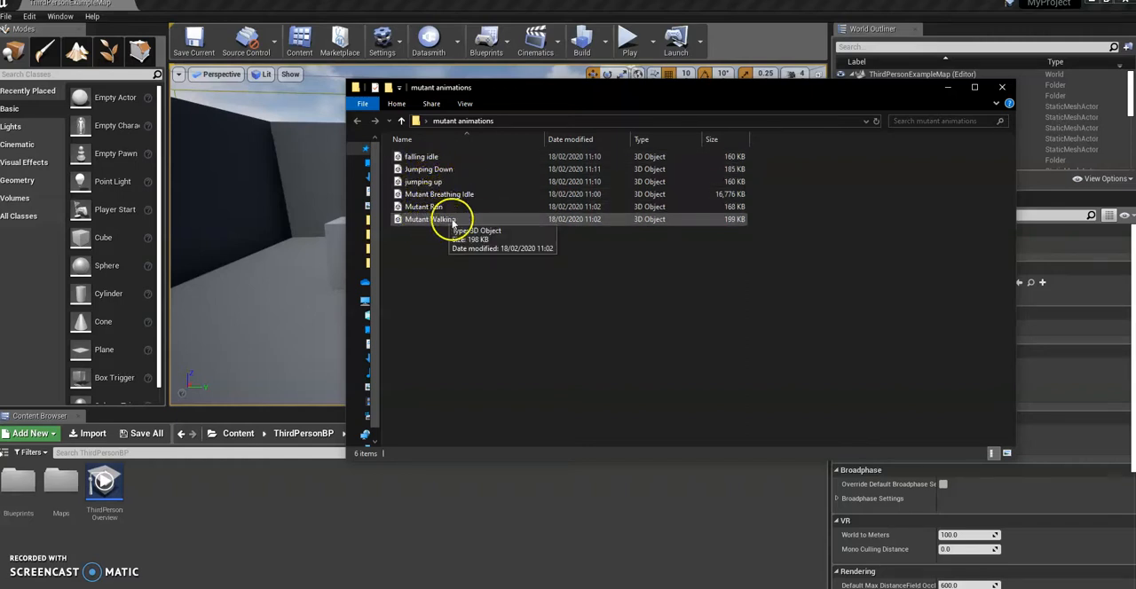
pyautogui.click(1001, 87)
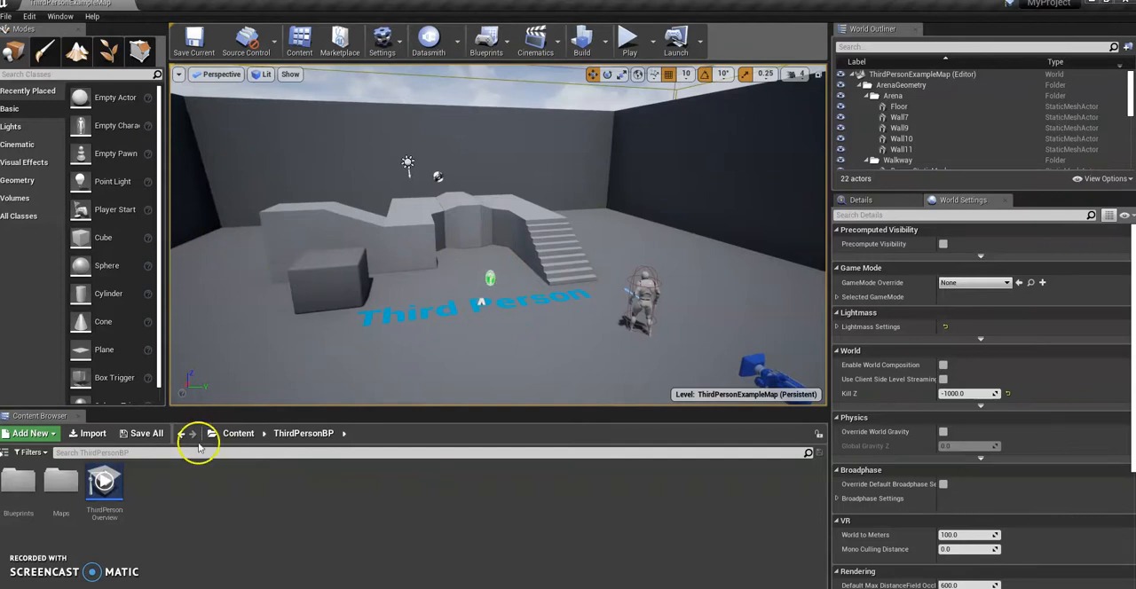
# Step: Create a Mutant folder under Content, enter it and start an import
pyautogui.click(191, 433)
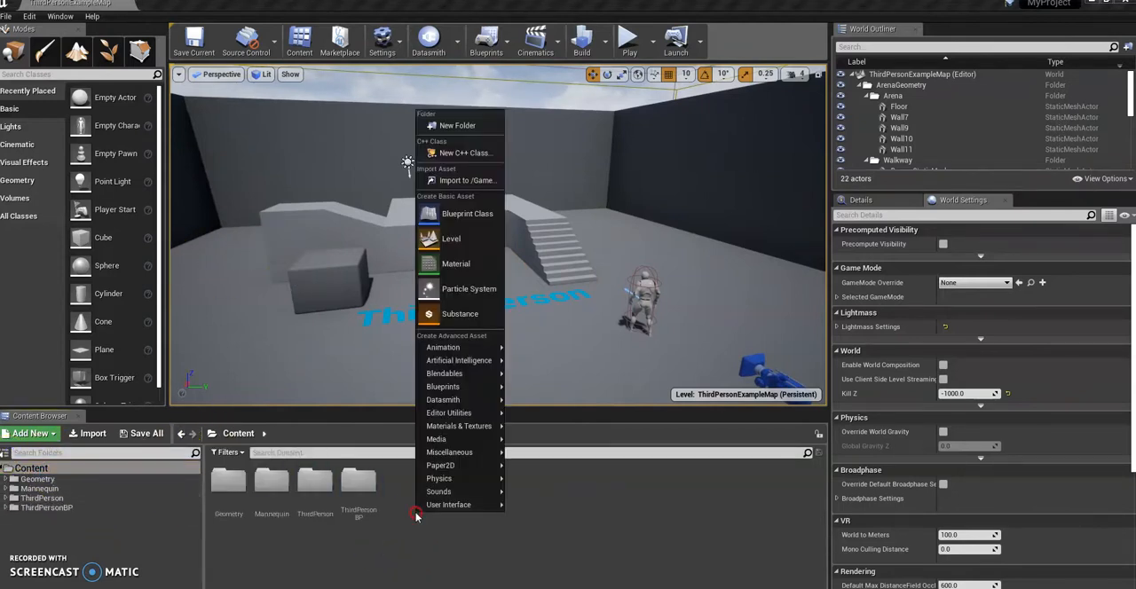
pyautogui.click(458, 124)
pyautogui.write('Mutant')
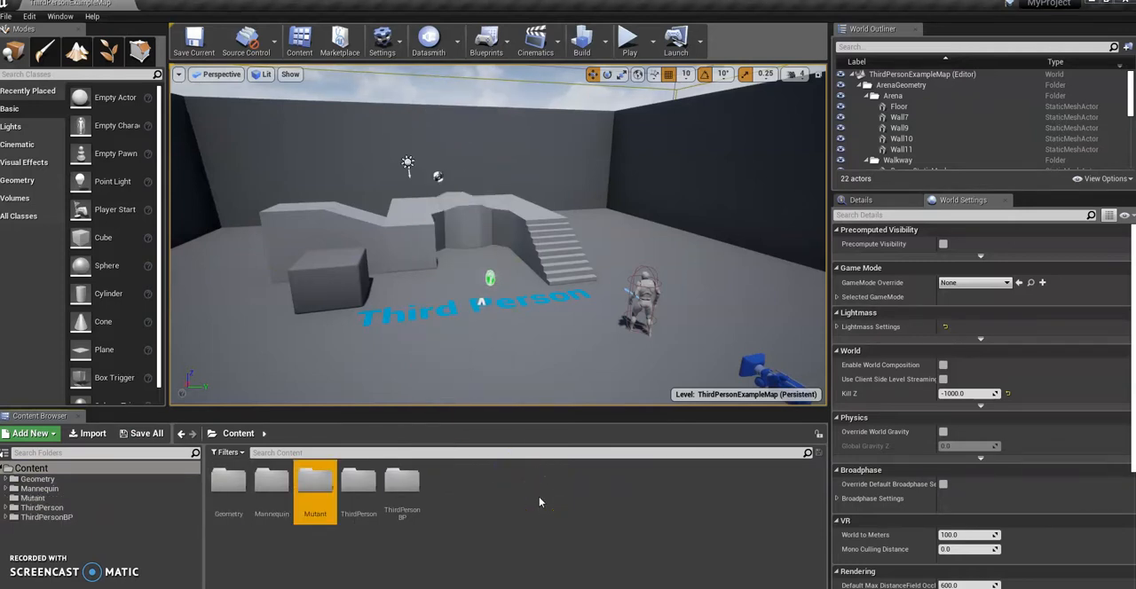
pyautogui.moveTo(321, 490)
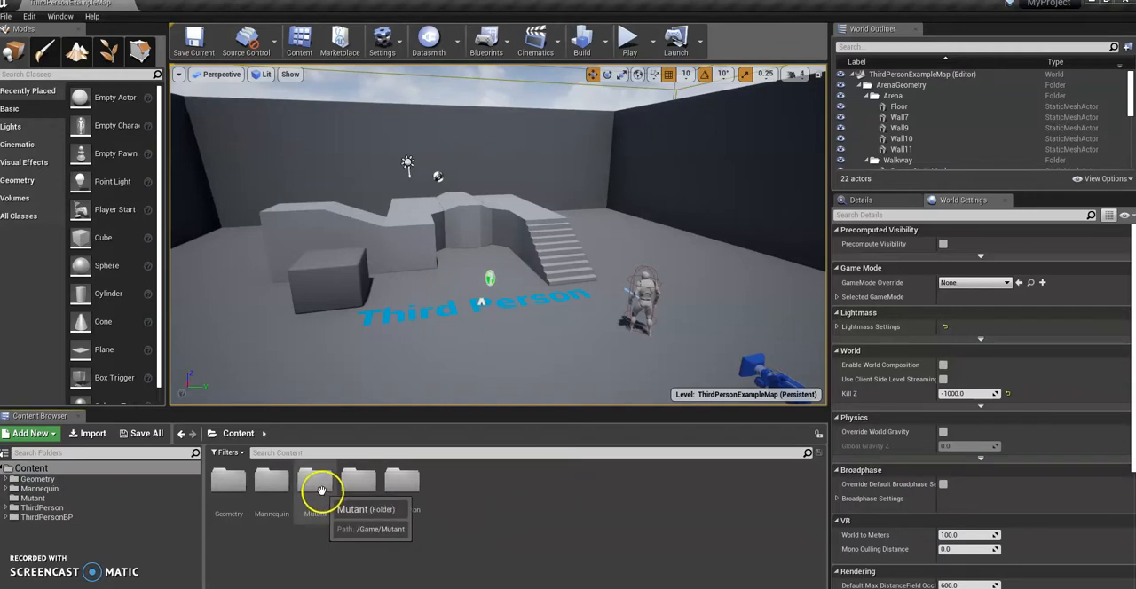
pyautogui.doubleClick(313, 483)
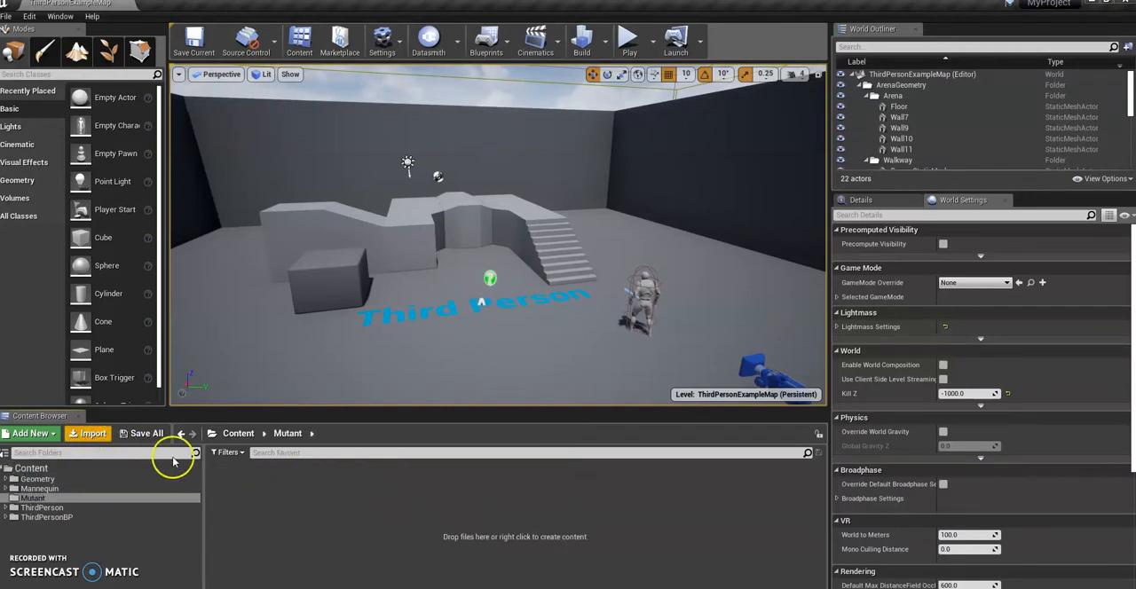
pyautogui.click(86, 433)
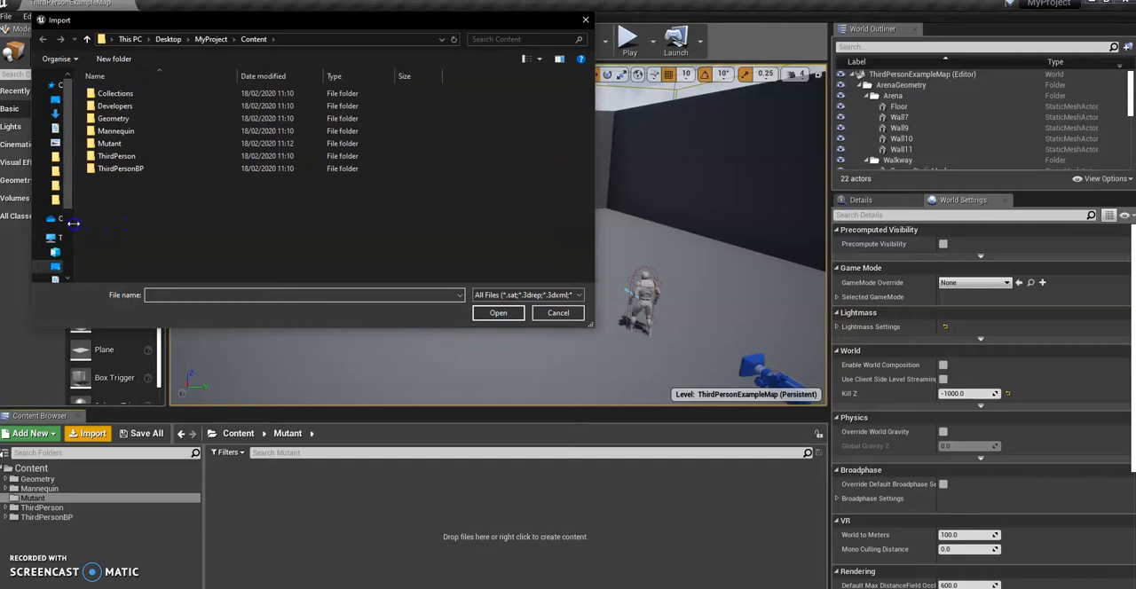
# Step: Browse to Desktop > mutant animations and choose Mutant Breathing Idle for import
pyautogui.click(110, 142)
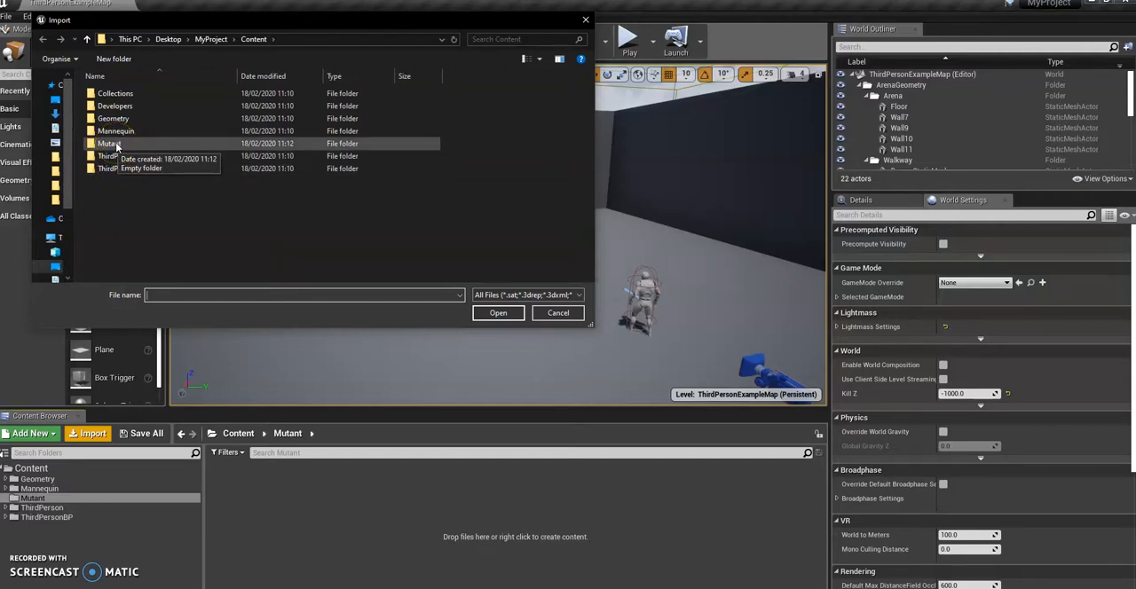
pyautogui.doubleClick(106, 142)
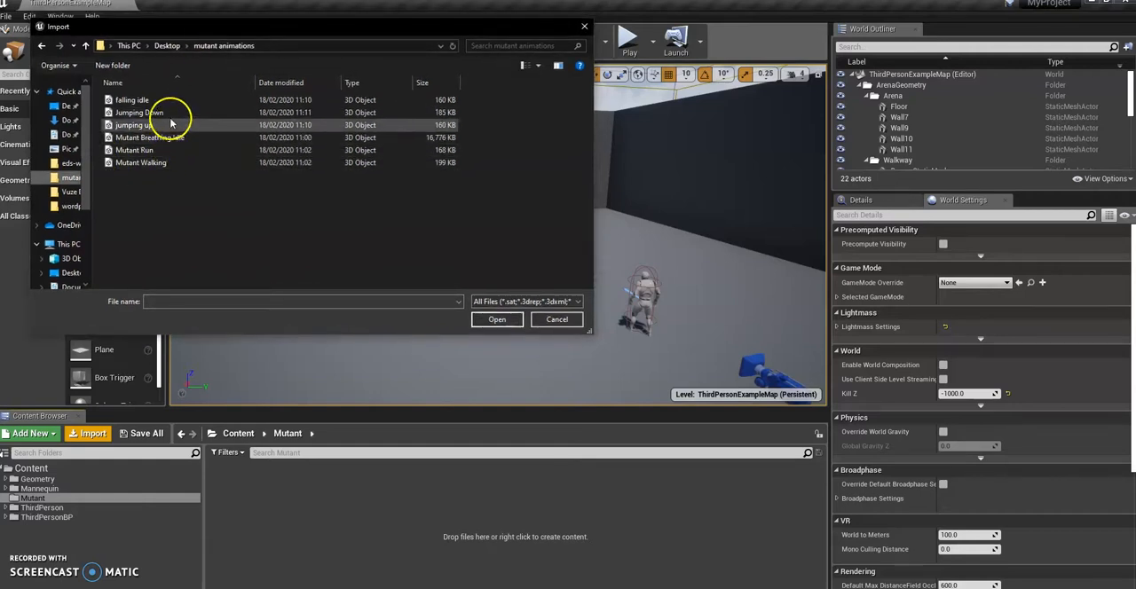
pyautogui.click(131, 100)
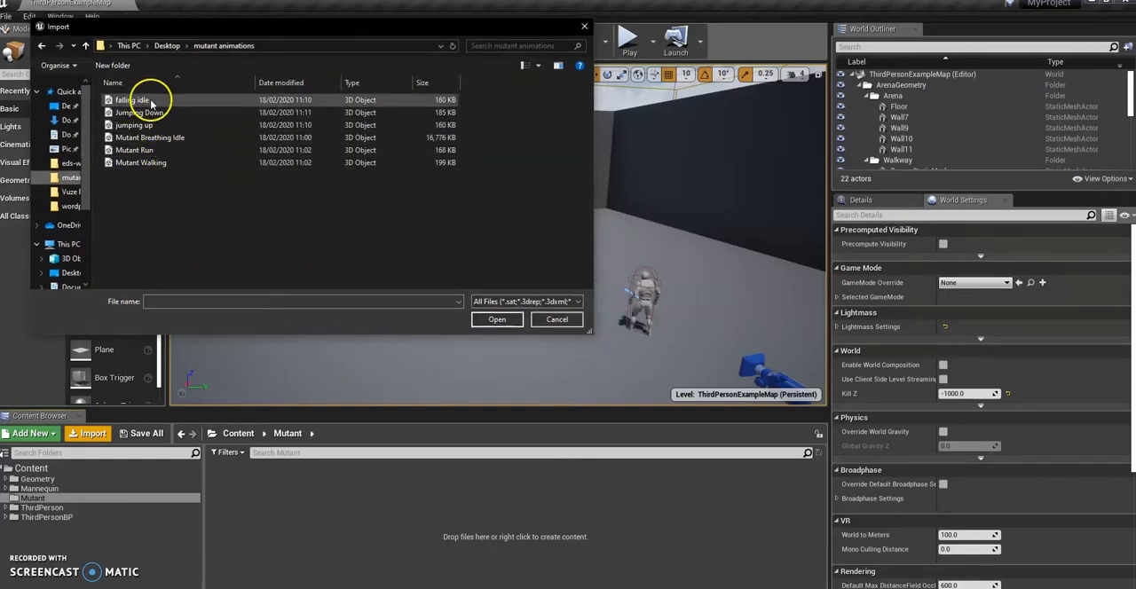
pyautogui.click(149, 138)
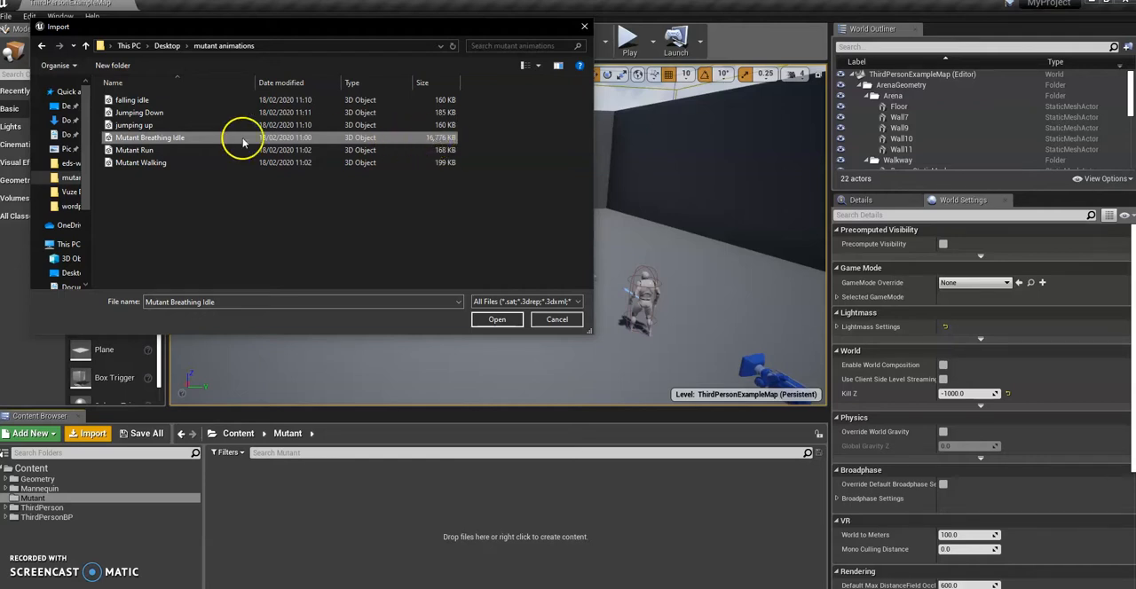
pyautogui.click(497, 319)
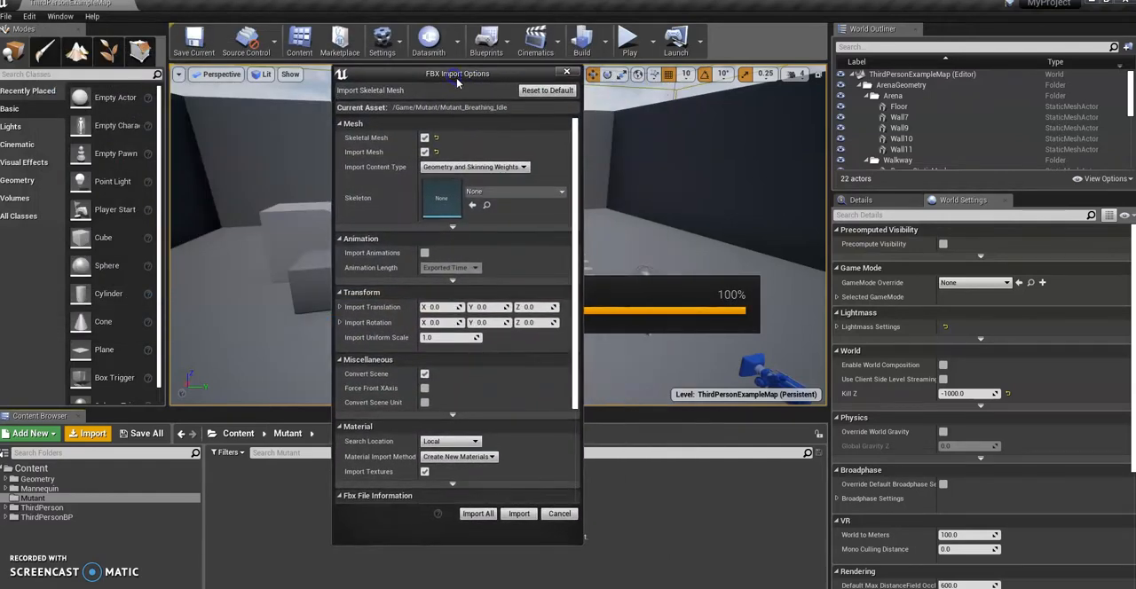
pyautogui.moveTo(371, 204)
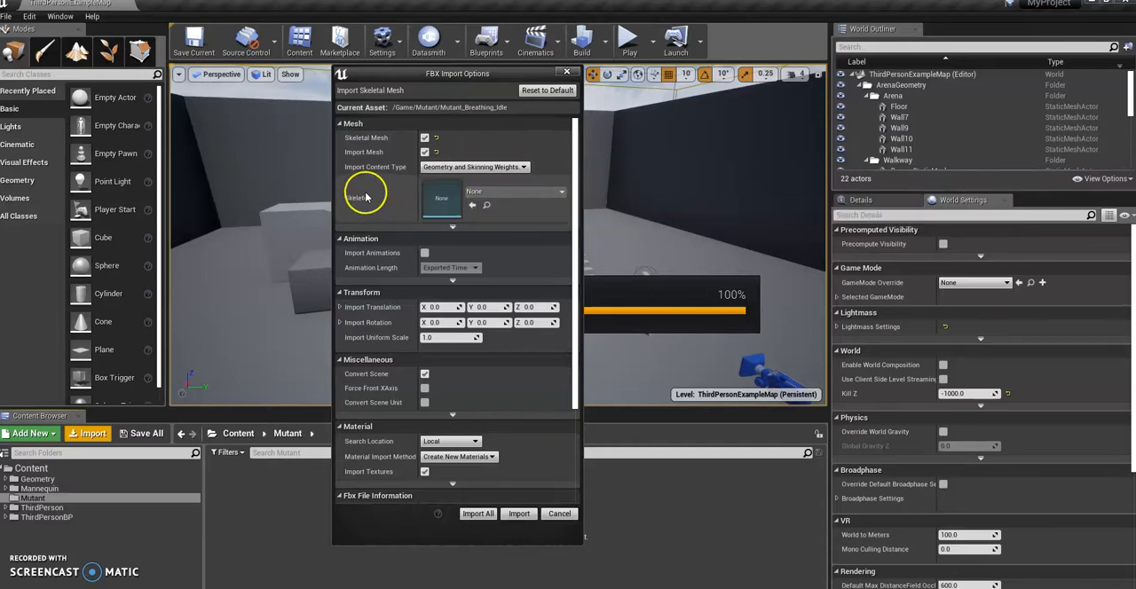
pyautogui.moveTo(426, 252)
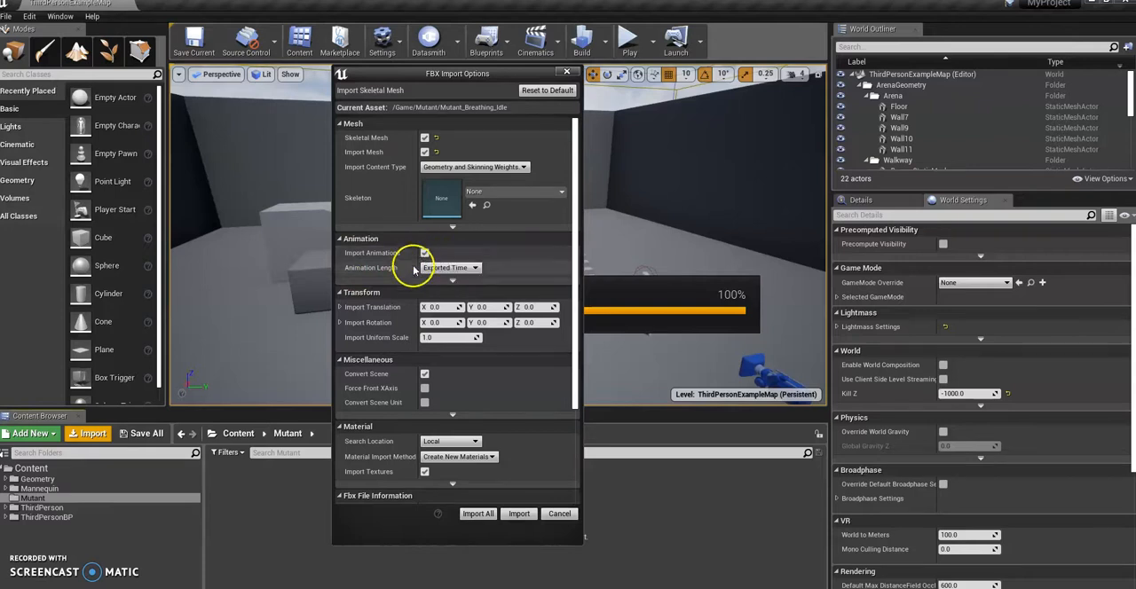
# Step: Import Mutant Breathing Idle with default skeletal mesh settings and dismiss the warnings log
pyautogui.scroll(-3)
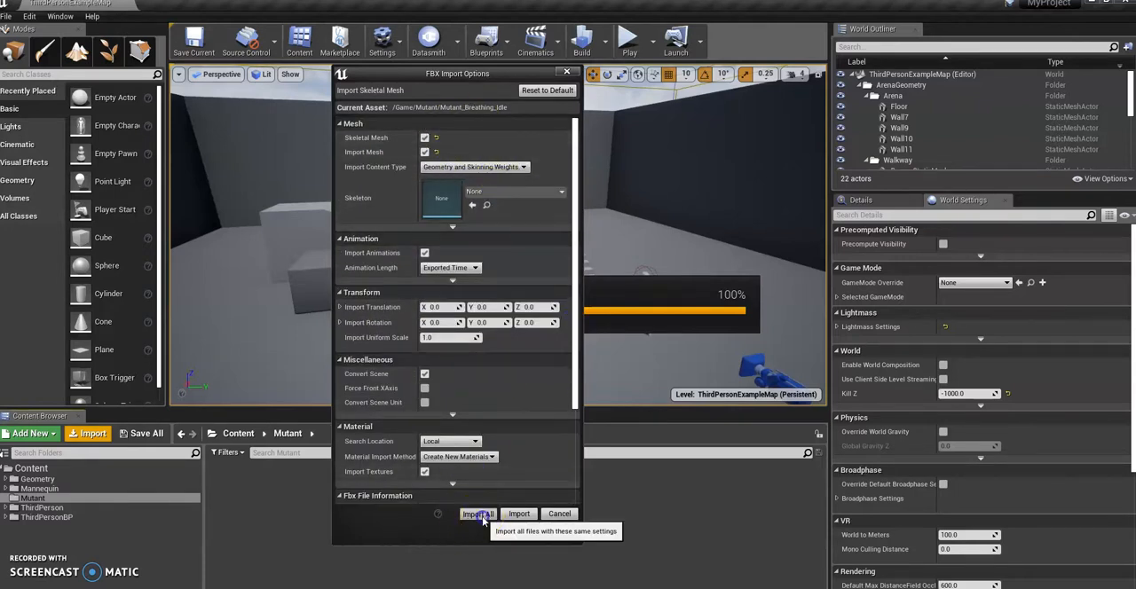
pyautogui.click(477, 513)
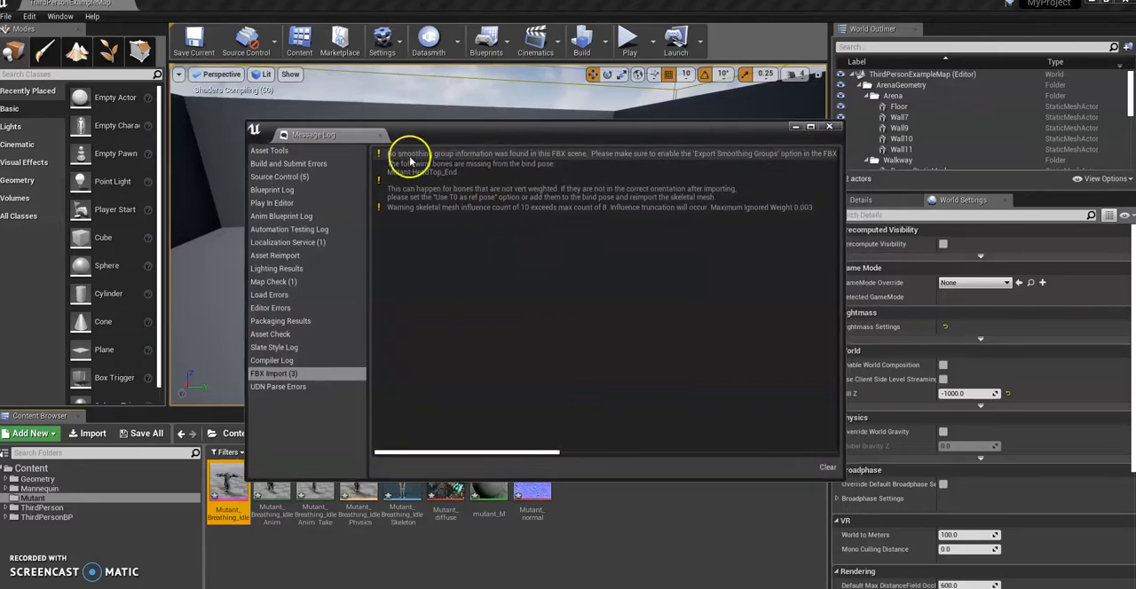
pyautogui.moveTo(576, 166)
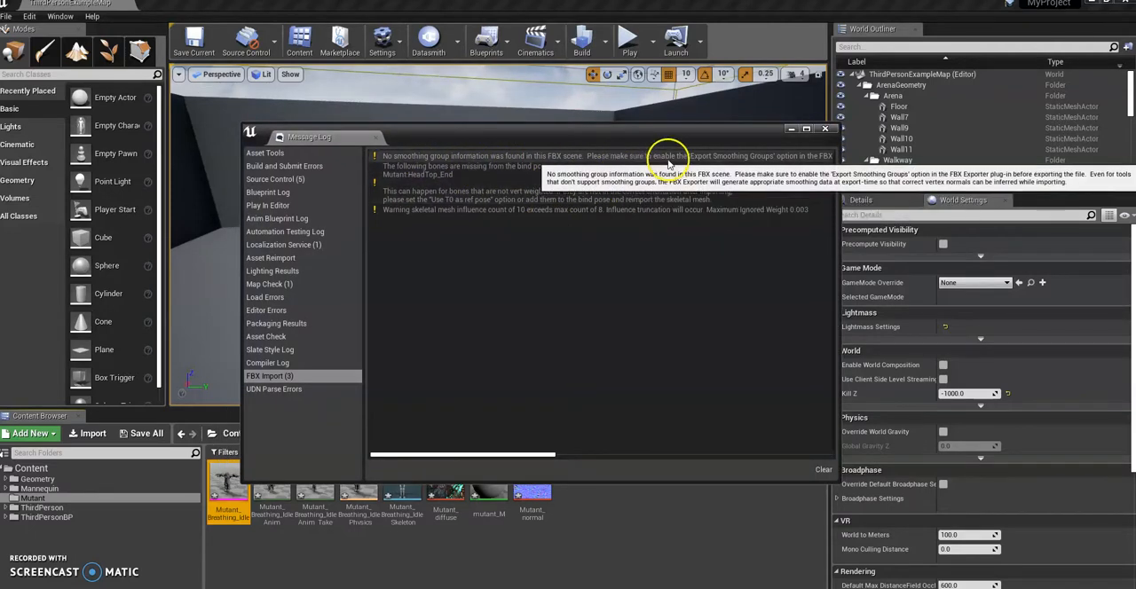
pyautogui.moveTo(735, 176)
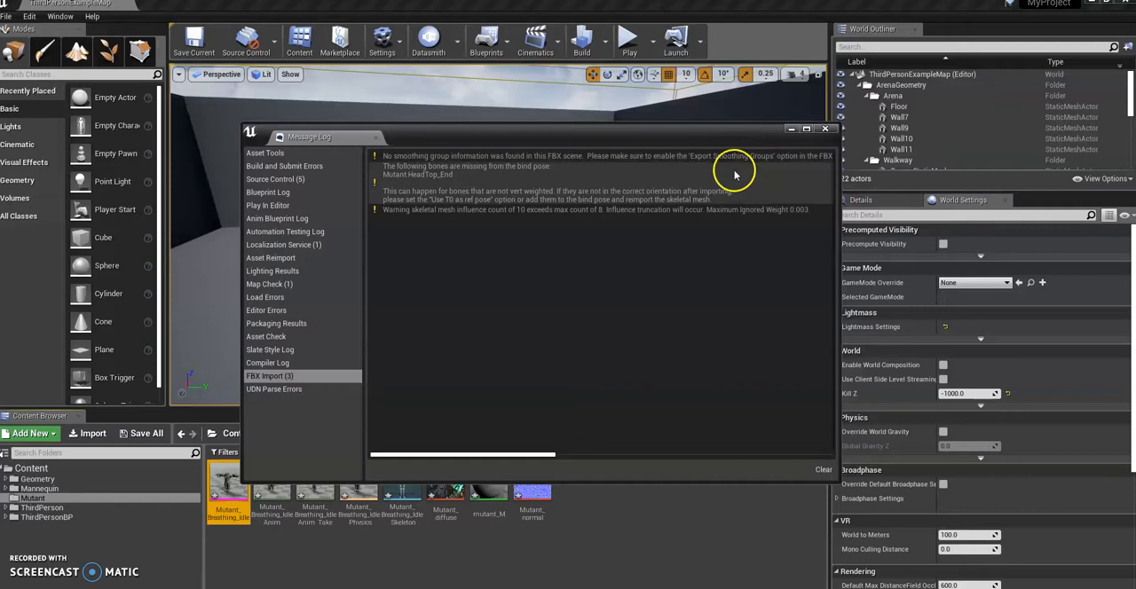
pyautogui.click(823, 127)
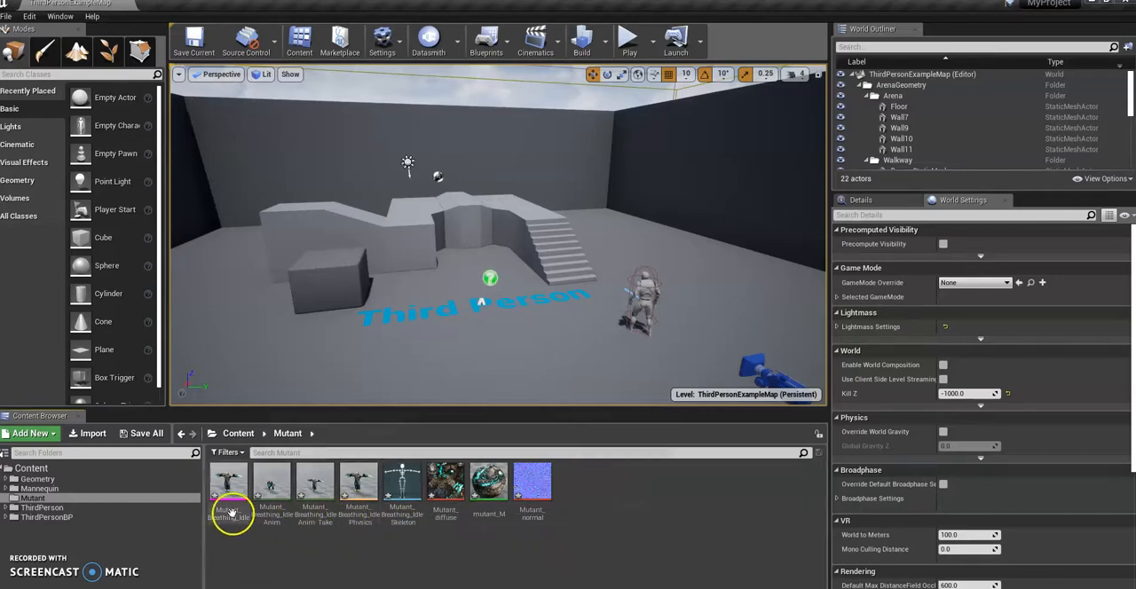
pyautogui.moveTo(229, 500)
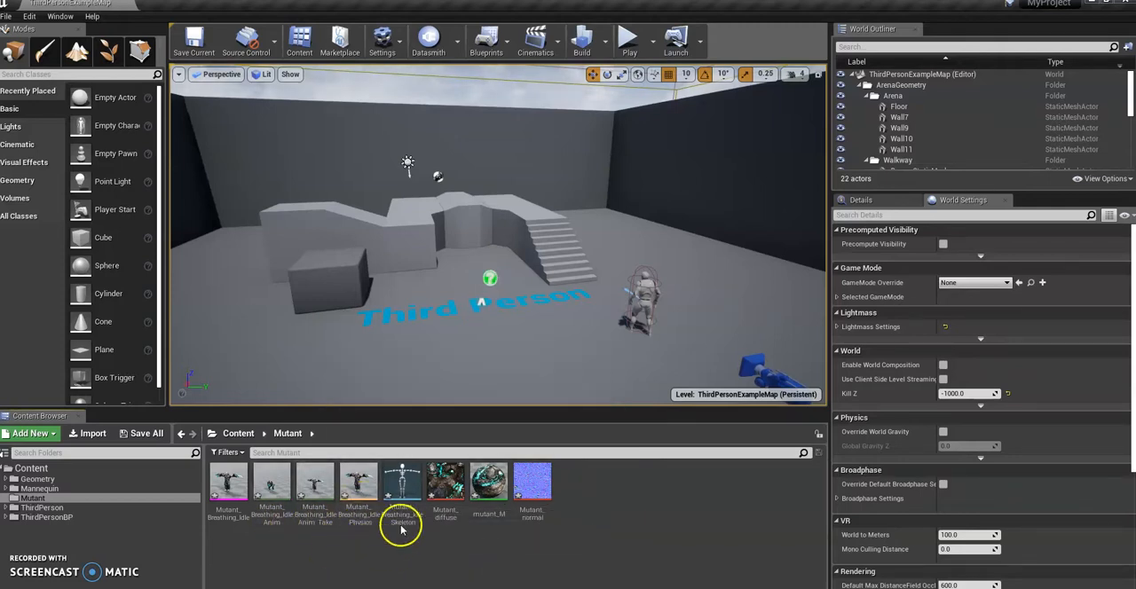
# Step: Force-delete the extra Anim_Take_001 animation asset
pyautogui.click(401, 483)
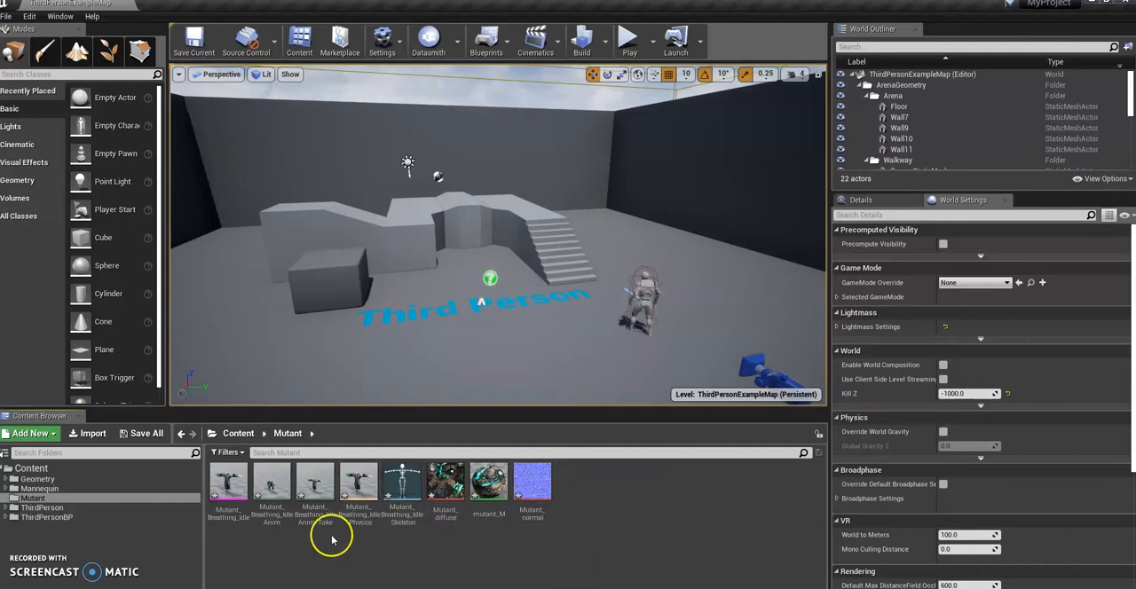
pyautogui.click(314, 483)
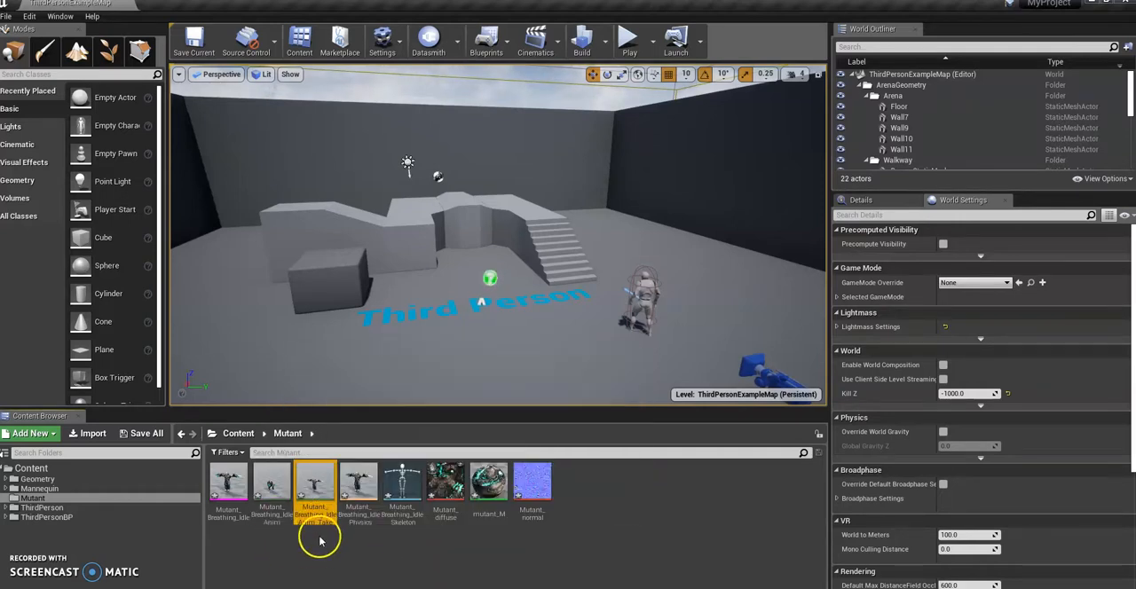
pyautogui.moveTo(314, 483)
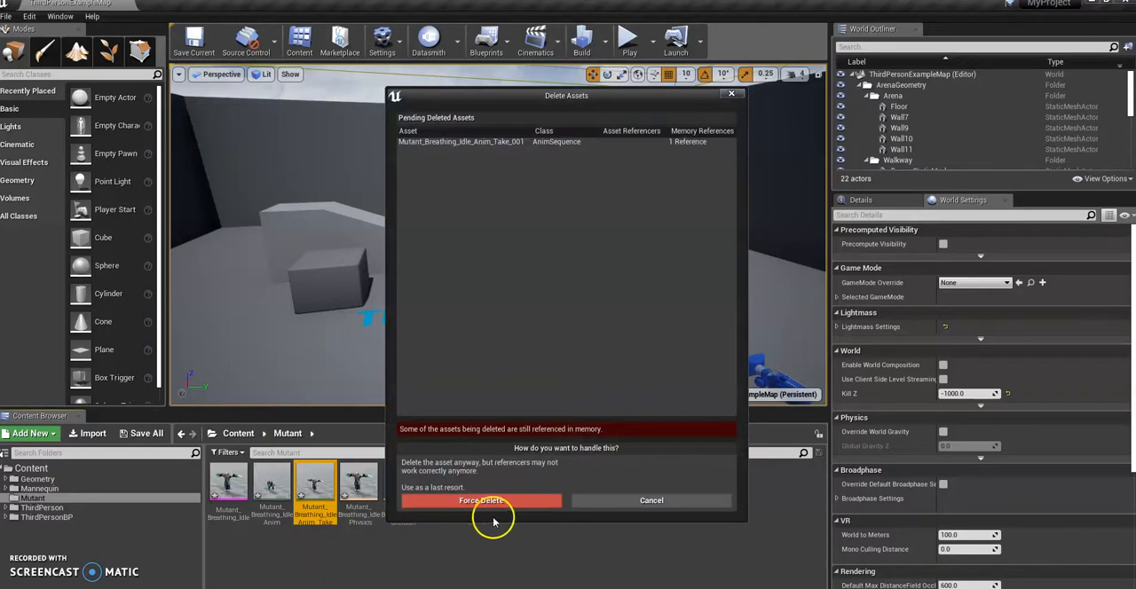
pyautogui.click(480, 501)
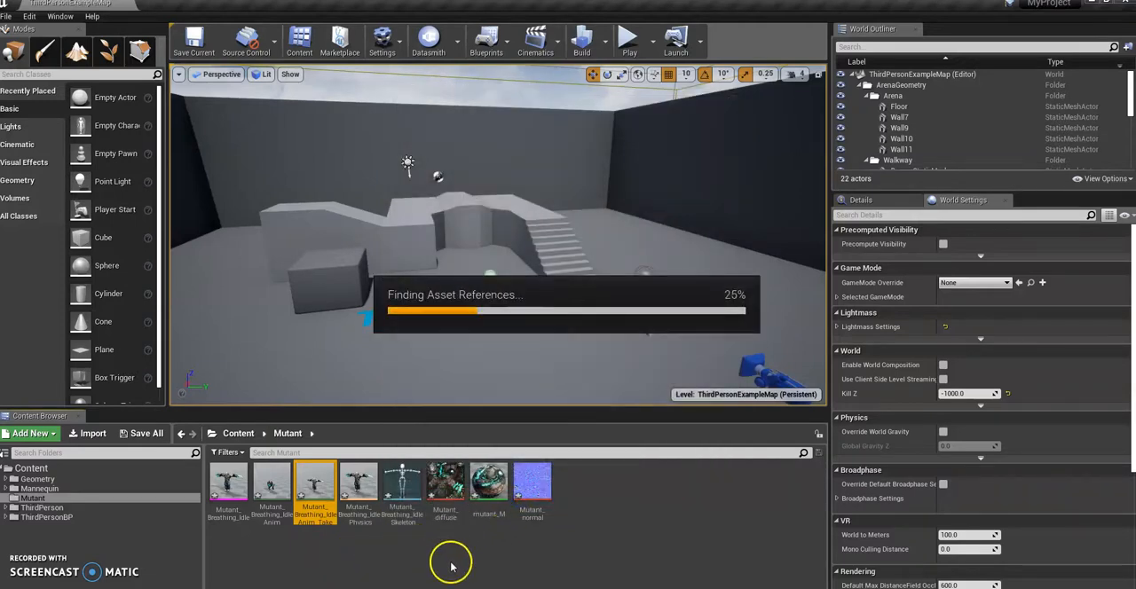
# Step: Put the breathing idle clip in a new Animations folder and start another import
pyautogui.click(32, 433)
pyautogui.write('Animations')
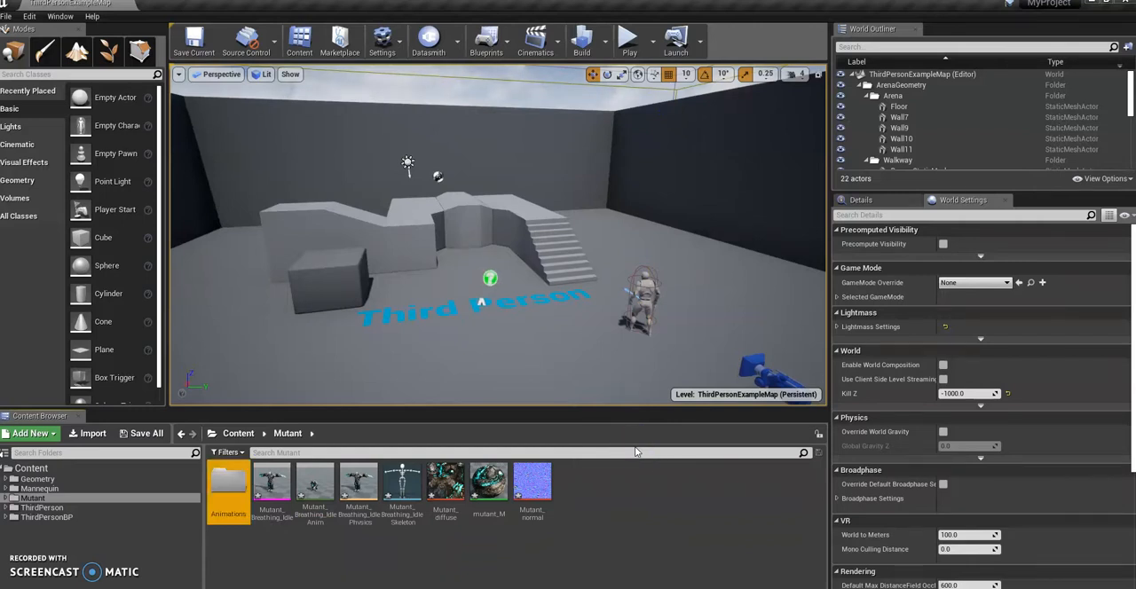
pyautogui.moveTo(316, 483)
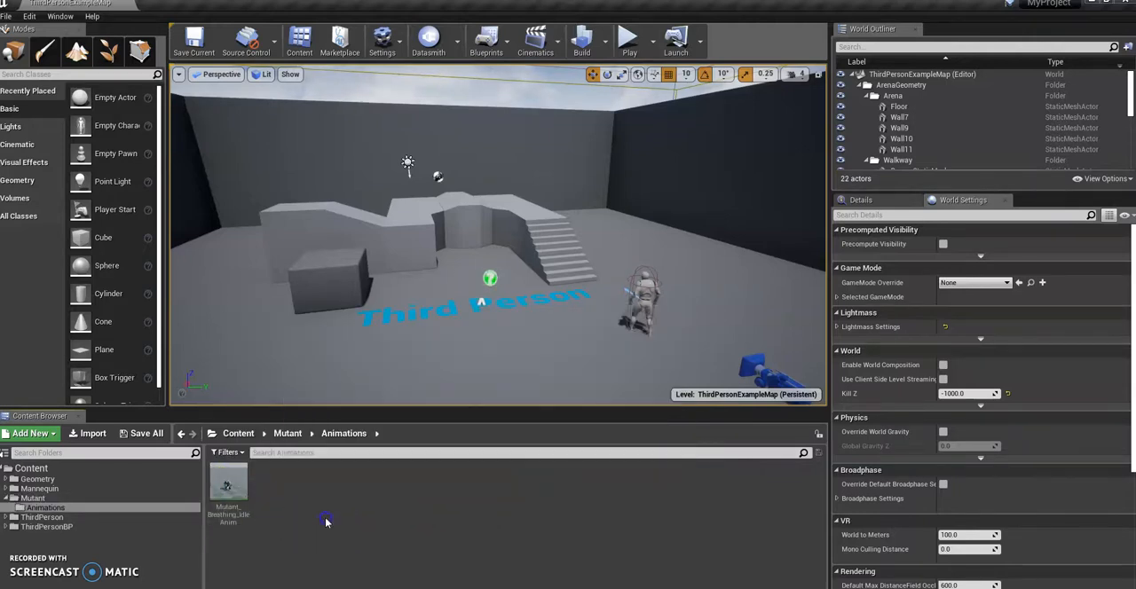
pyautogui.click(89, 433)
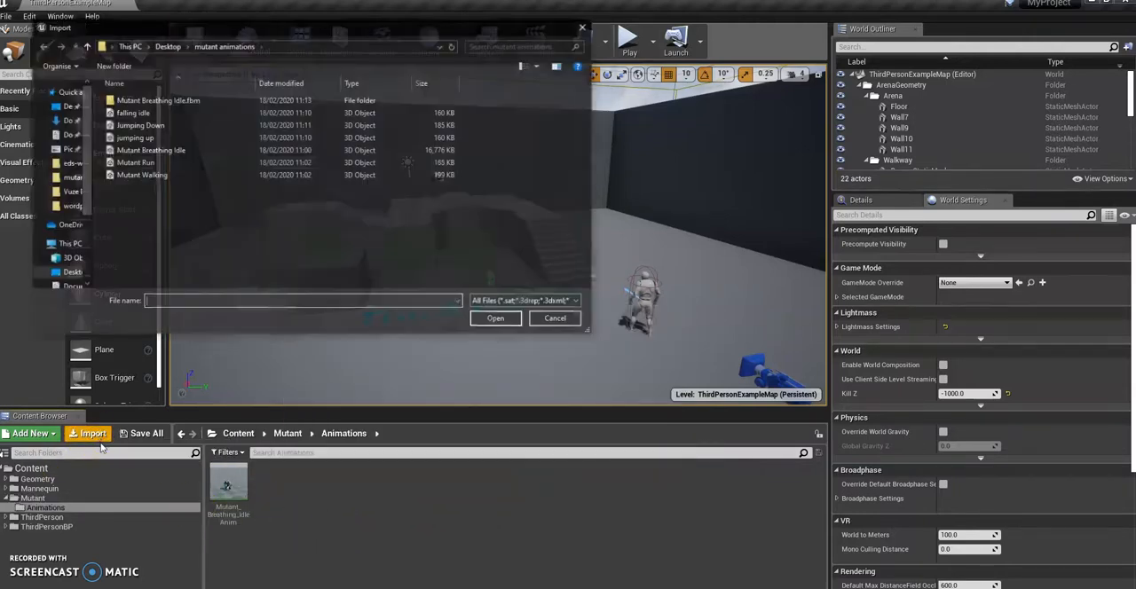
# Step: Select the remaining animation FBX files in mutant animations for import
pyautogui.click(138, 164)
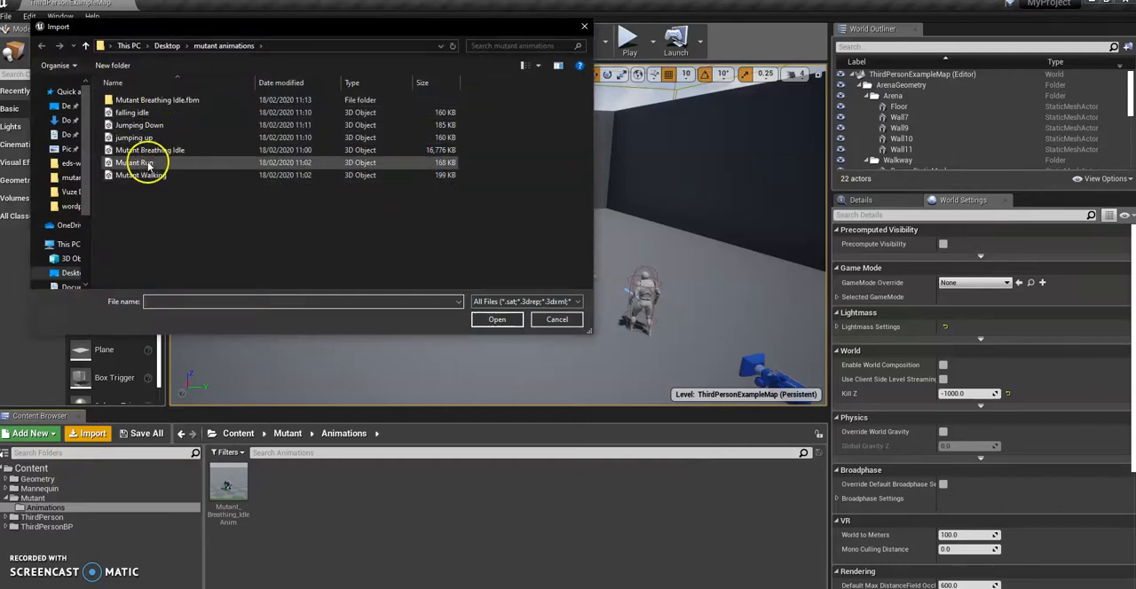
pyautogui.click(140, 175)
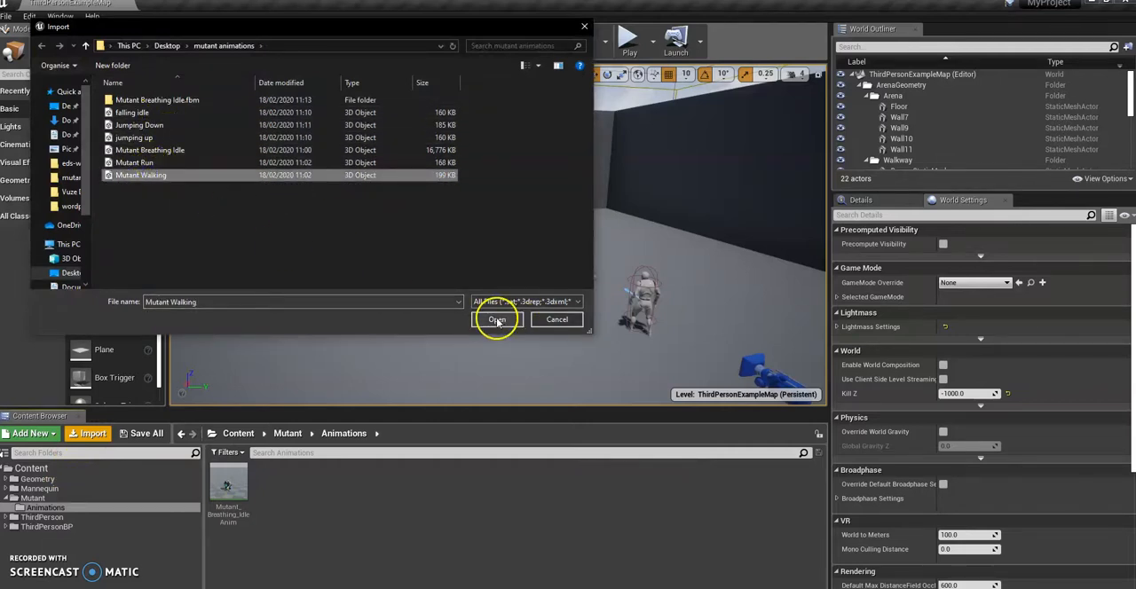
pyautogui.click(497, 319)
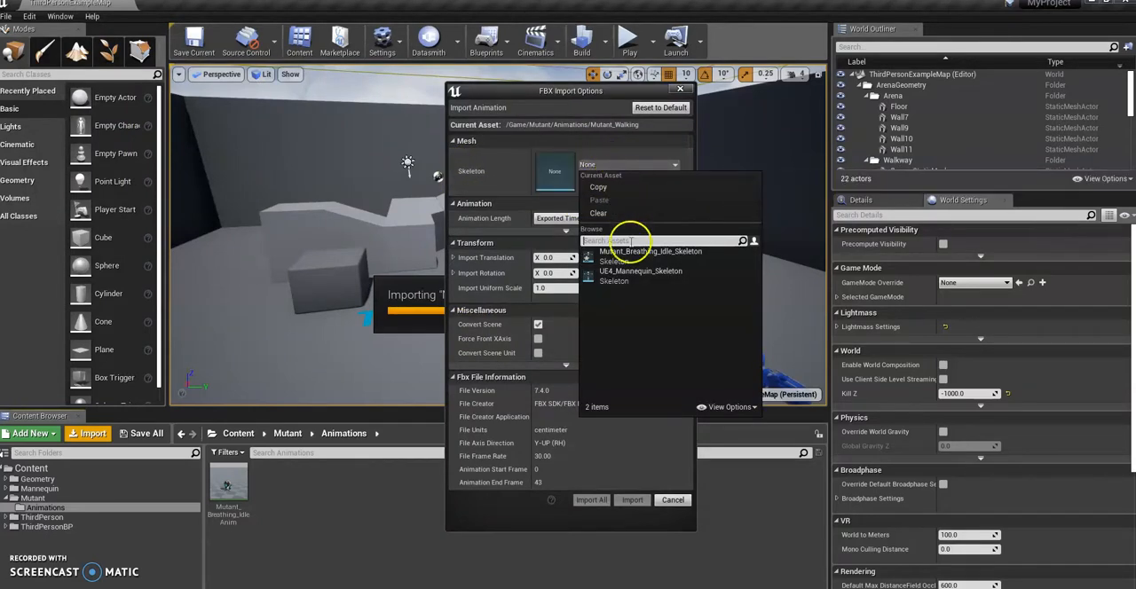
pyautogui.moveTo(649, 252)
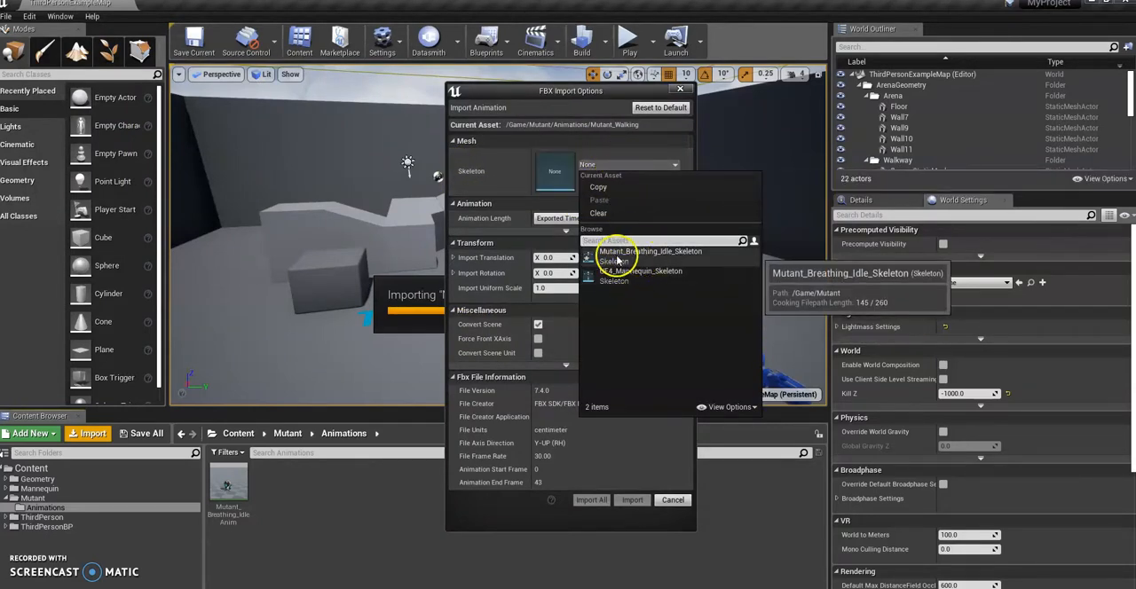
pyautogui.moveTo(661, 256)
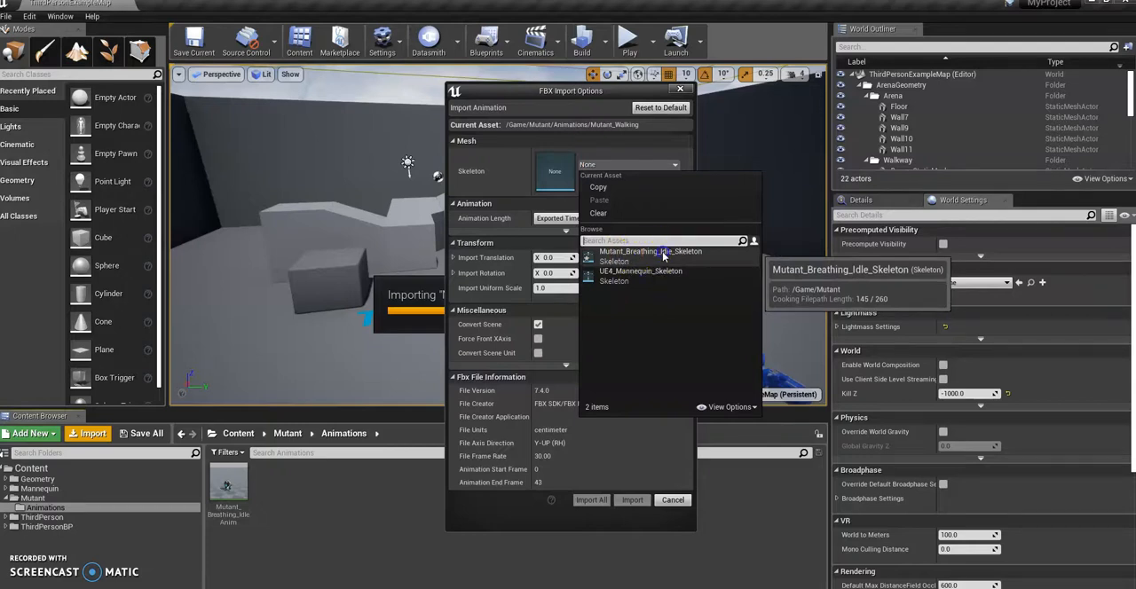
# Step: Import all clips onto Mutant_Breathing_Idle_Skeleton and preview Mutant_Run
pyautogui.click(650, 252)
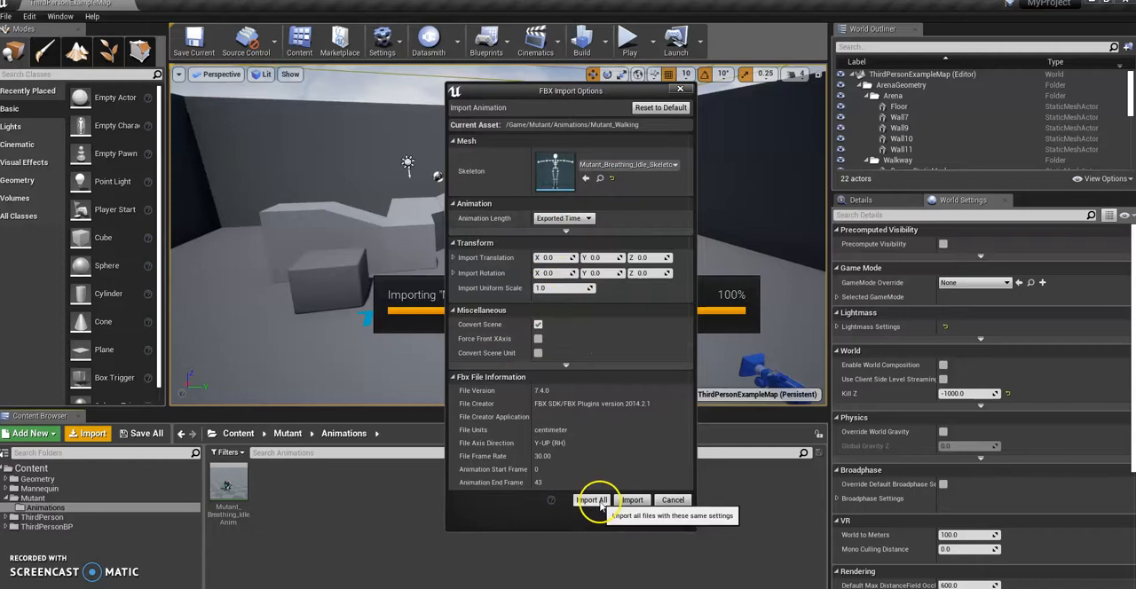
pyautogui.click(593, 500)
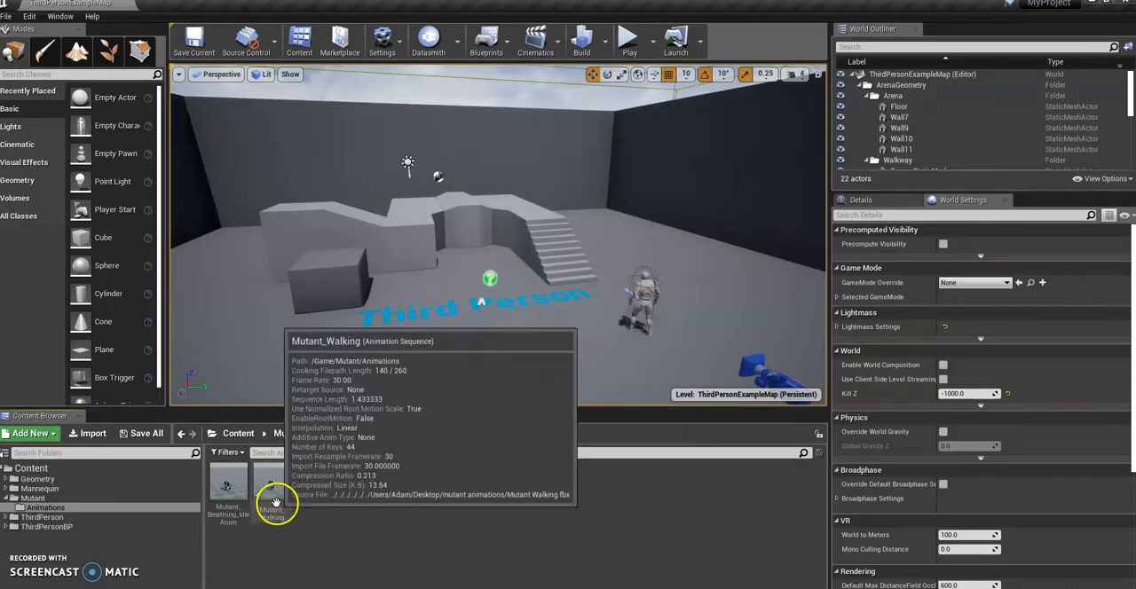
pyautogui.moveTo(373, 493)
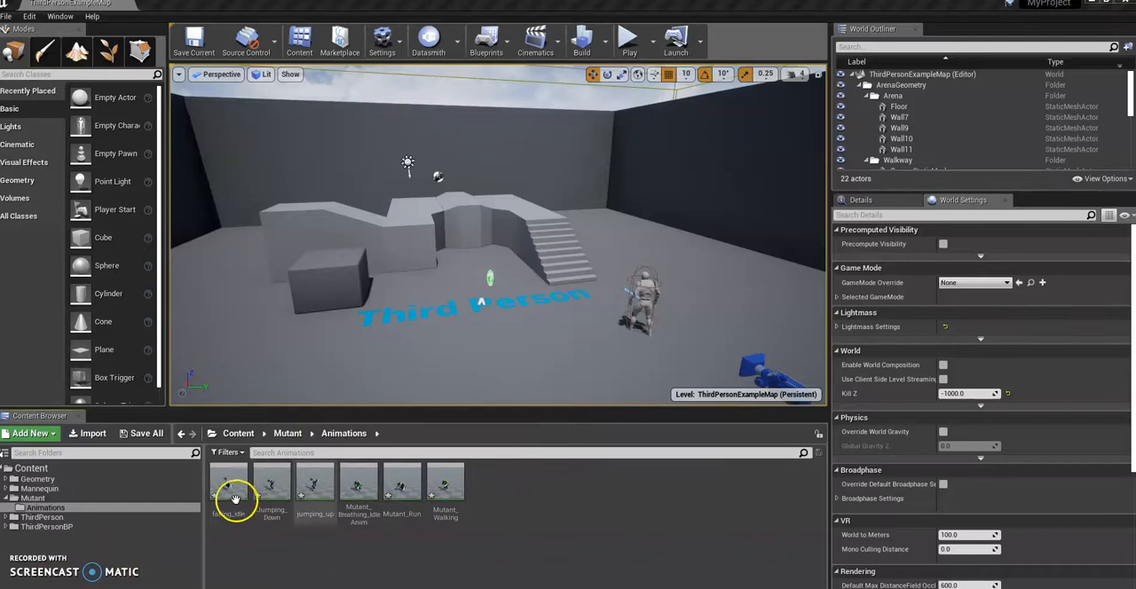
pyautogui.moveTo(270, 483)
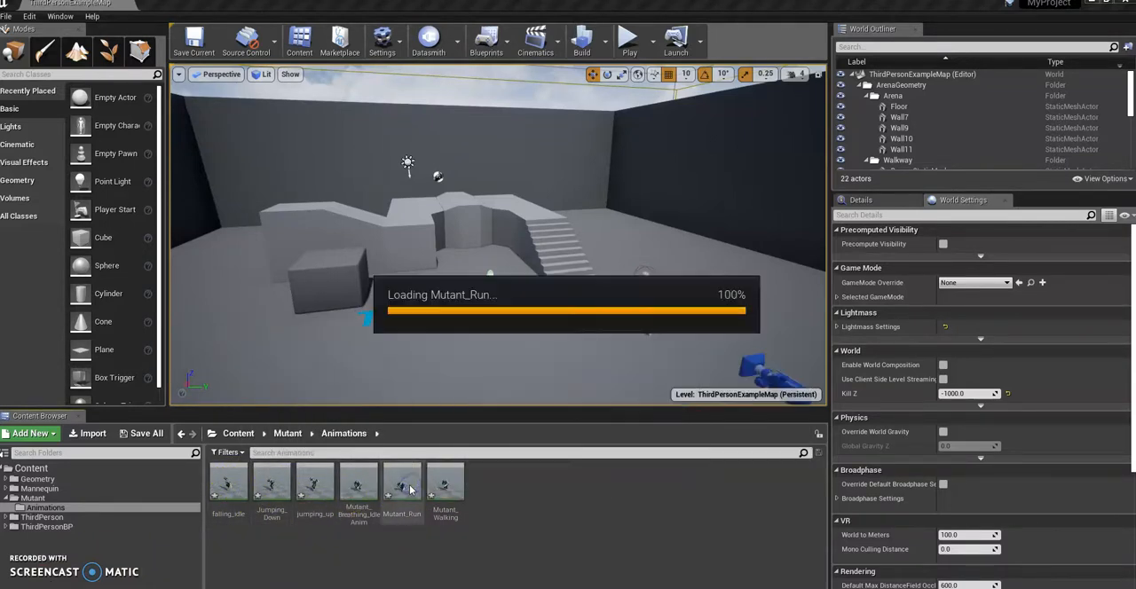
pyautogui.doubleClick(401, 483)
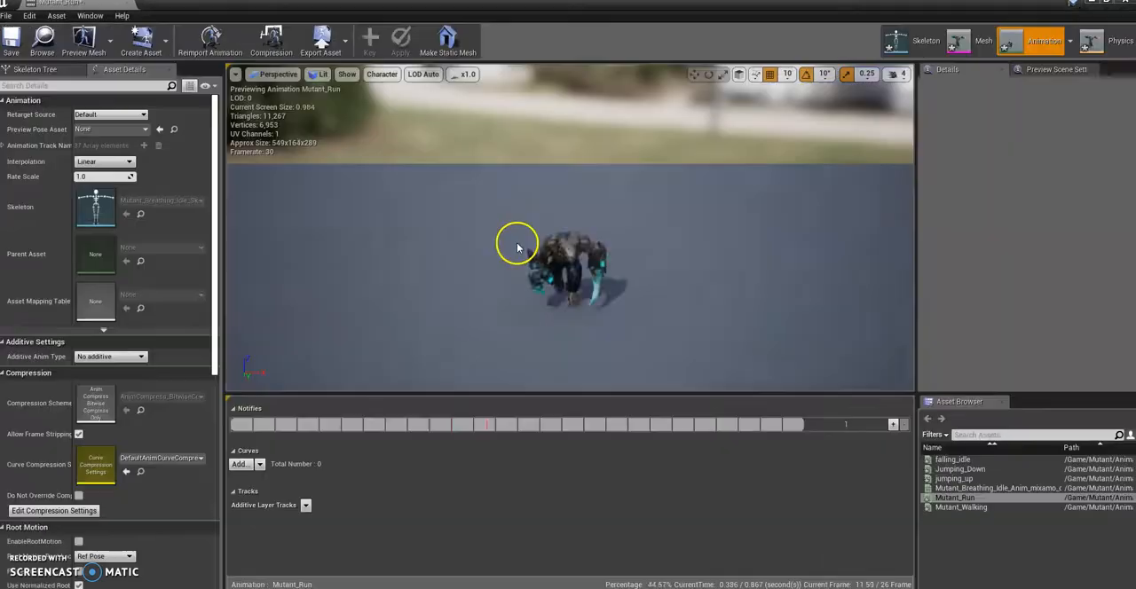